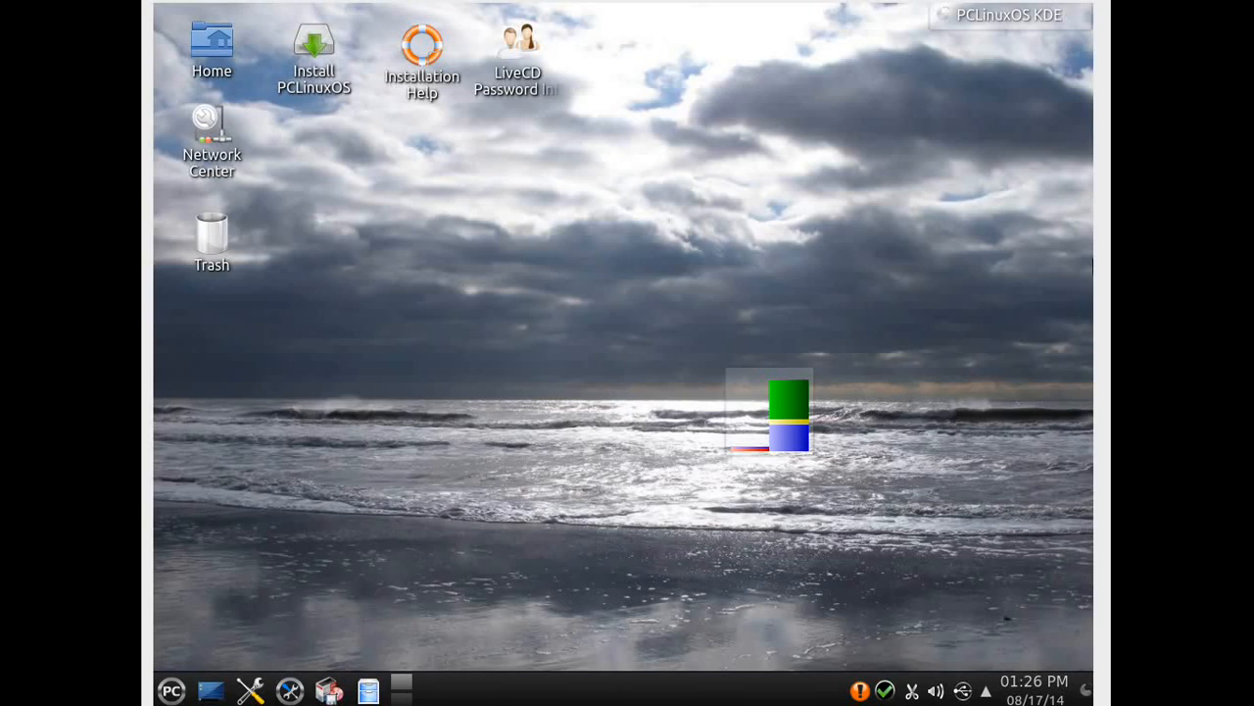
{"action": "mouse_move", "coordinate": [898, 397]}
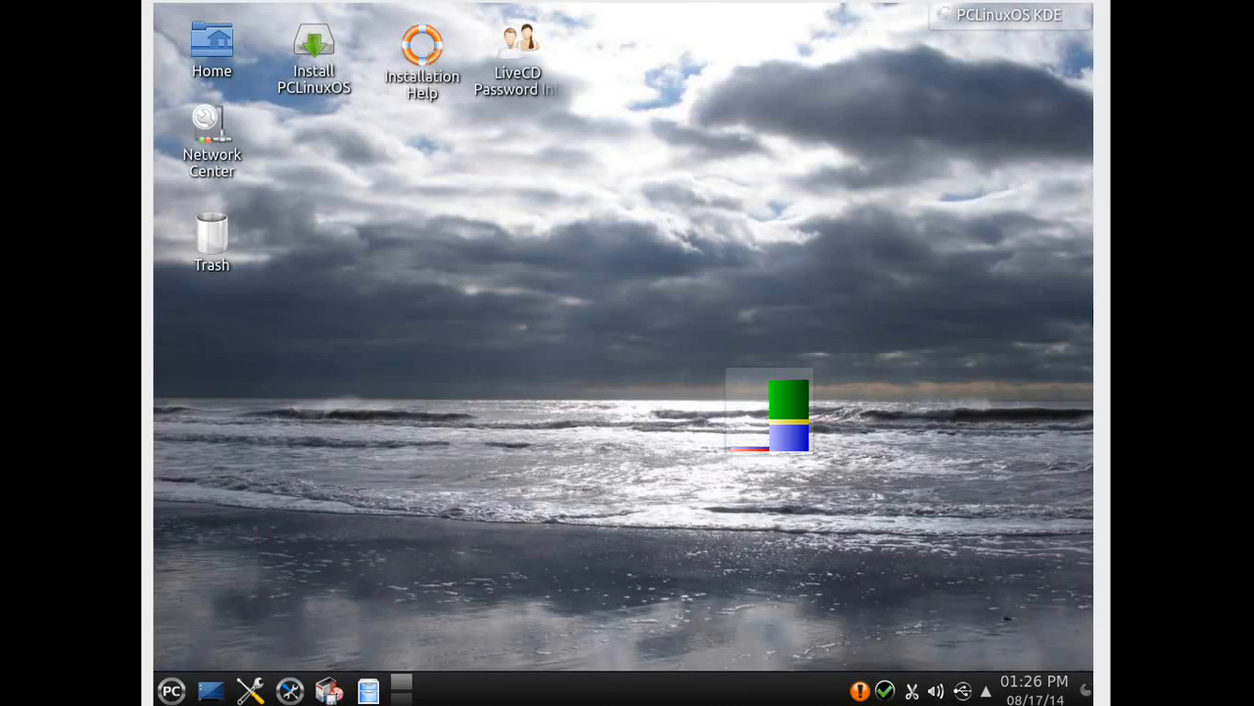
{"action": "mouse_move", "coordinate": [758, 578]}
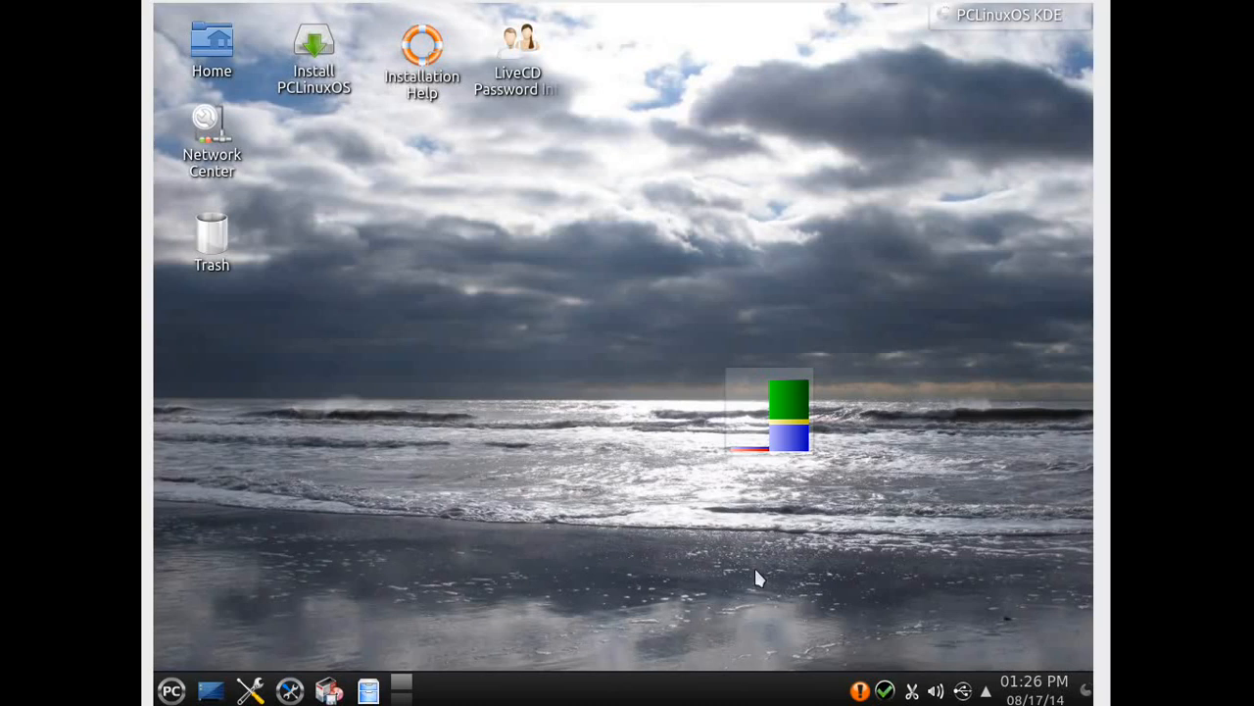
{"action": "mouse_move", "coordinate": [912, 129]}
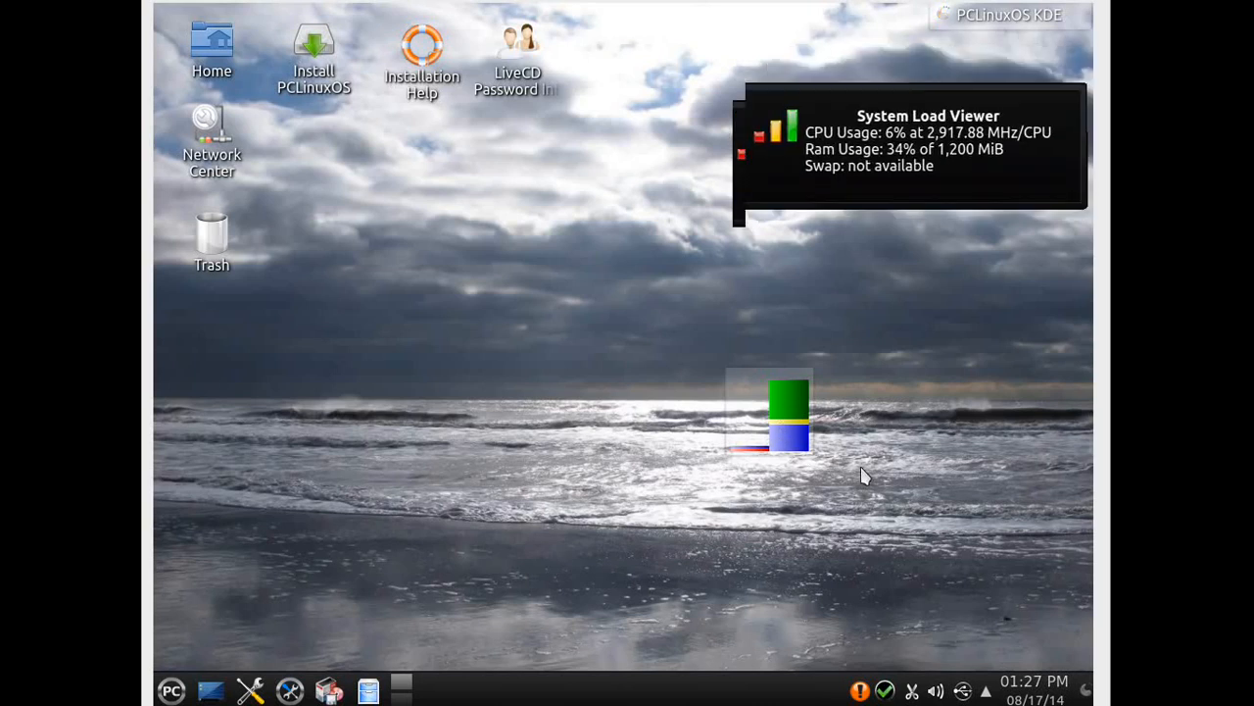
{"action": "mouse_move", "coordinate": [863, 476]}
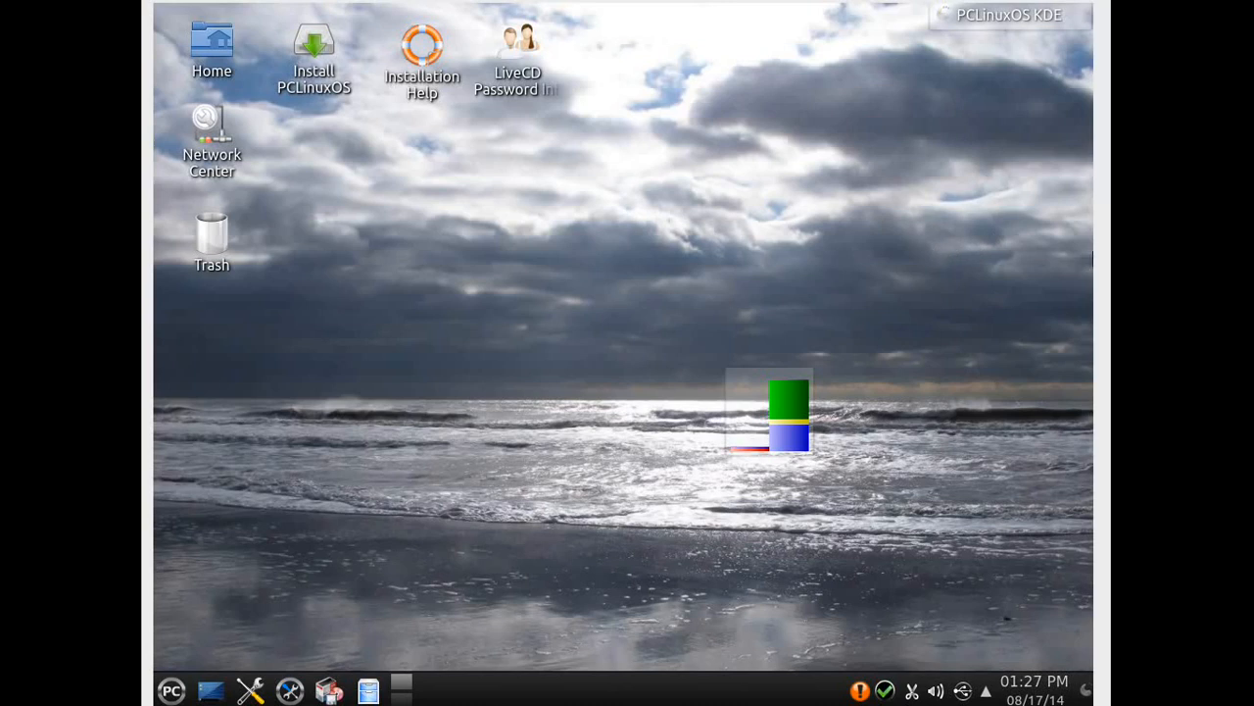
{"action": "mouse_move", "coordinate": [978, 247]}
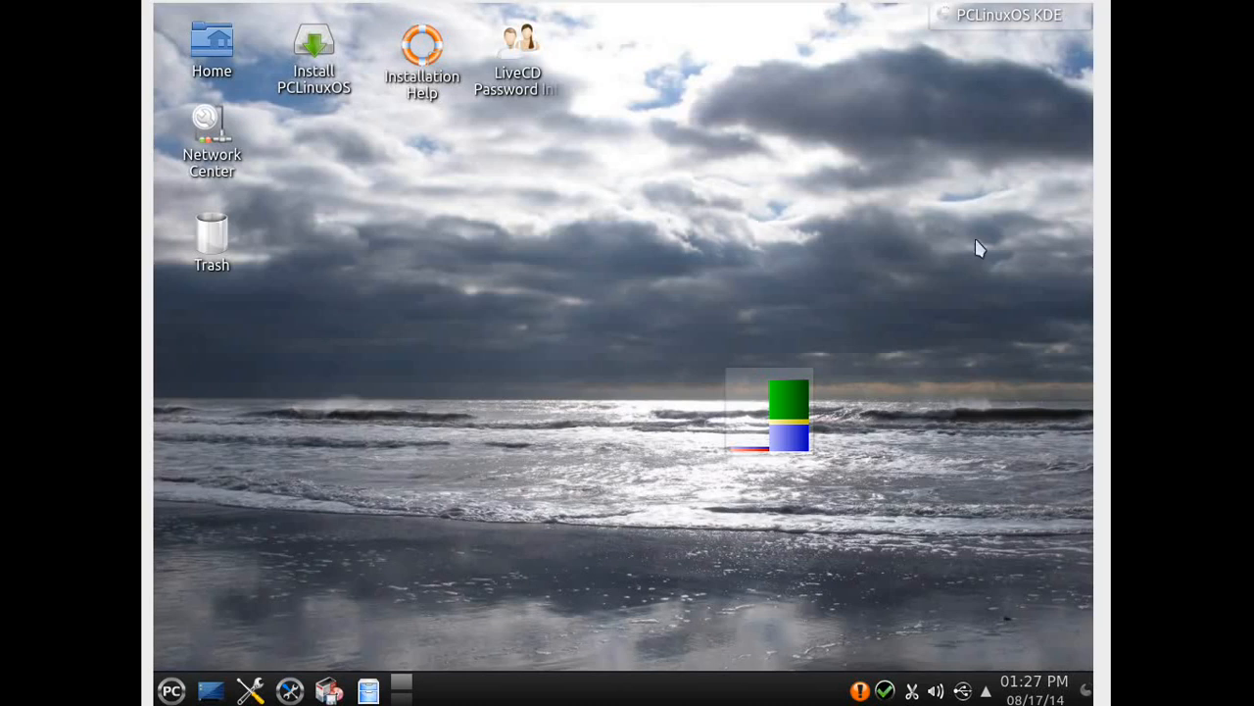
{"action": "mouse_move", "coordinate": [522, 343]}
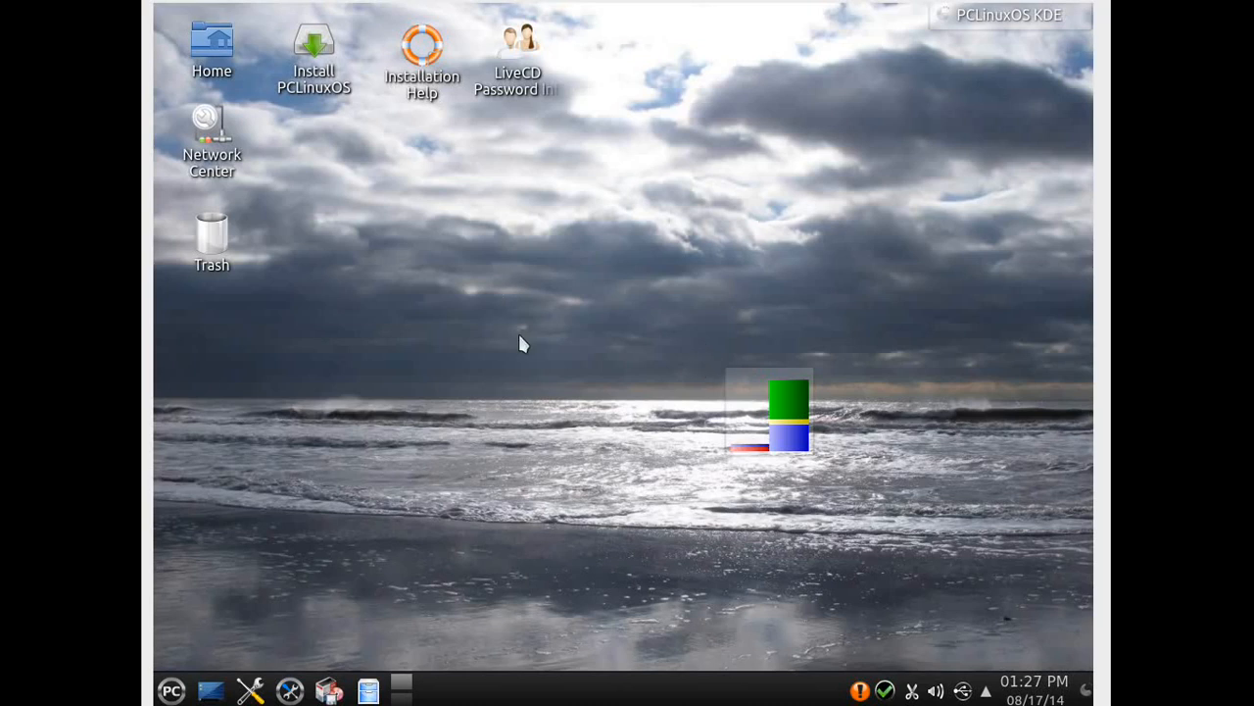
{"action": "mouse_move", "coordinate": [679, 427]}
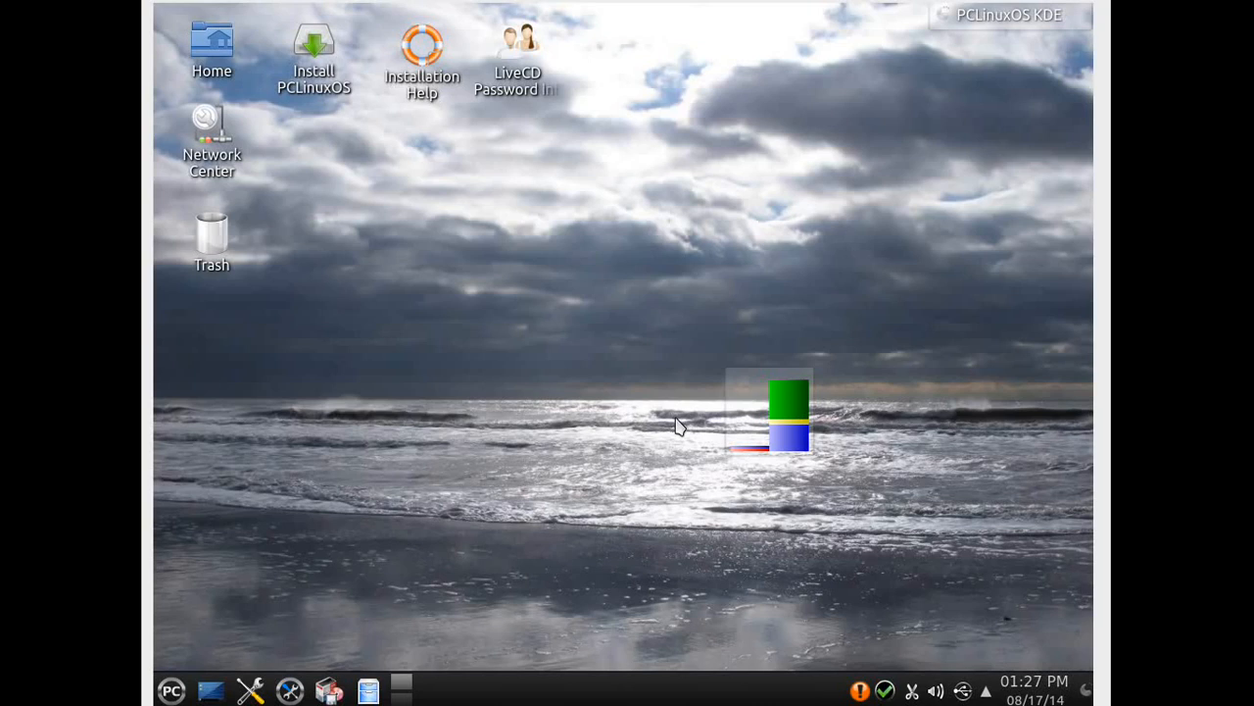
{"action": "mouse_move", "coordinate": [1050, 403]}
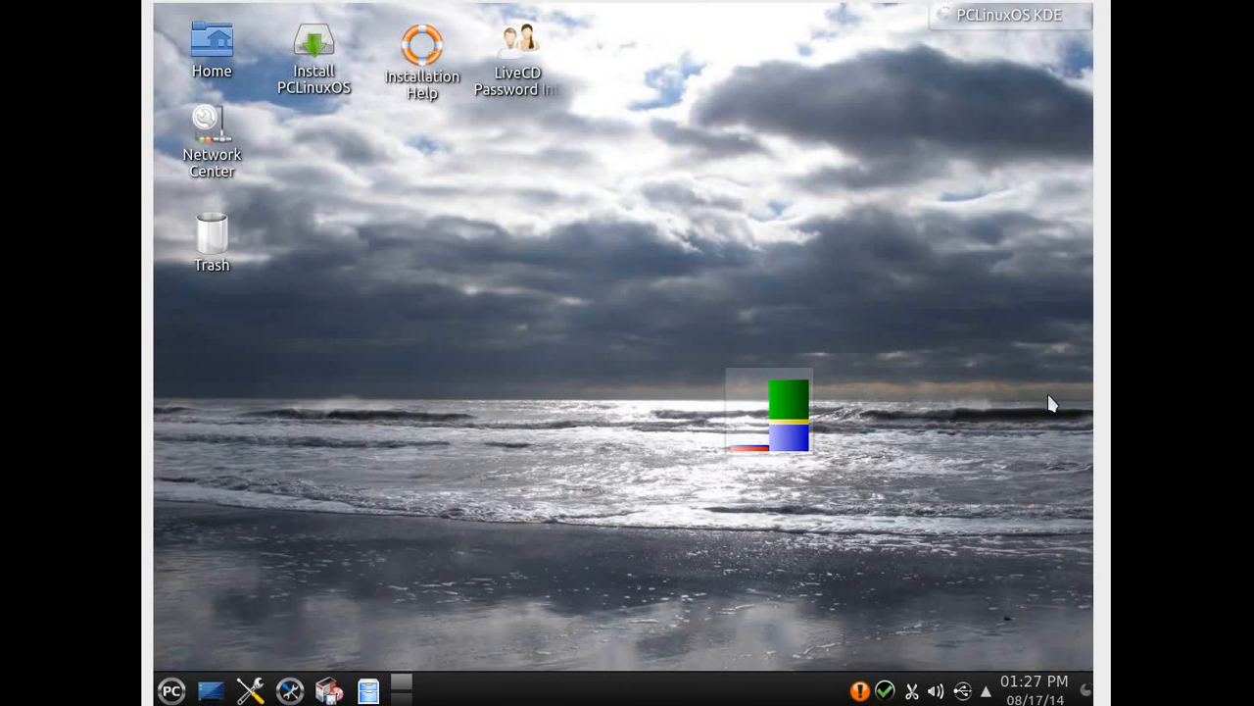
{"action": "mouse_move", "coordinate": [251, 578]}
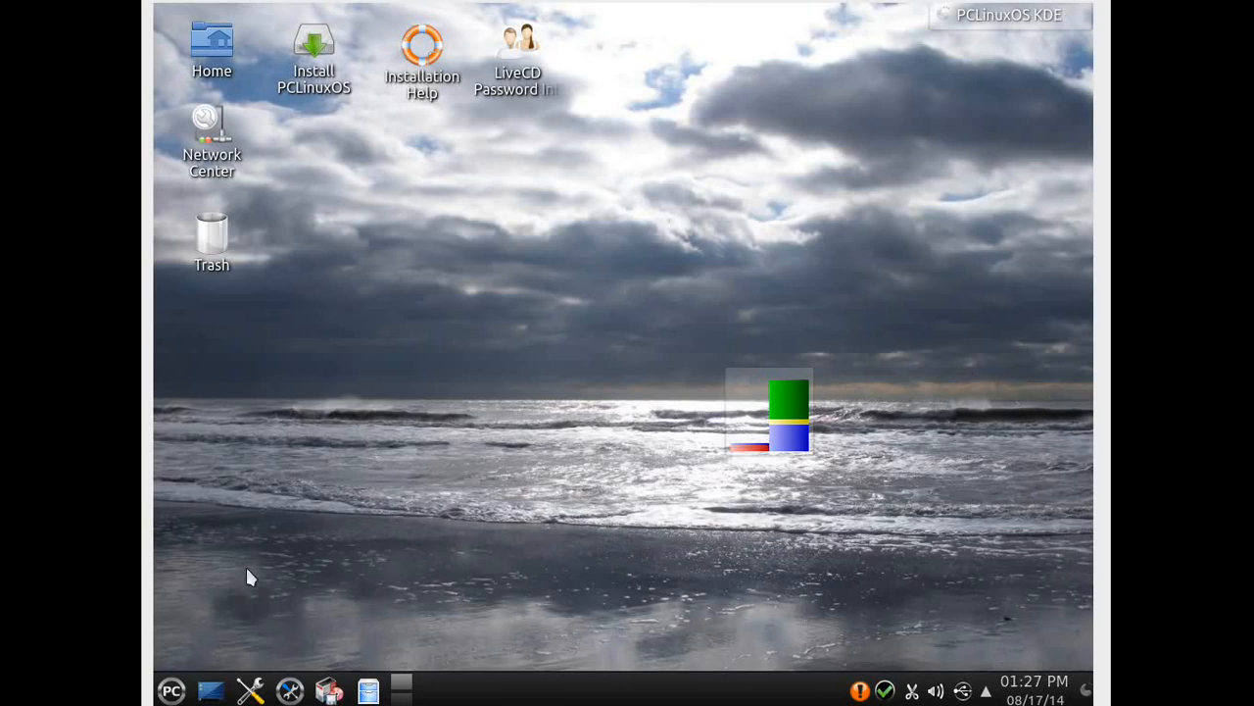
{"action": "mouse_move", "coordinate": [147, 617]}
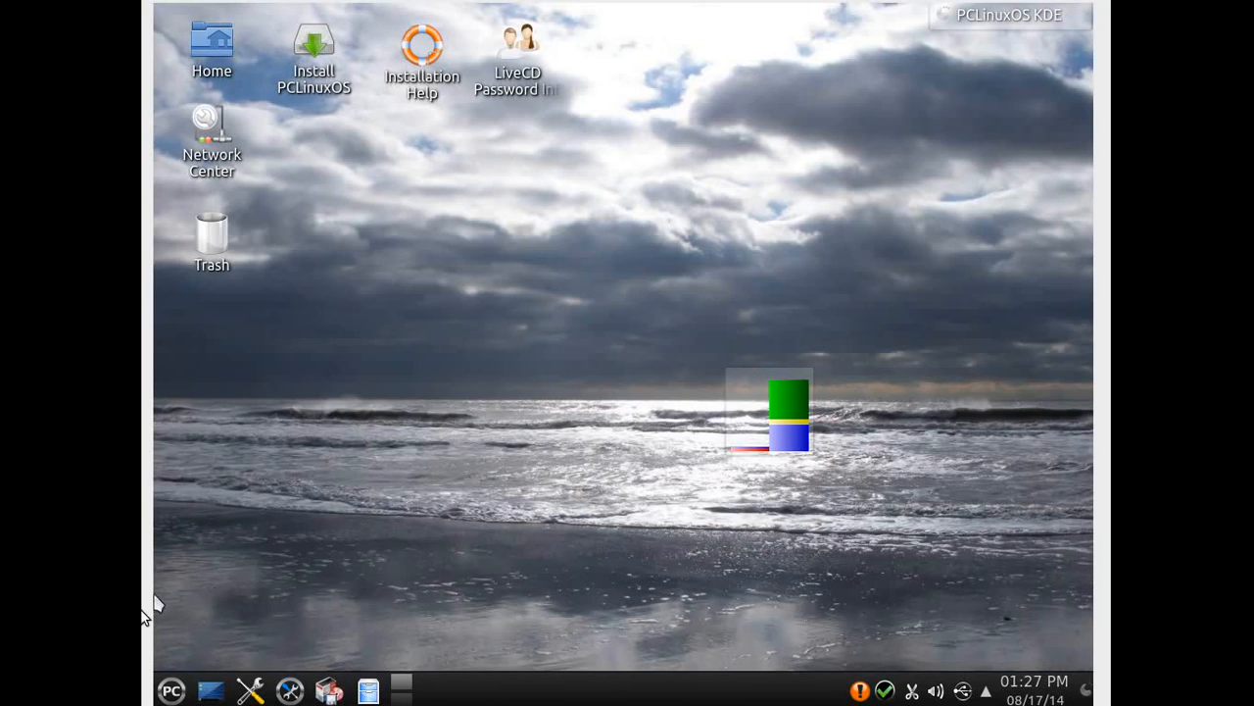
Step: Open the PC application menu to browse Games and the Archiving programs
{"action": "left_click", "coordinate": [175, 688]}
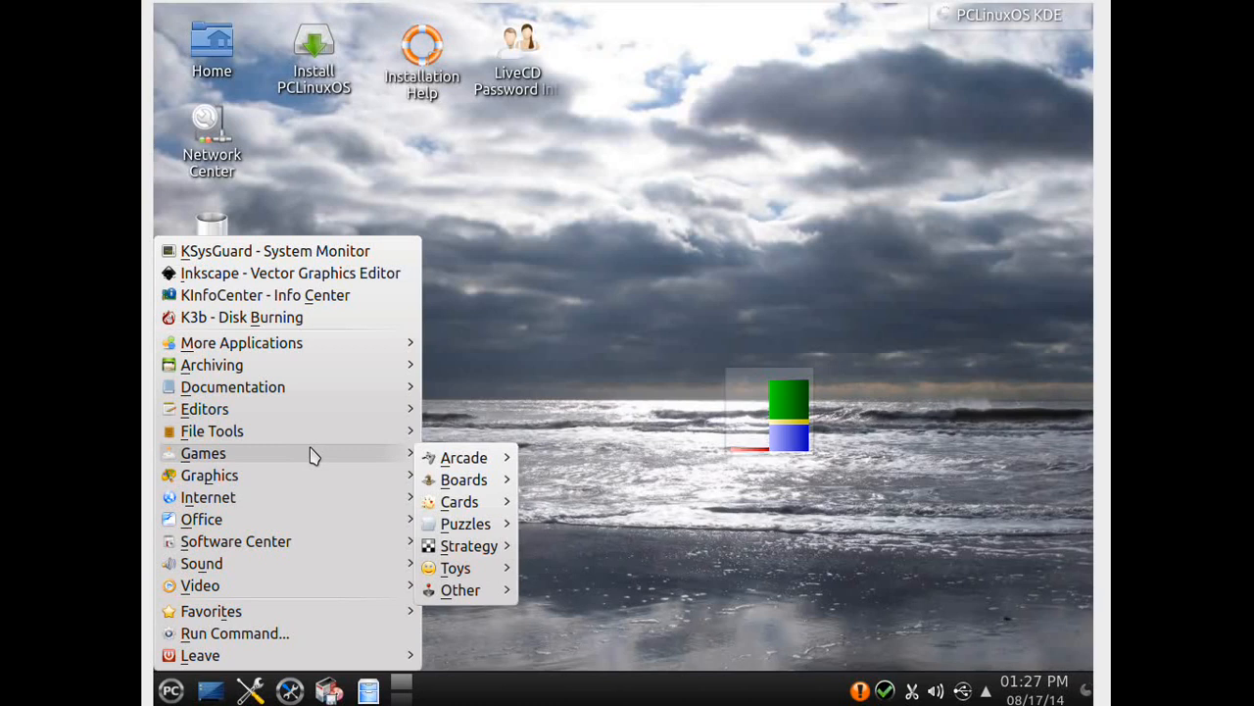
{"action": "mouse_move", "coordinate": [661, 278]}
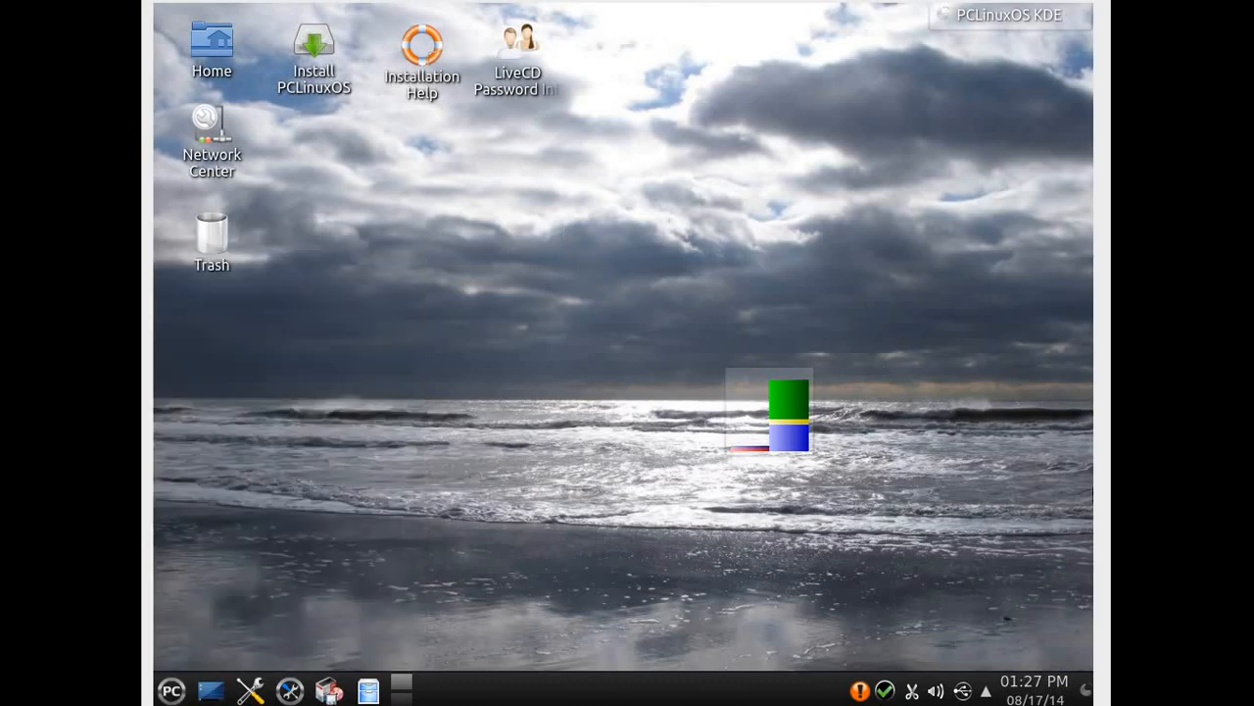
{"action": "mouse_move", "coordinate": [193, 606]}
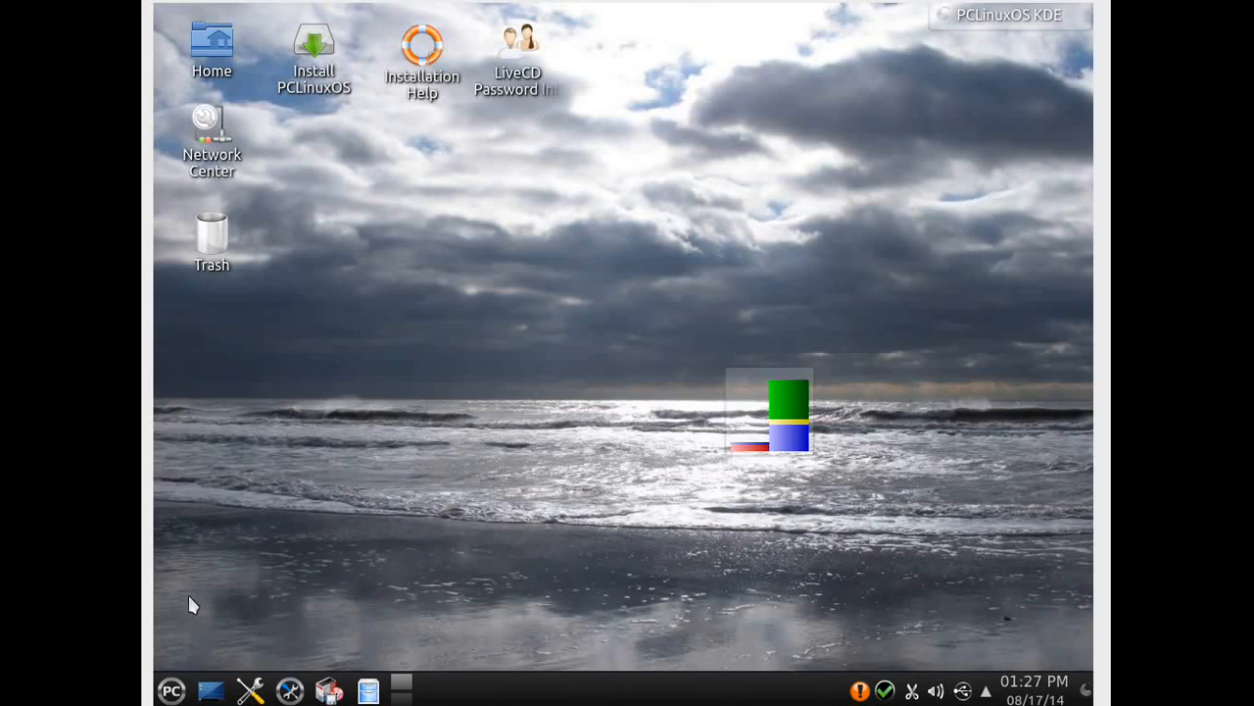
{"action": "mouse_move", "coordinate": [630, 537]}
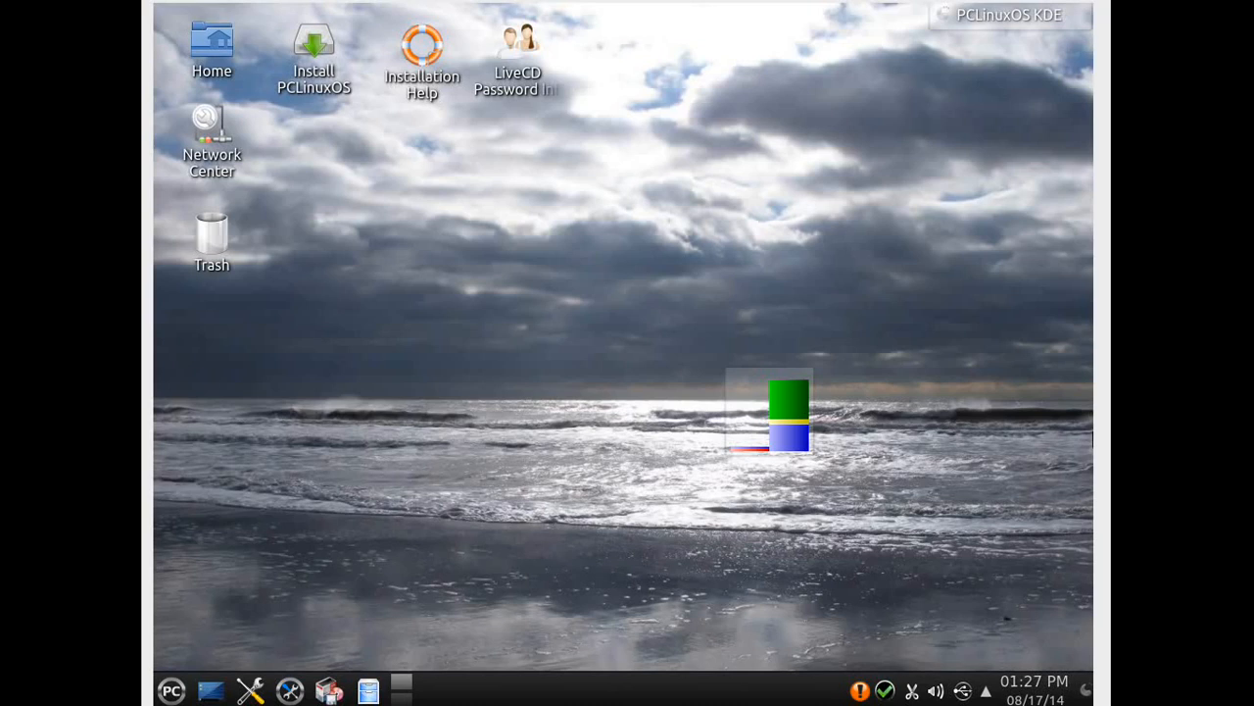
{"action": "mouse_move", "coordinate": [858, 320]}
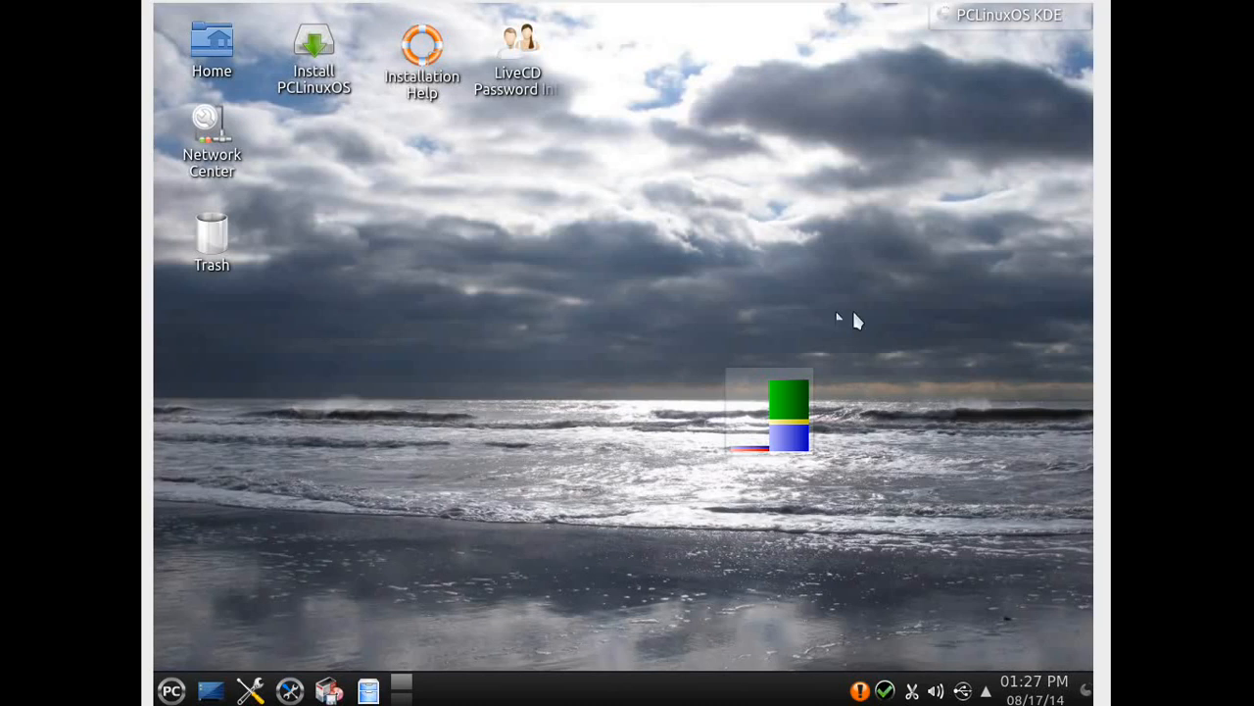
{"action": "mouse_move", "coordinate": [674, 468]}
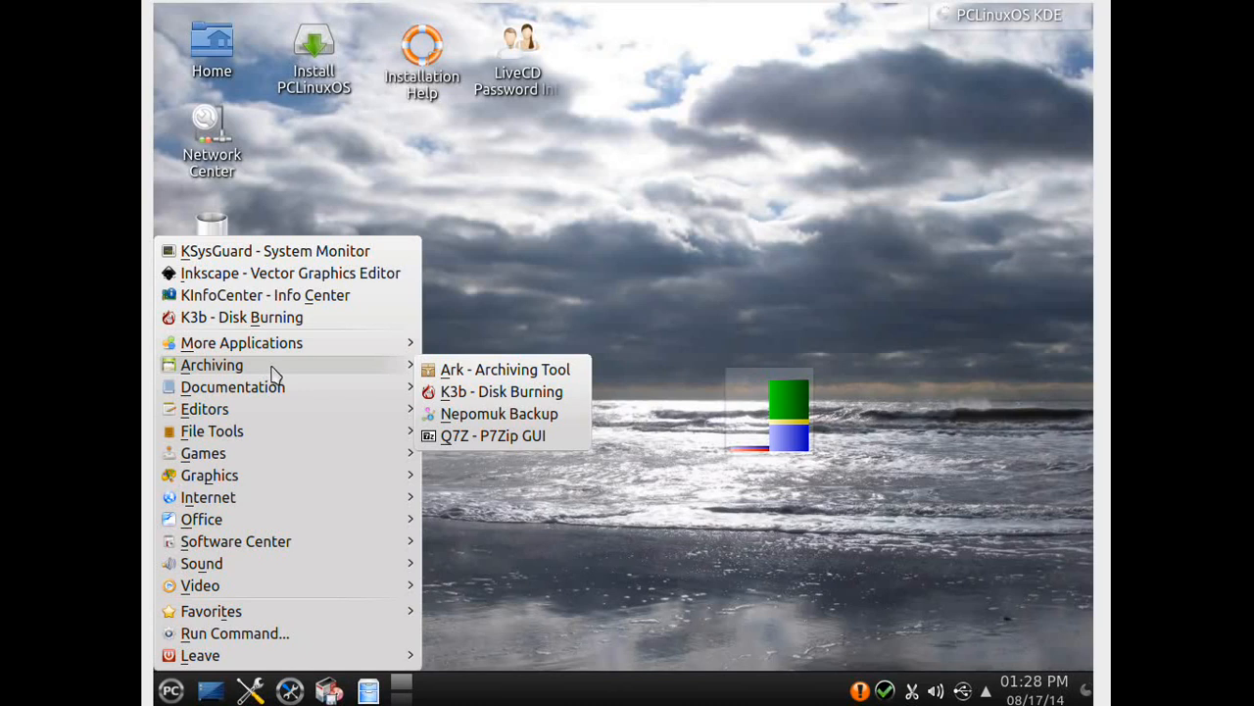
{"action": "mouse_move", "coordinate": [532, 374]}
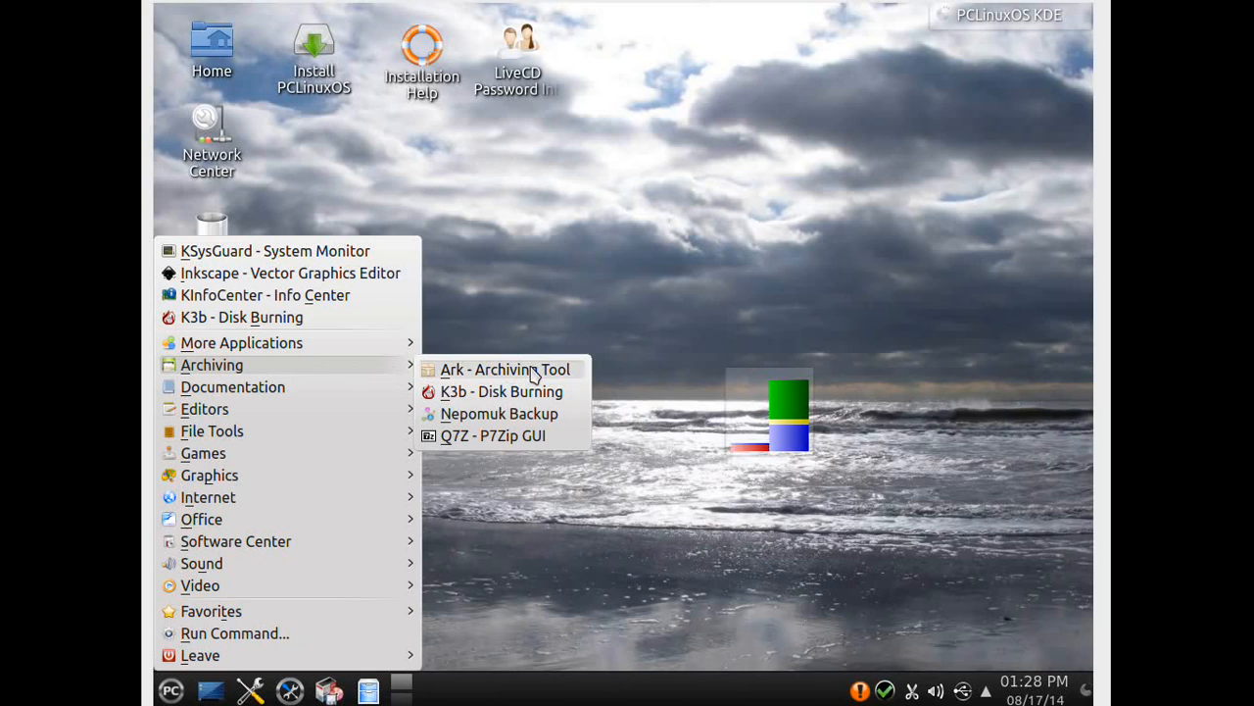
{"action": "mouse_move", "coordinate": [559, 375]}
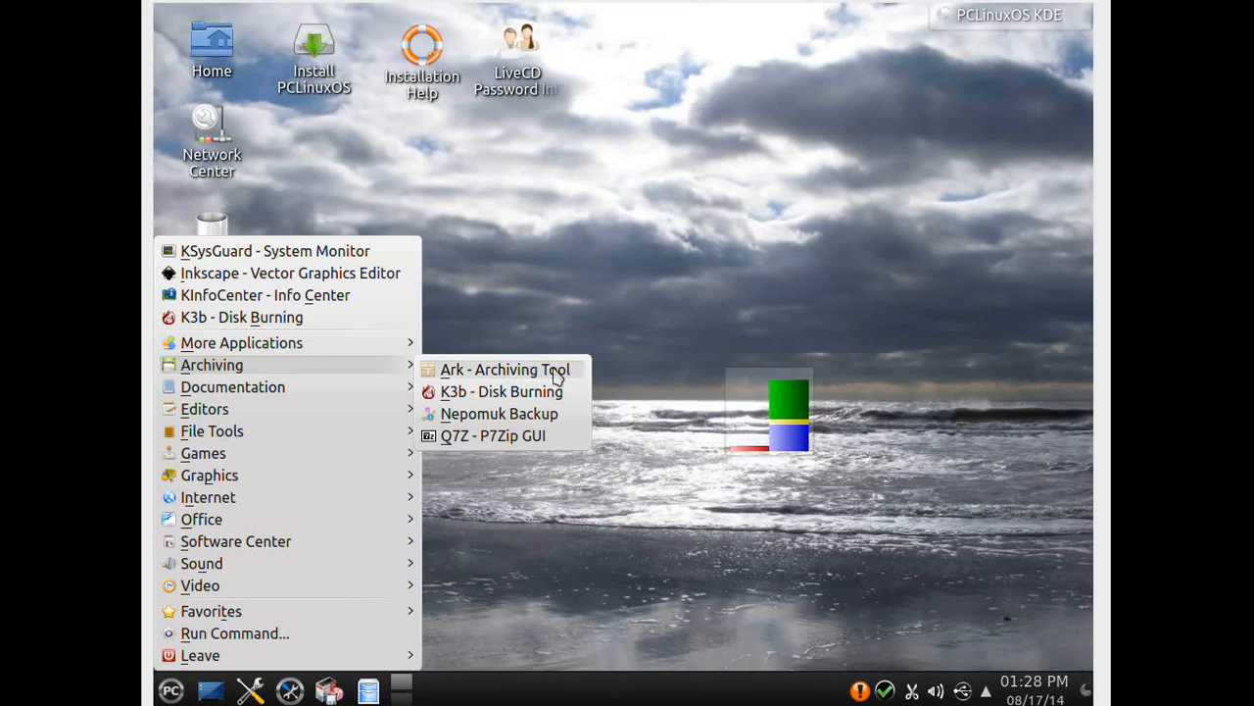
{"action": "mouse_move", "coordinate": [544, 460]}
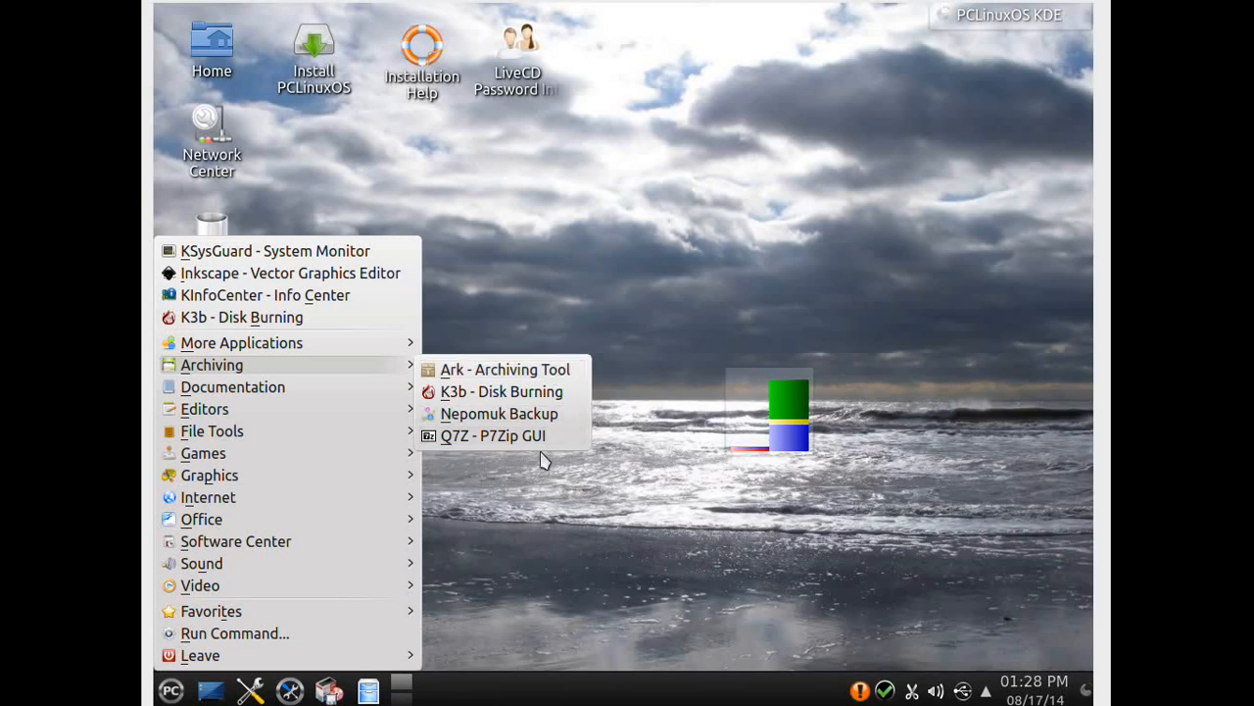
{"action": "mouse_move", "coordinate": [549, 444]}
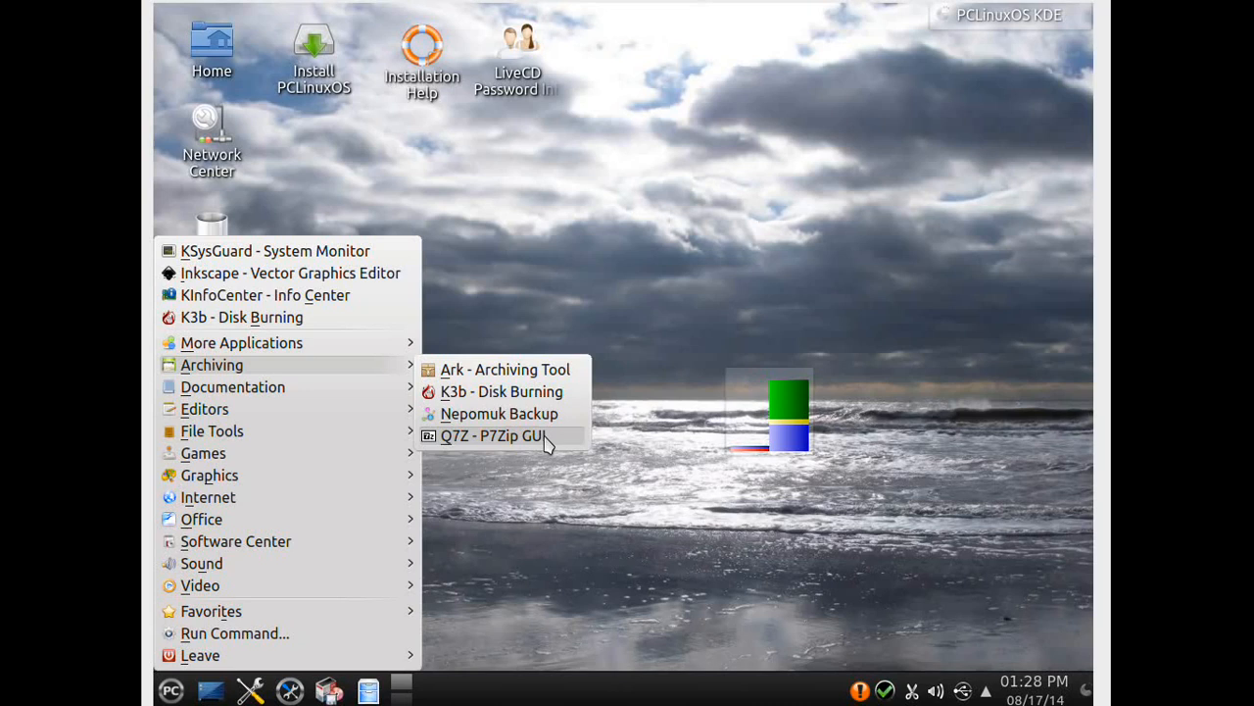
{"action": "mouse_move", "coordinate": [509, 397]}
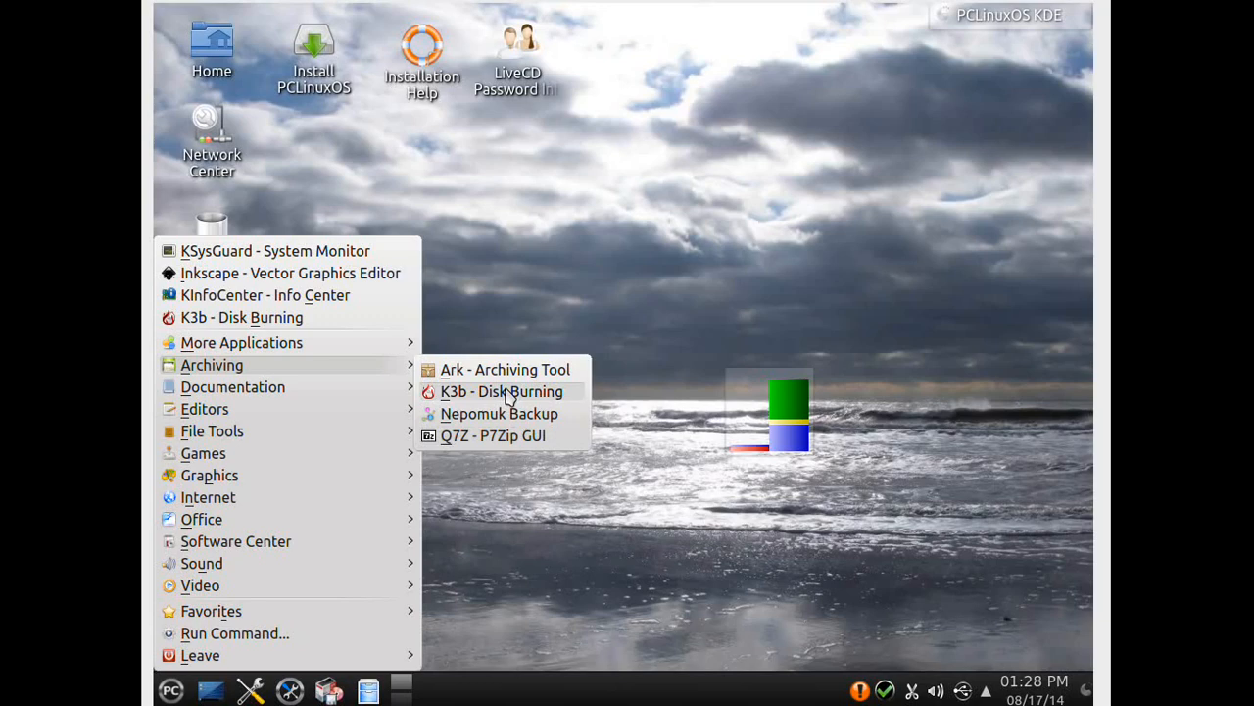
Step: Launch K3b - Disk Burning from the Archiving submenu
{"action": "left_click", "coordinate": [502, 392]}
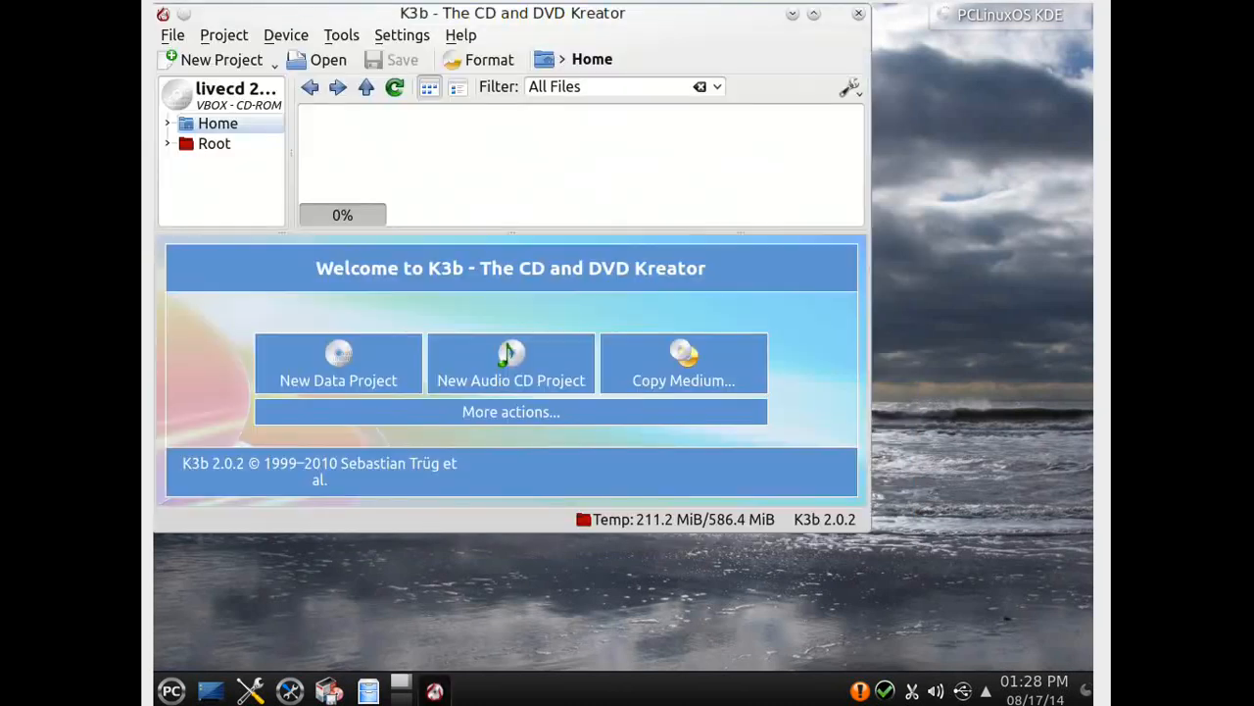
{"action": "mouse_move", "coordinate": [504, 383]}
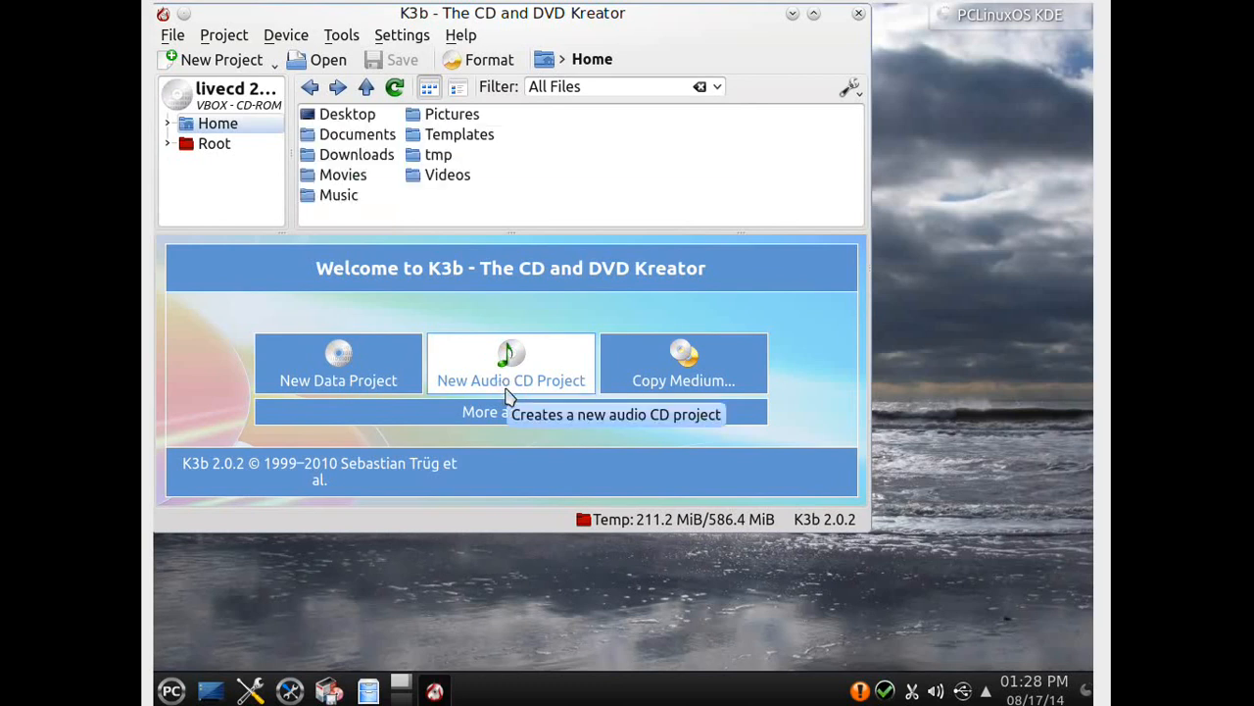
{"action": "mouse_move", "coordinate": [400, 17]}
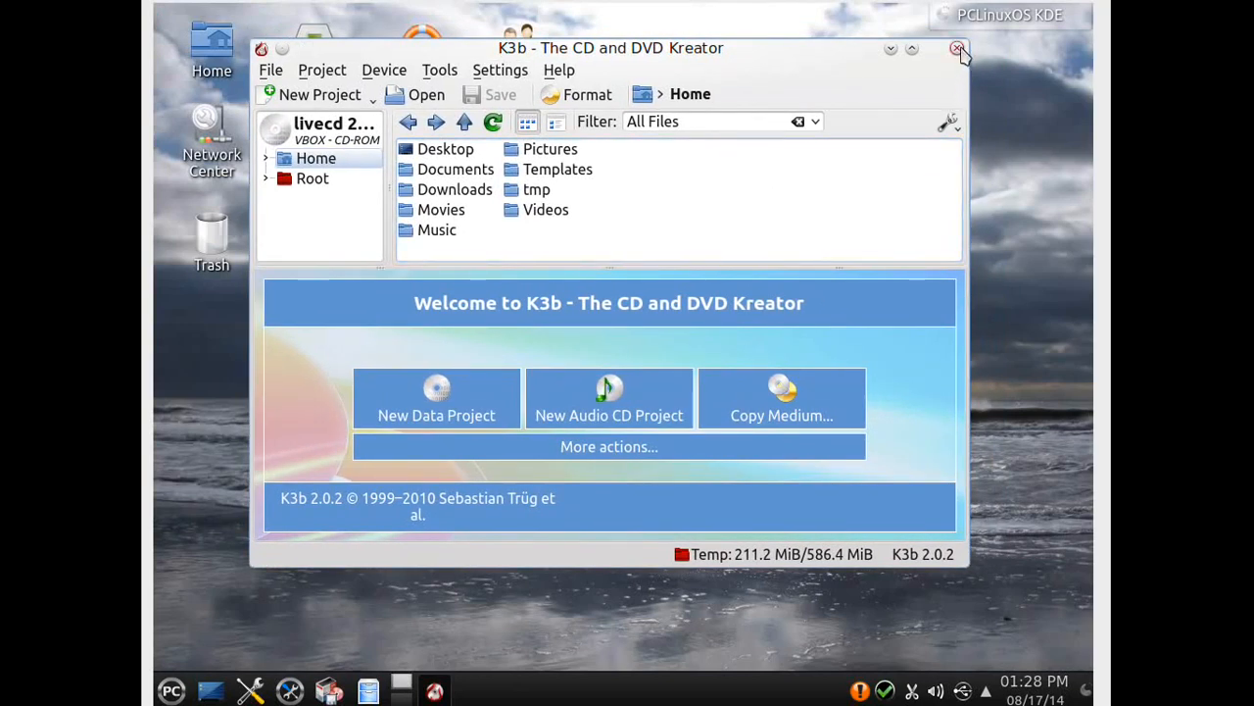
Step: Close the K3b window
{"action": "left_click", "coordinate": [956, 49]}
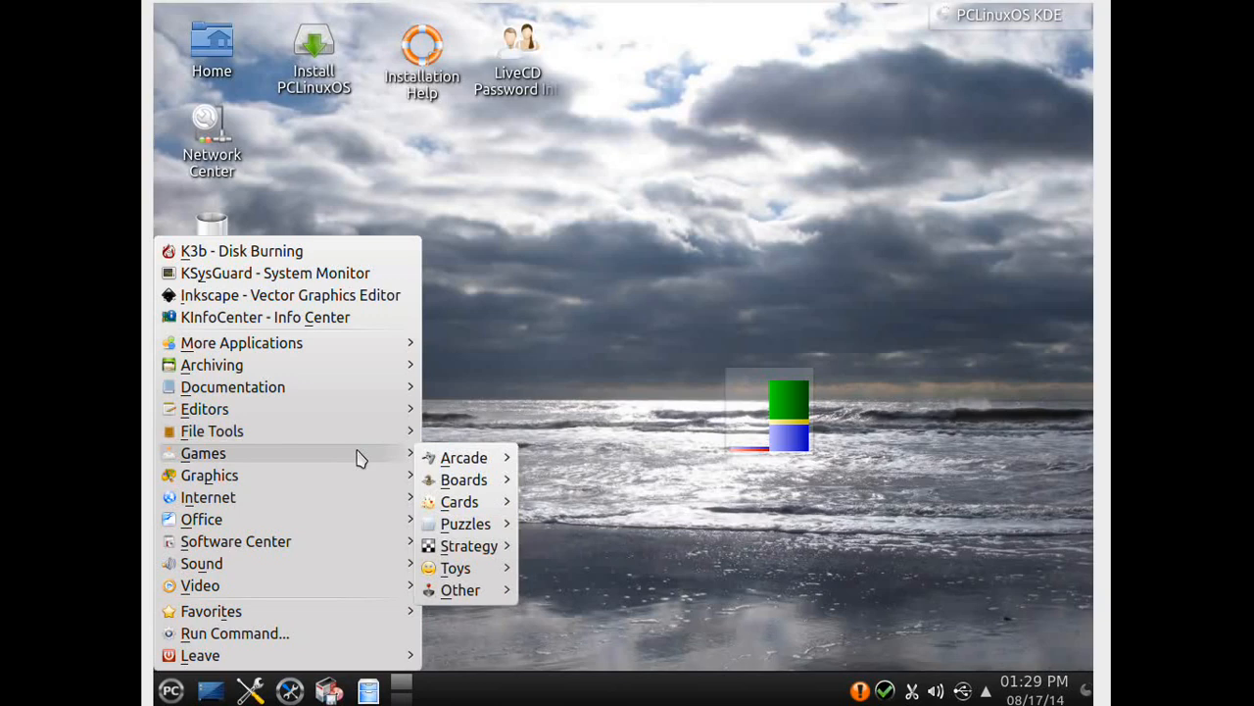
{"action": "mouse_move", "coordinate": [375, 463]}
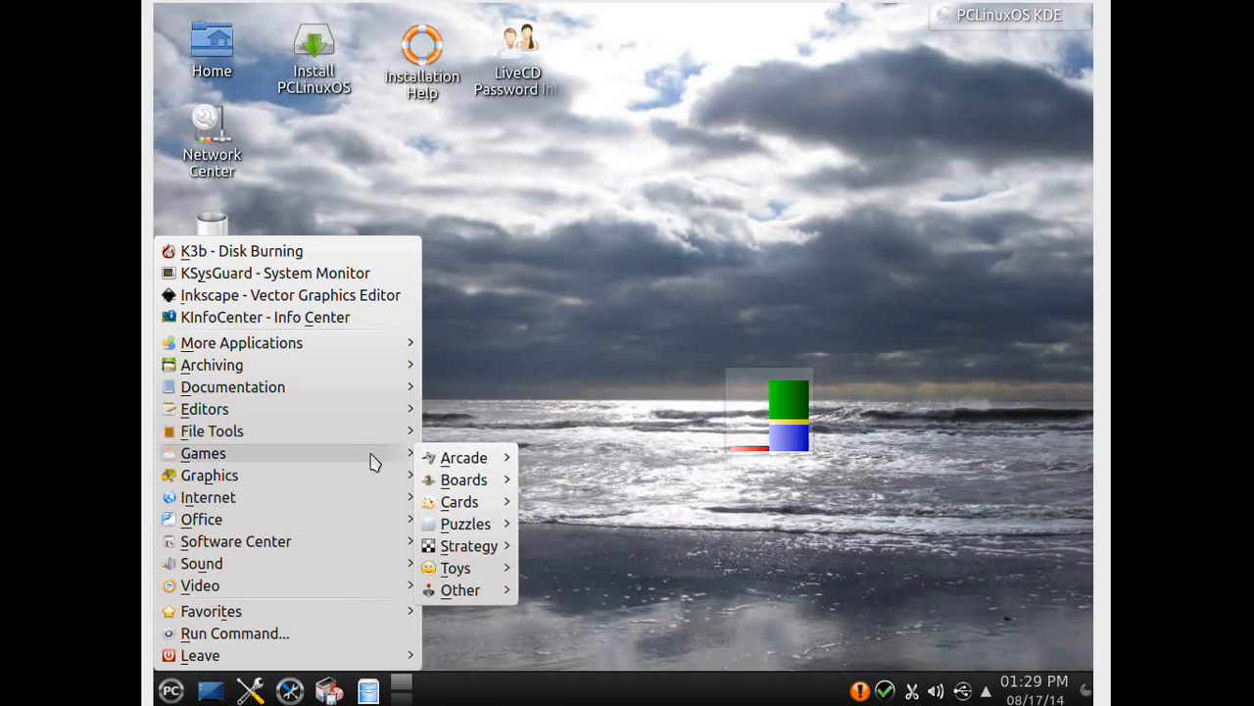
{"action": "mouse_move", "coordinate": [478, 465]}
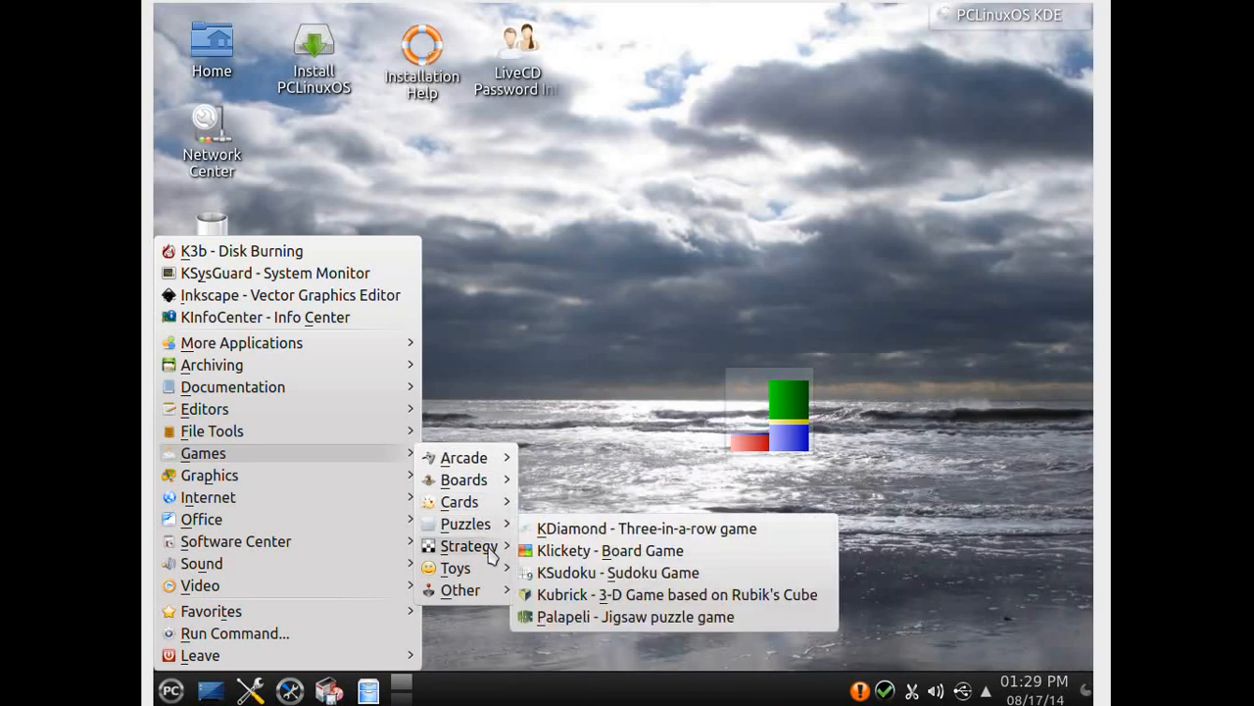
{"action": "mouse_move", "coordinate": [454, 567]}
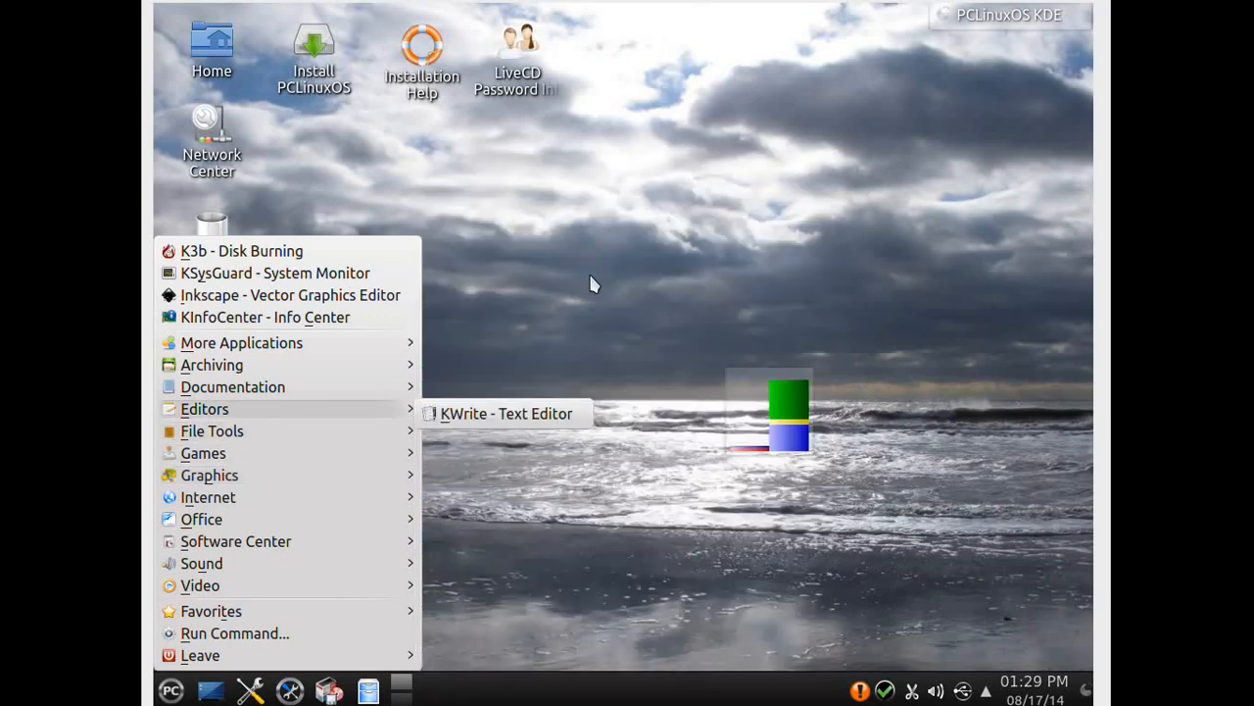
Step: Expand the Graphics category listing digiKam, GIMP, Gwenview, KolourPaint and Inkscape
{"action": "left_click", "coordinate": [208, 475]}
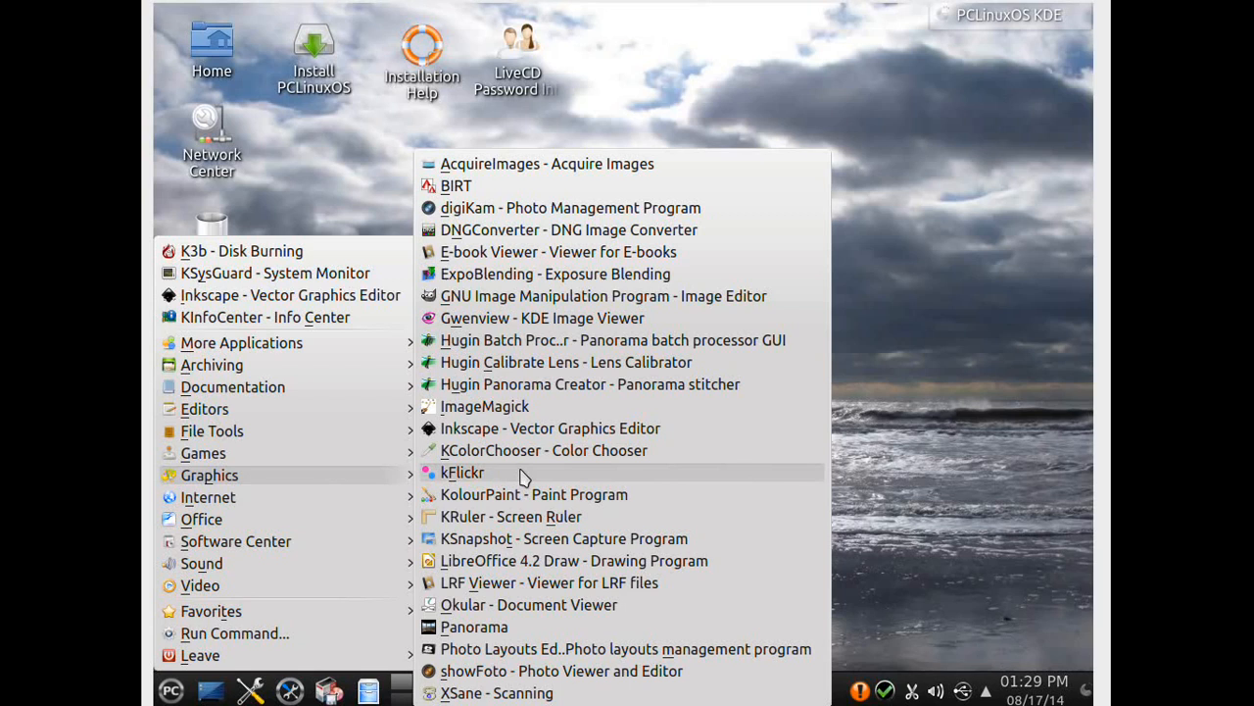
{"action": "mouse_move", "coordinate": [546, 299]}
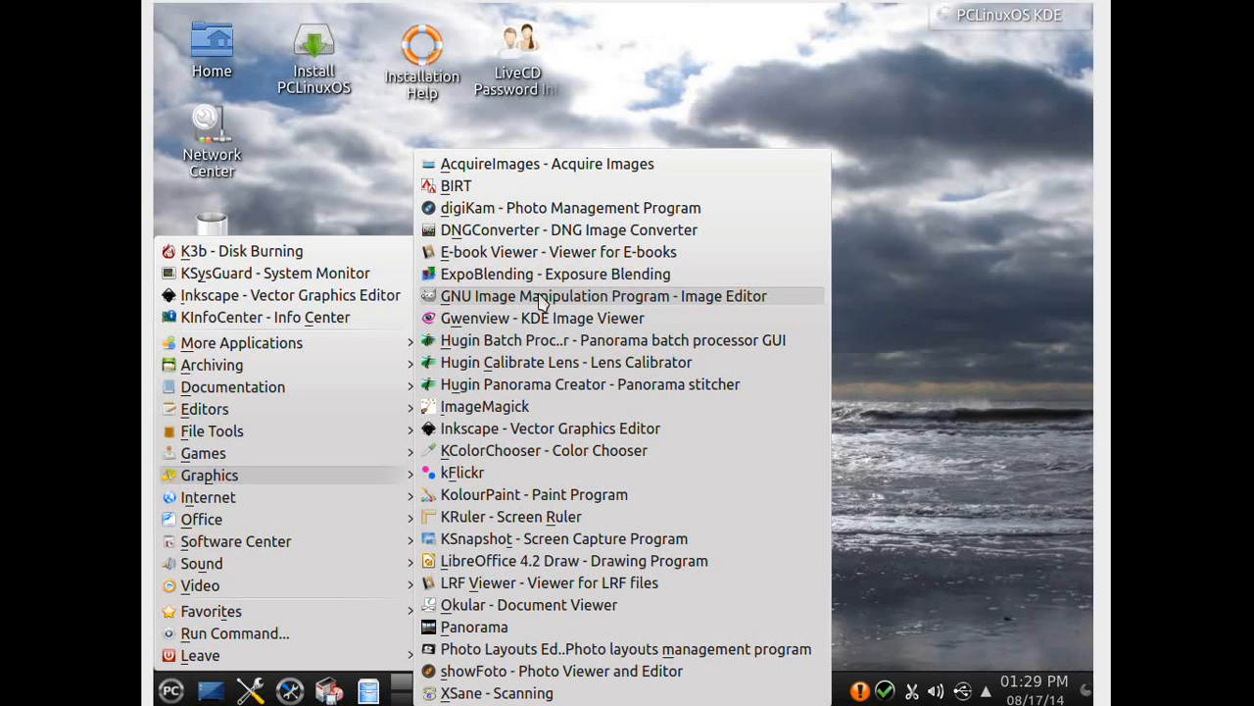
{"action": "mouse_move", "coordinate": [534, 266]}
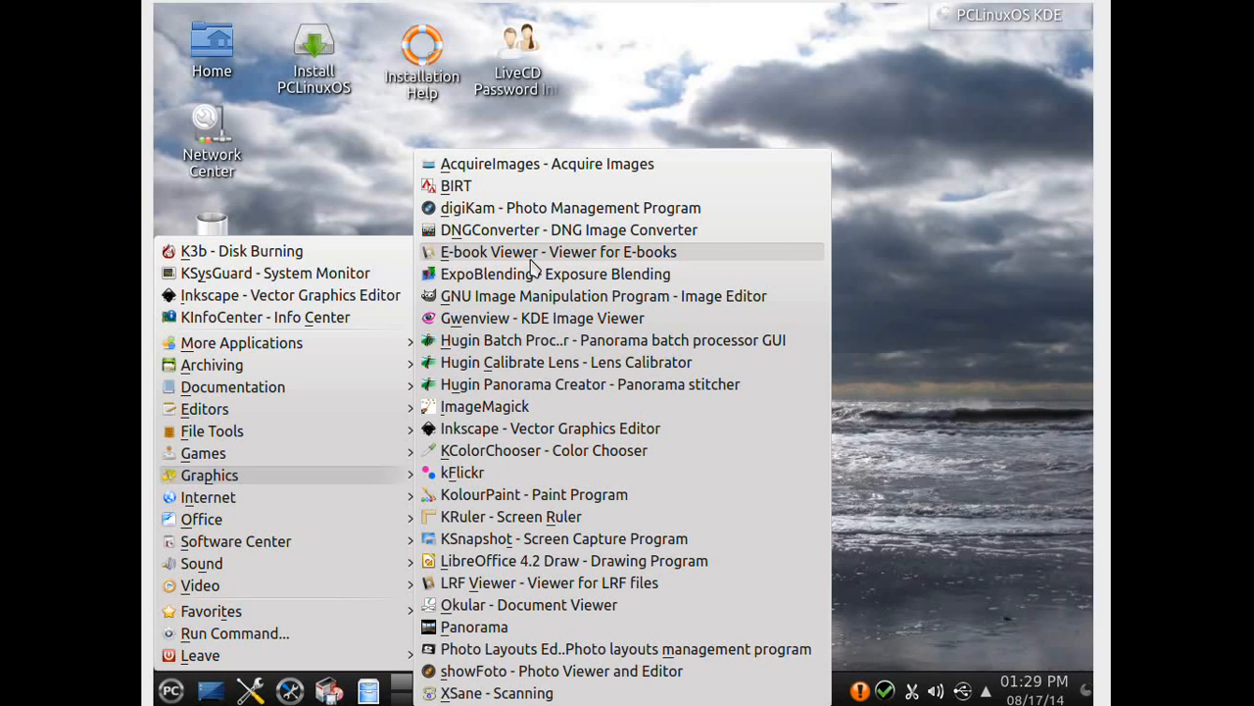
{"action": "mouse_move", "coordinate": [520, 348]}
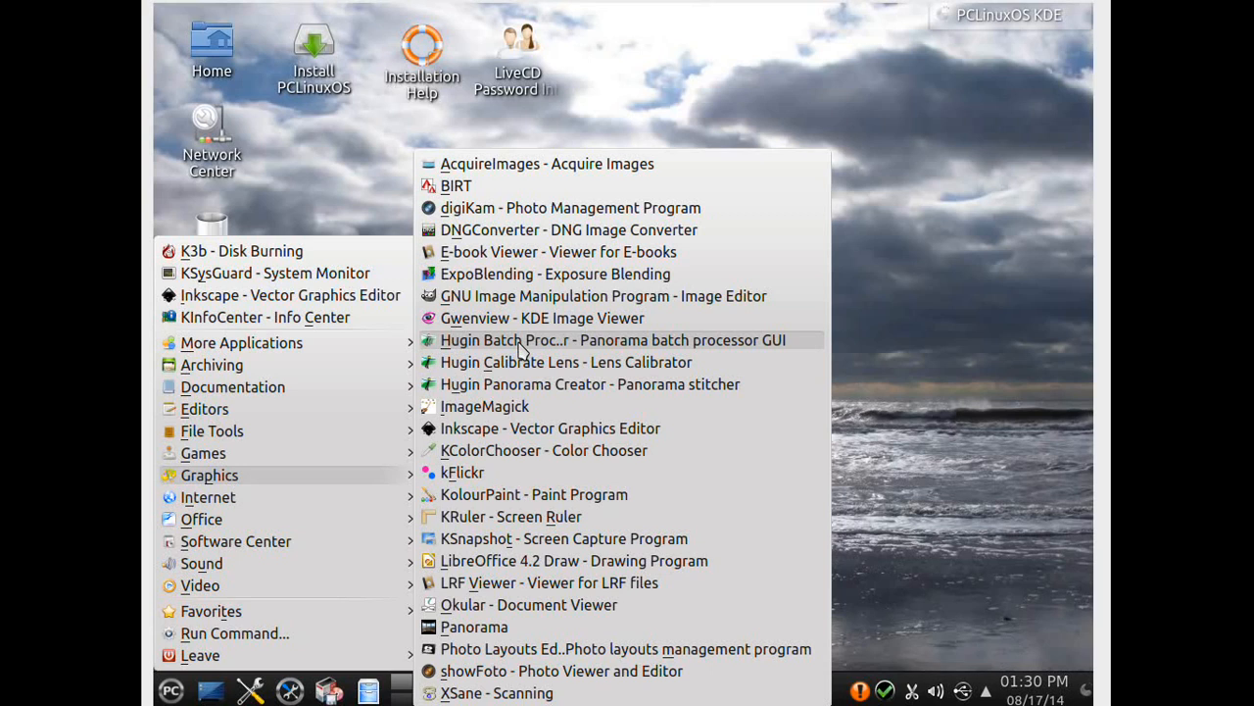
{"action": "mouse_move", "coordinate": [524, 439]}
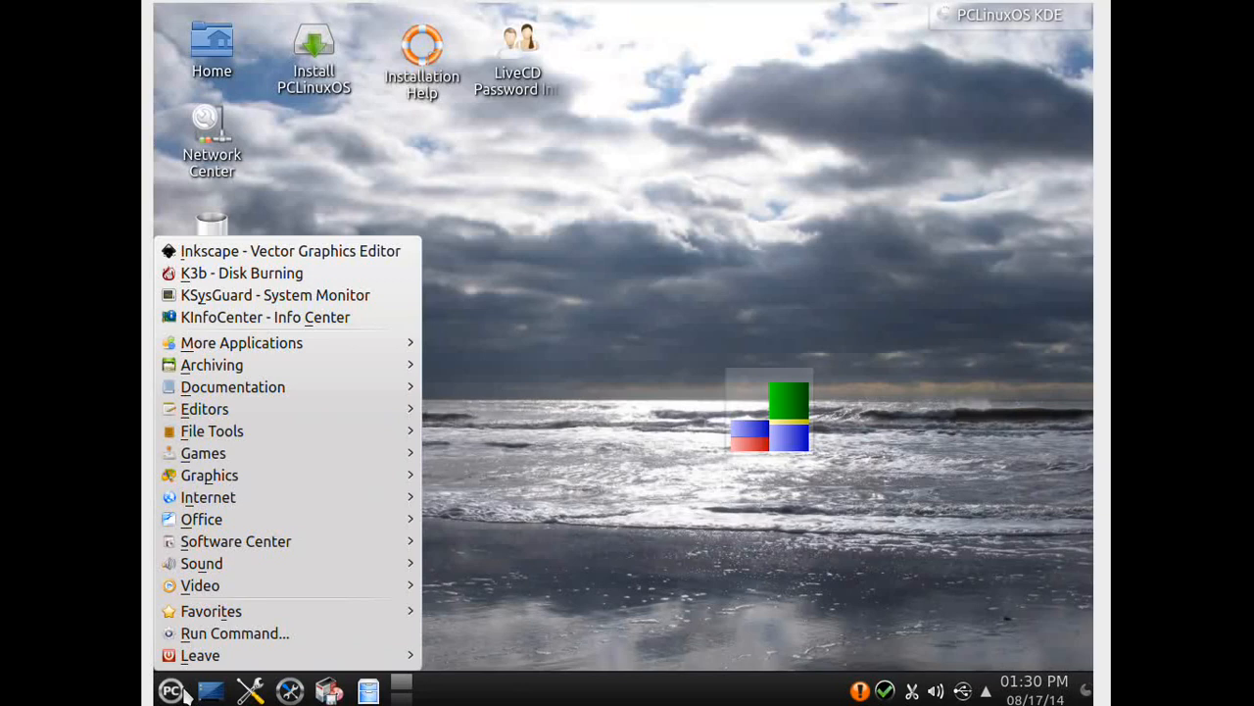
Step: Expand the Internet category listing FileZilla, Firefox, Skype and Thunderbird
{"action": "left_click", "coordinate": [208, 475]}
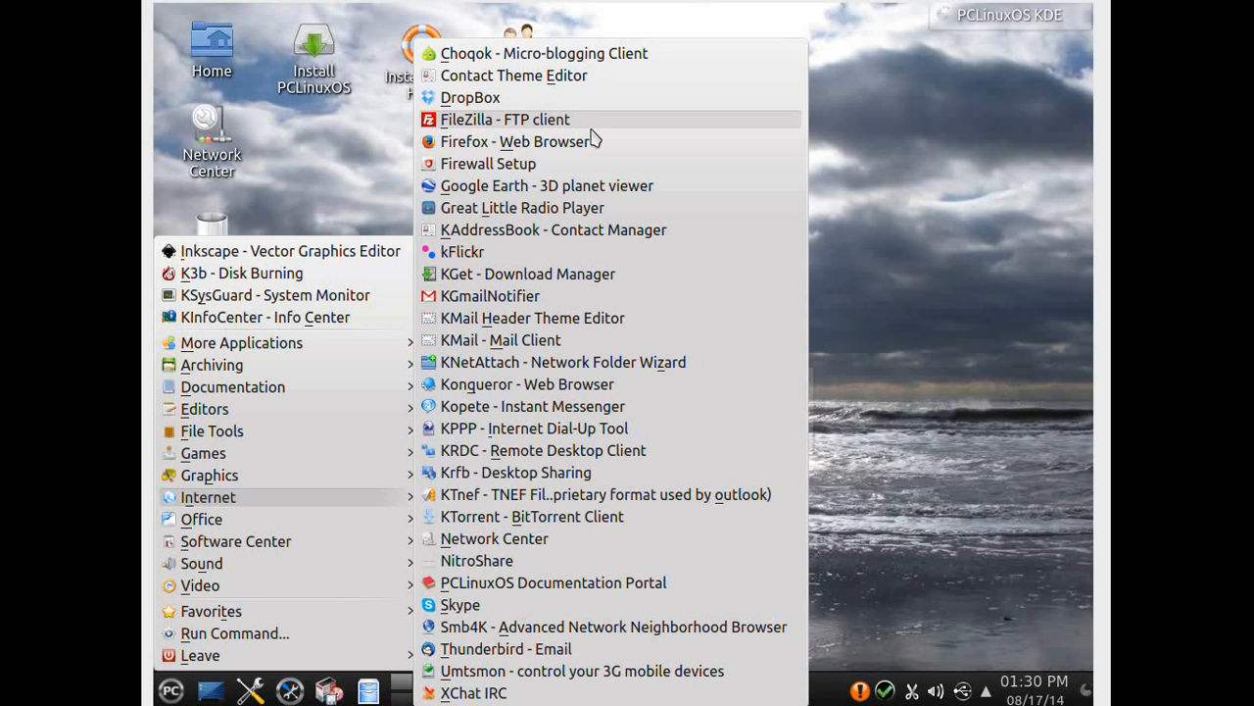
{"action": "mouse_move", "coordinate": [595, 151]}
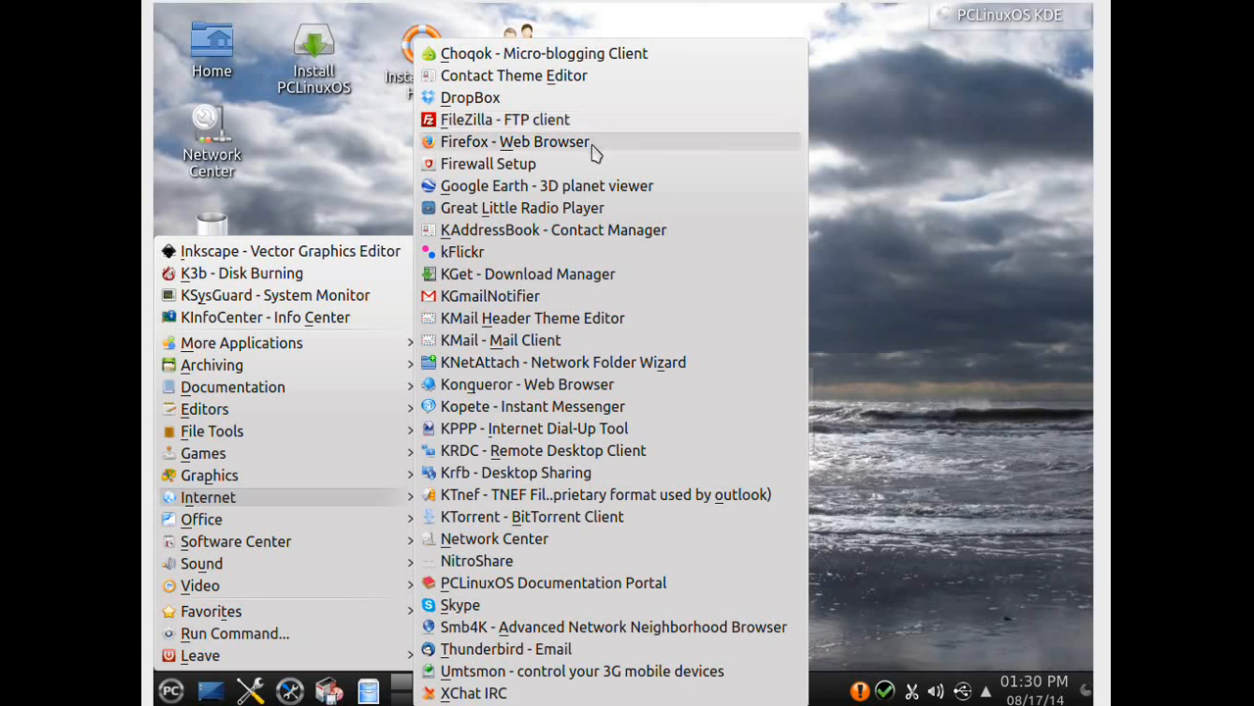
{"action": "mouse_move", "coordinate": [560, 395]}
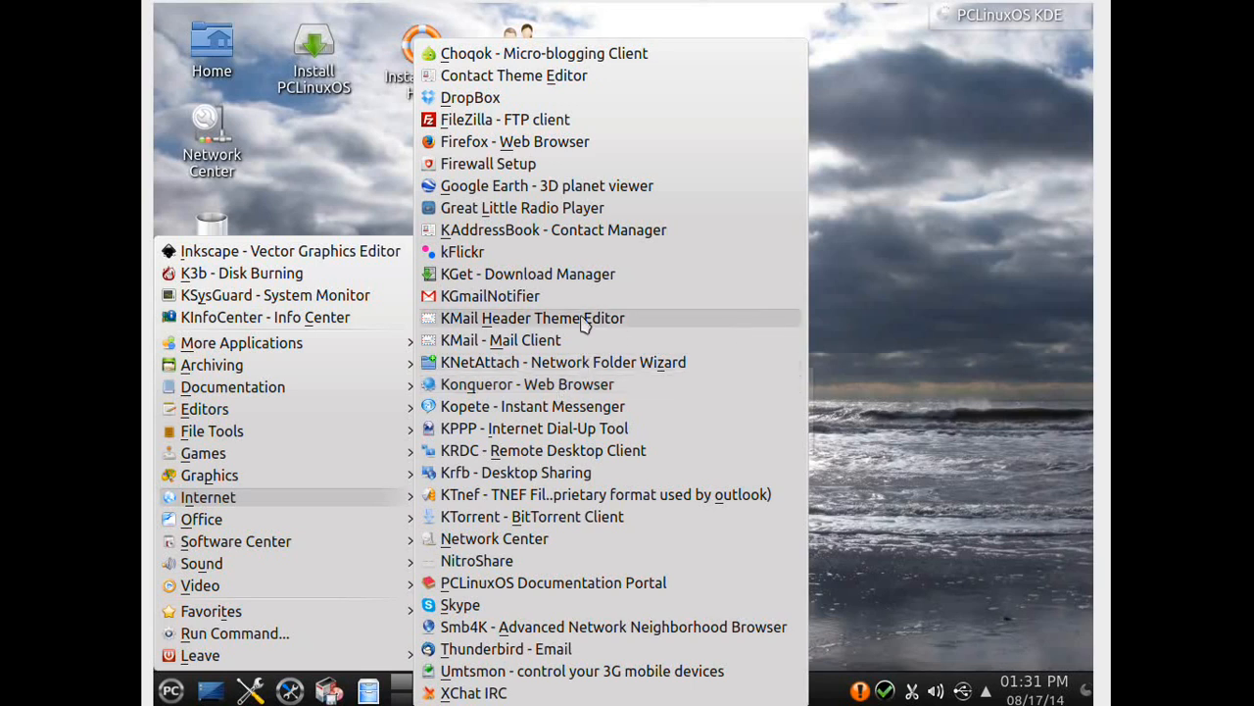
{"action": "mouse_move", "coordinate": [554, 186]}
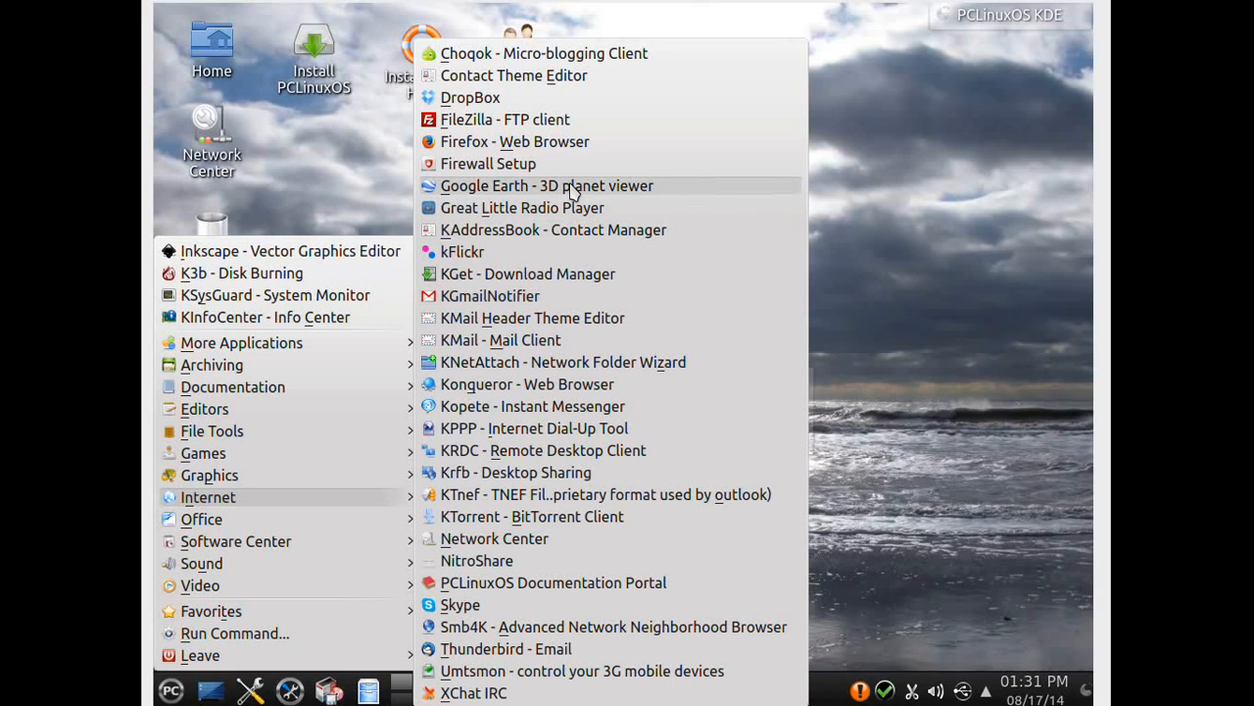
{"action": "mouse_move", "coordinate": [659, 318]}
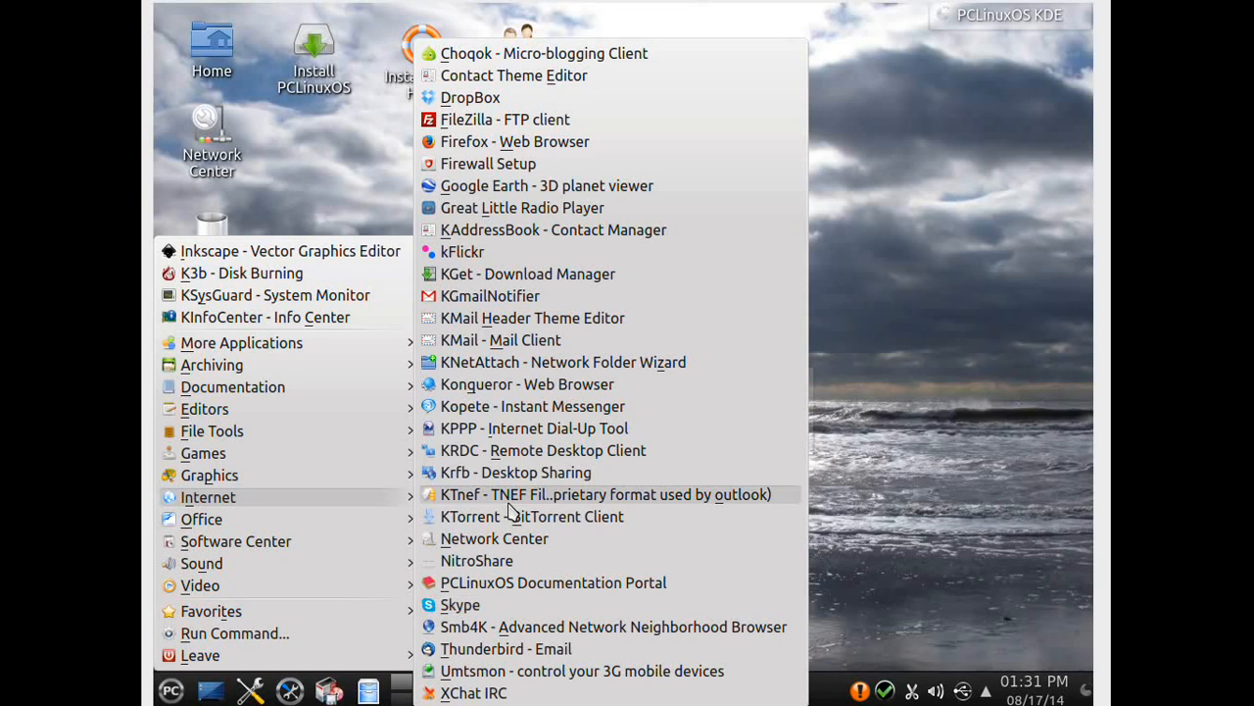
{"action": "mouse_move", "coordinate": [503, 524]}
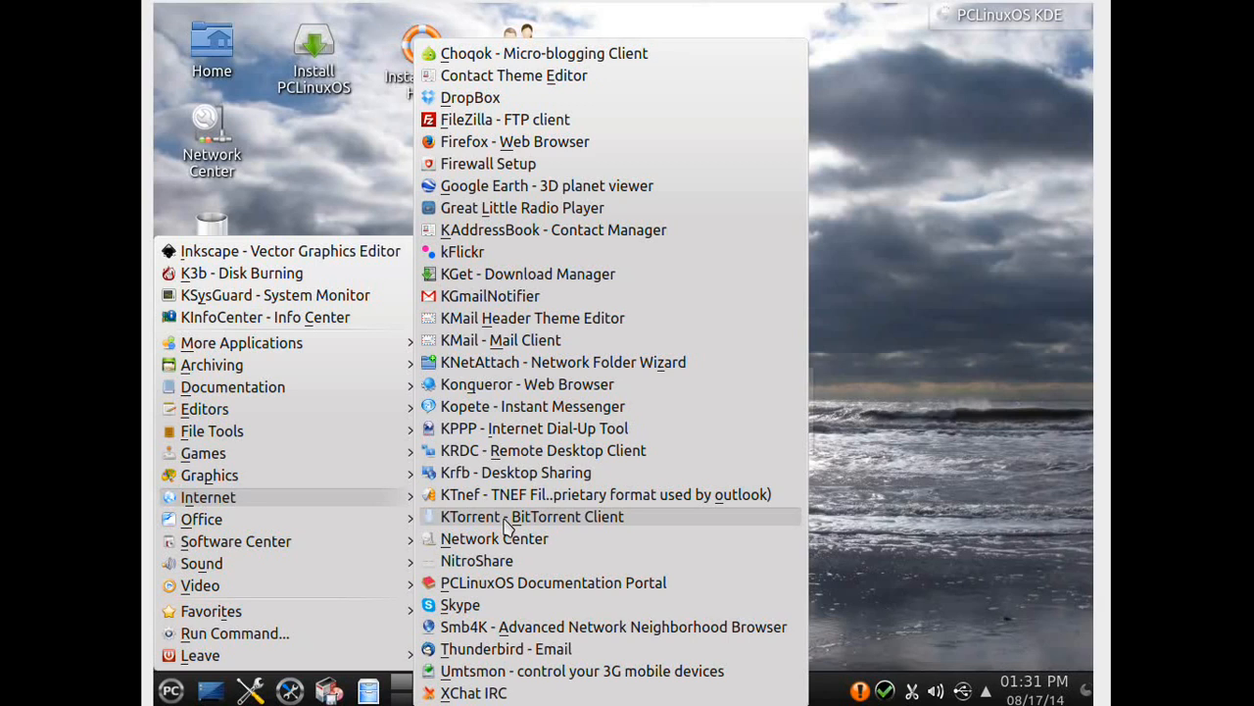
{"action": "mouse_move", "coordinate": [556, 648]}
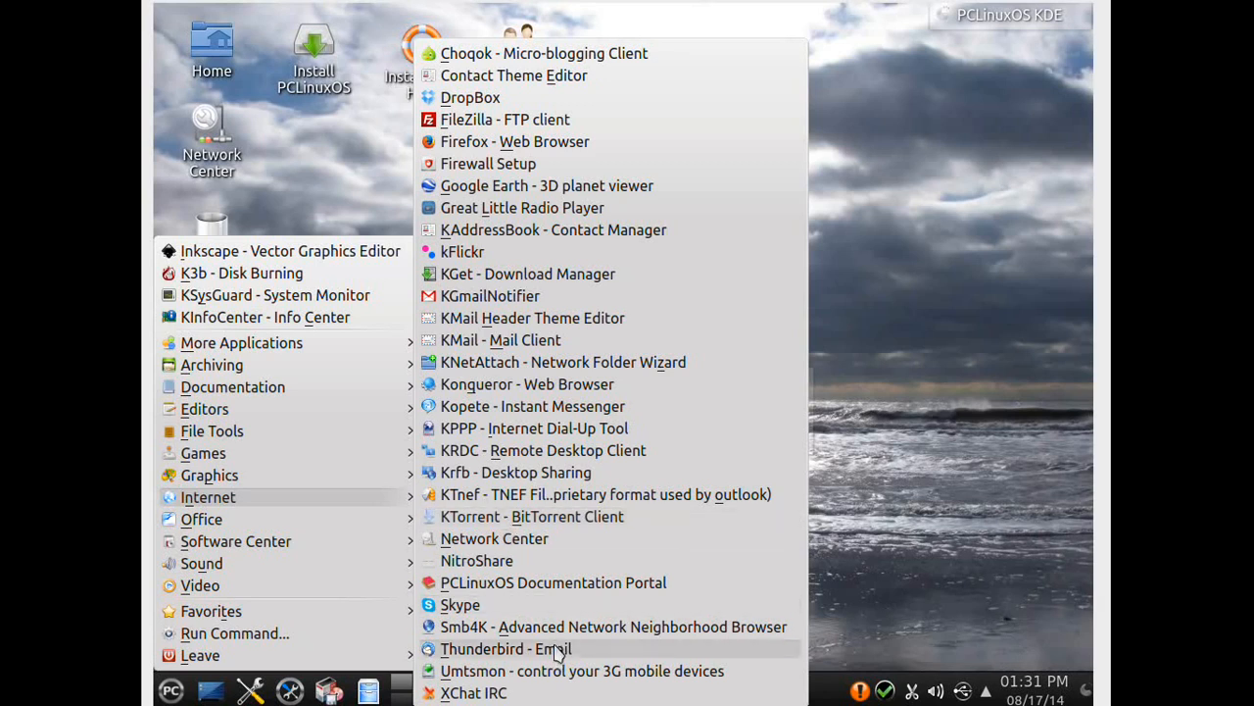
{"action": "mouse_move", "coordinate": [588, 656]}
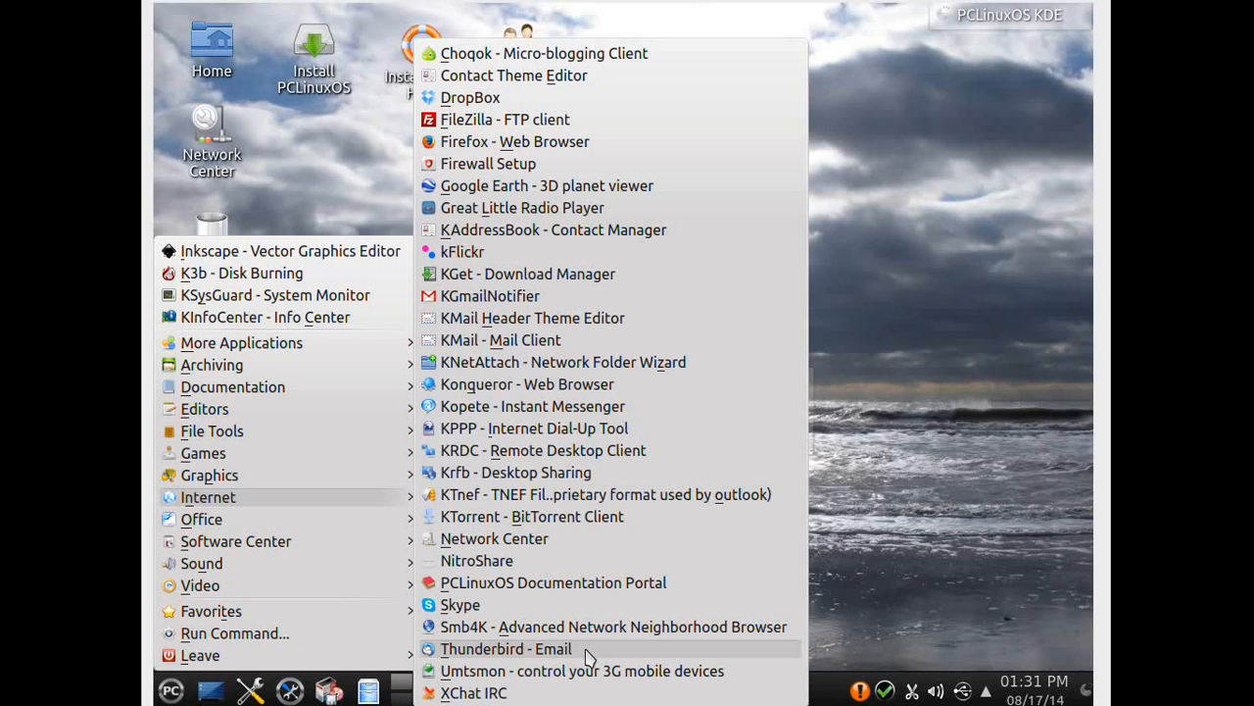
{"action": "mouse_move", "coordinate": [549, 295]}
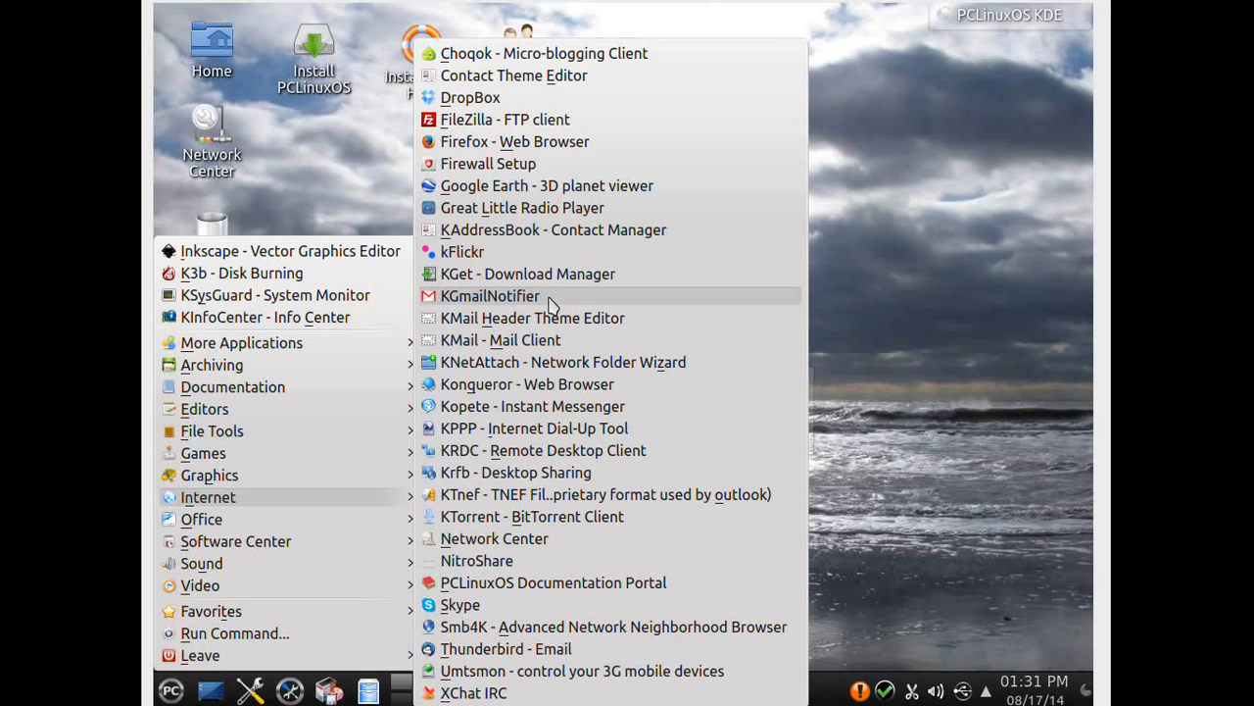
Step: Expand Office, try calibre's Edit E-books tool, then reopen the application menu
{"action": "left_click", "coordinate": [202, 518]}
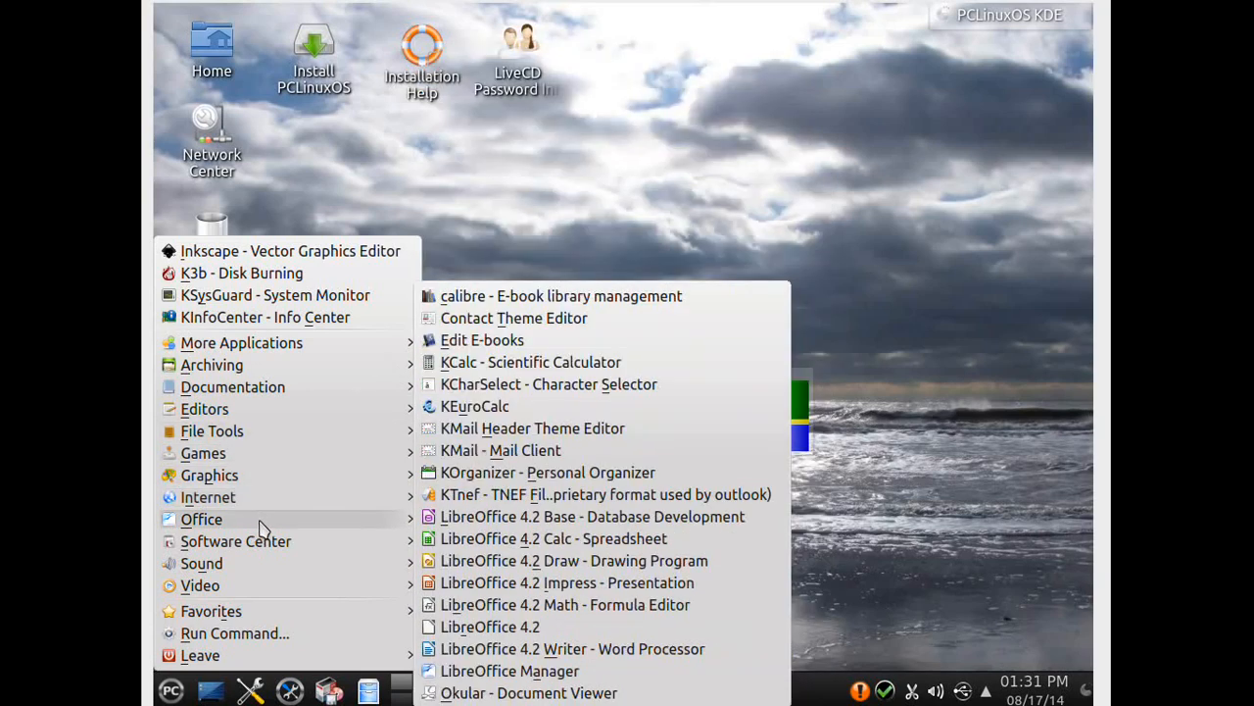
{"action": "mouse_move", "coordinate": [326, 526]}
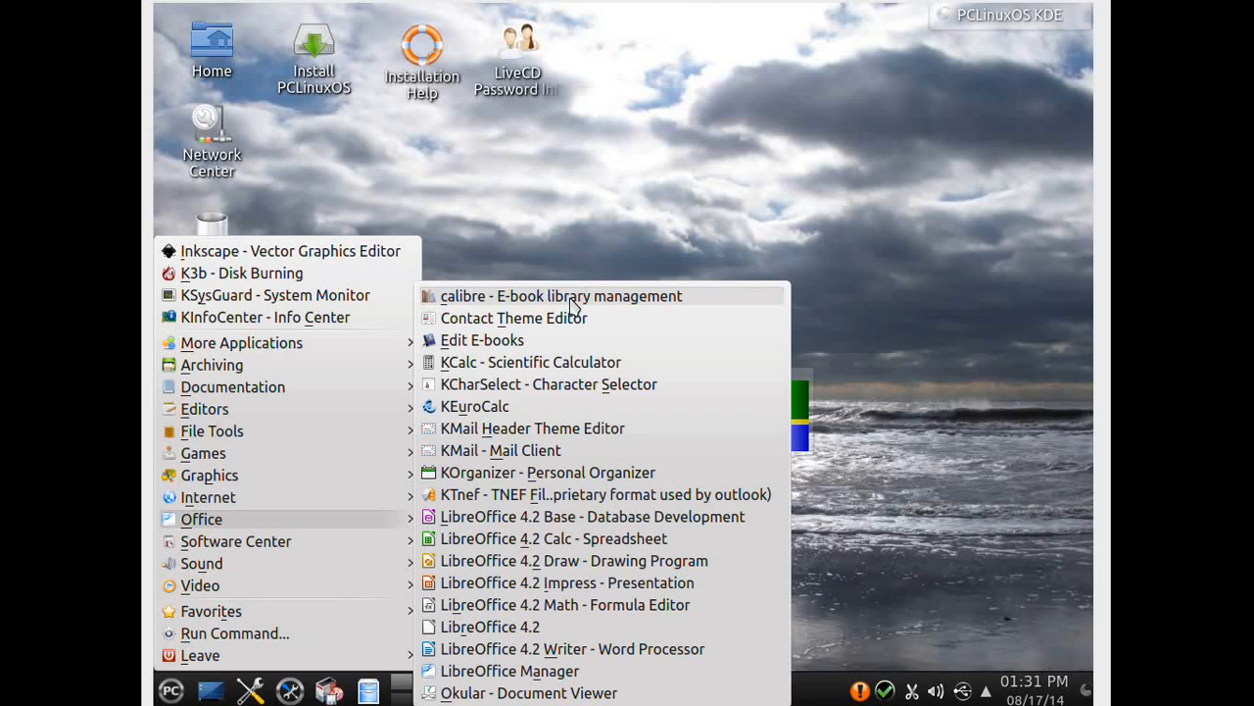
{"action": "mouse_move", "coordinate": [564, 340]}
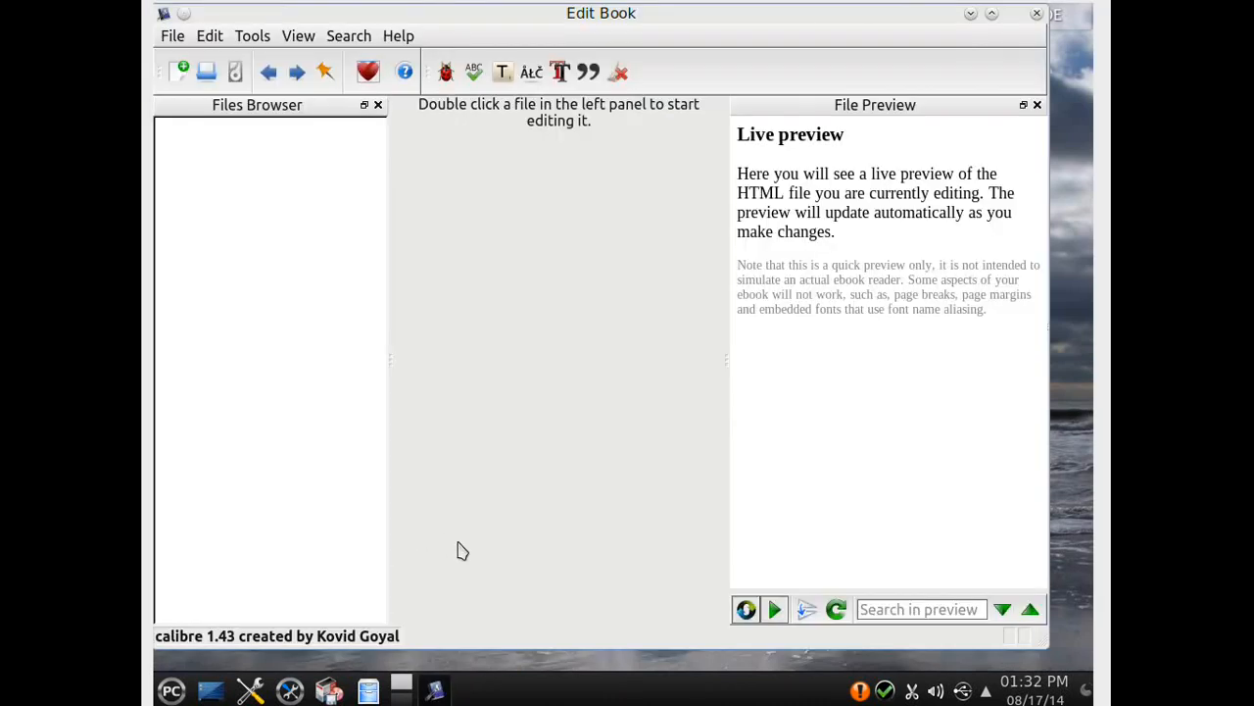
{"action": "mouse_move", "coordinate": [902, 132]}
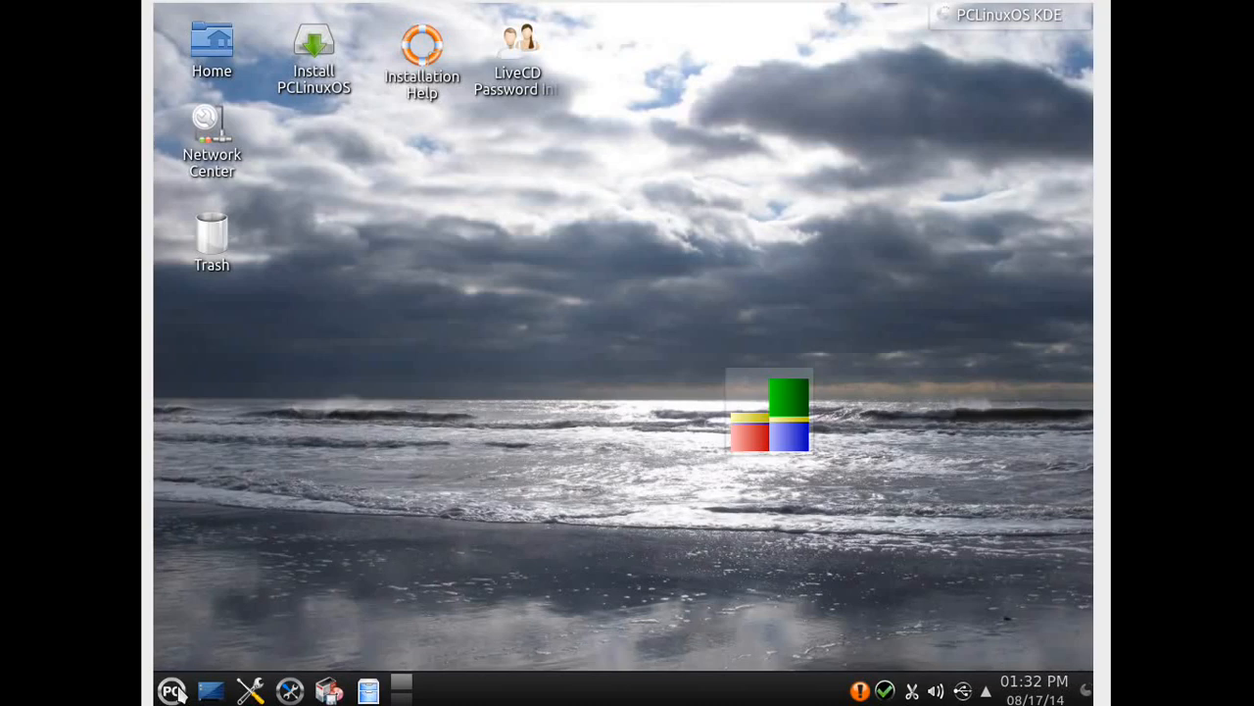
{"action": "left_click", "coordinate": [175, 689]}
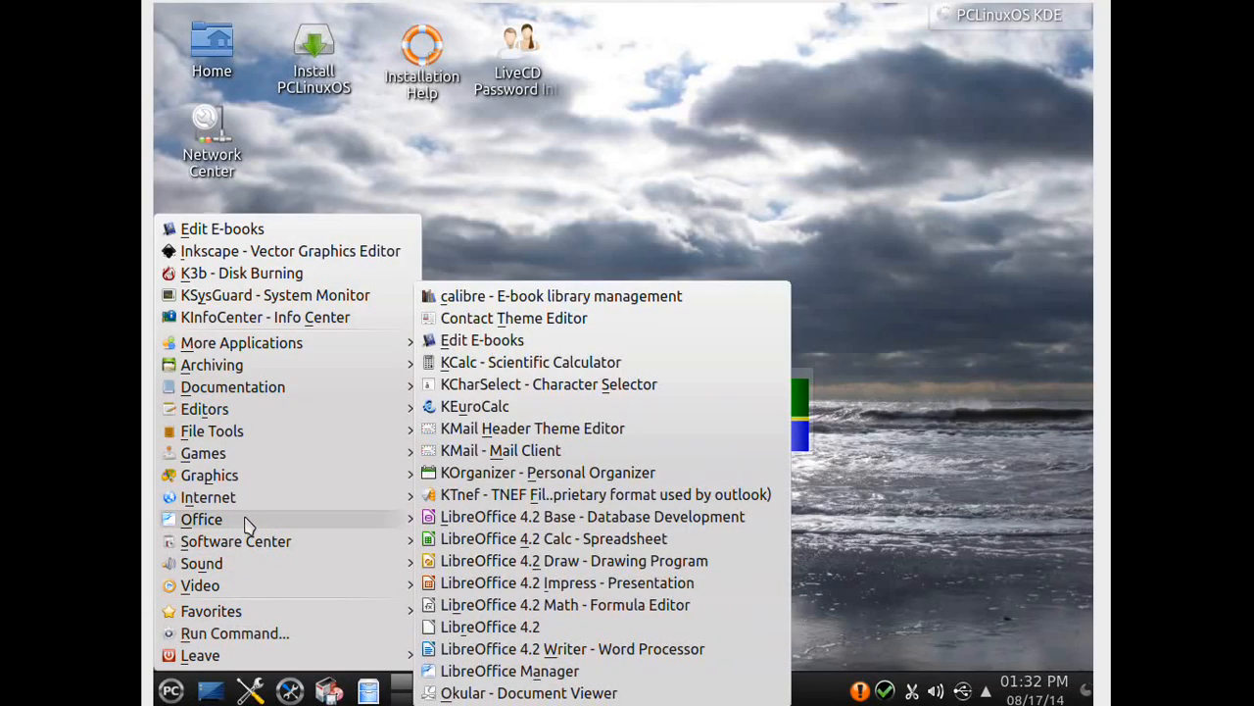
{"action": "mouse_move", "coordinate": [344, 524]}
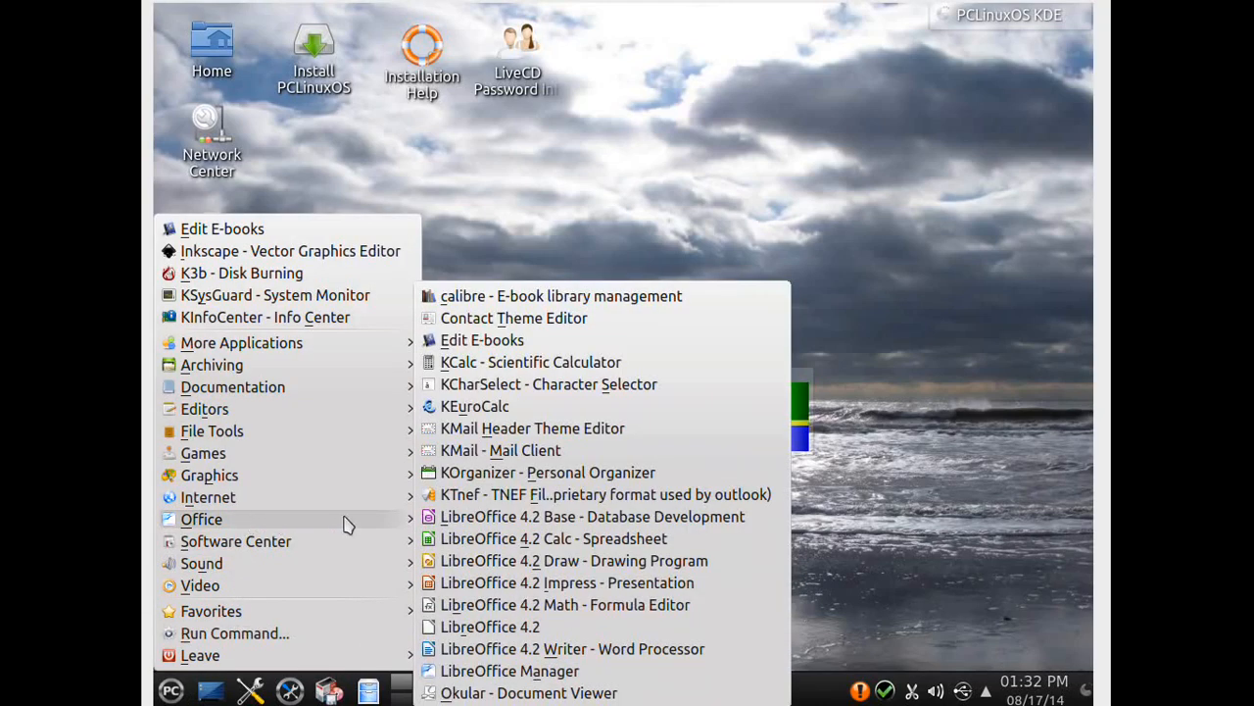
{"action": "mouse_move", "coordinate": [490, 523]}
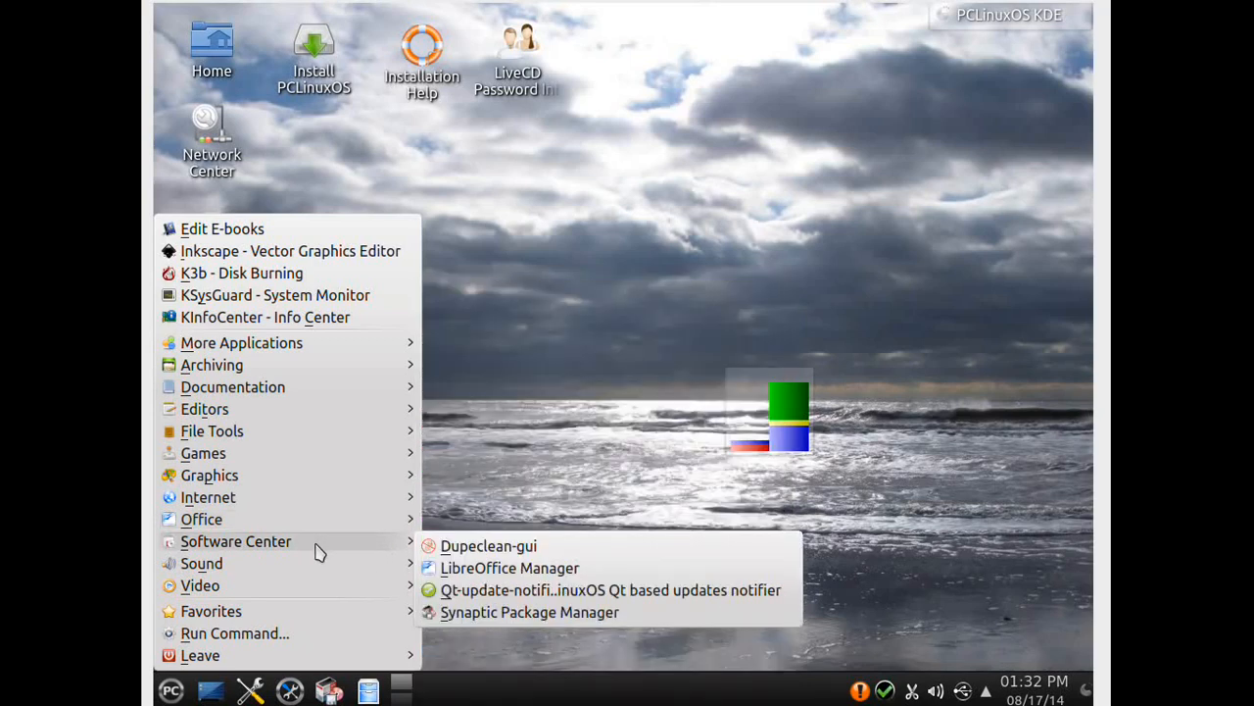
{"action": "mouse_move", "coordinate": [309, 553]}
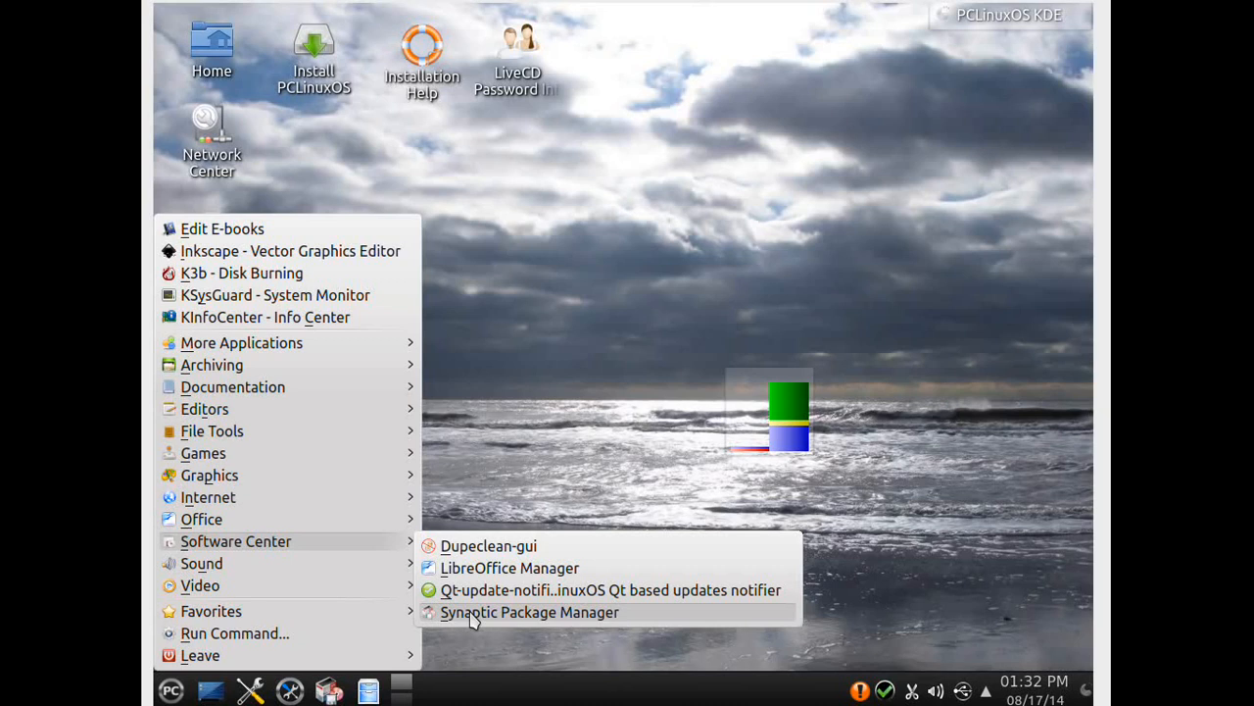
{"action": "mouse_move", "coordinate": [201, 562]}
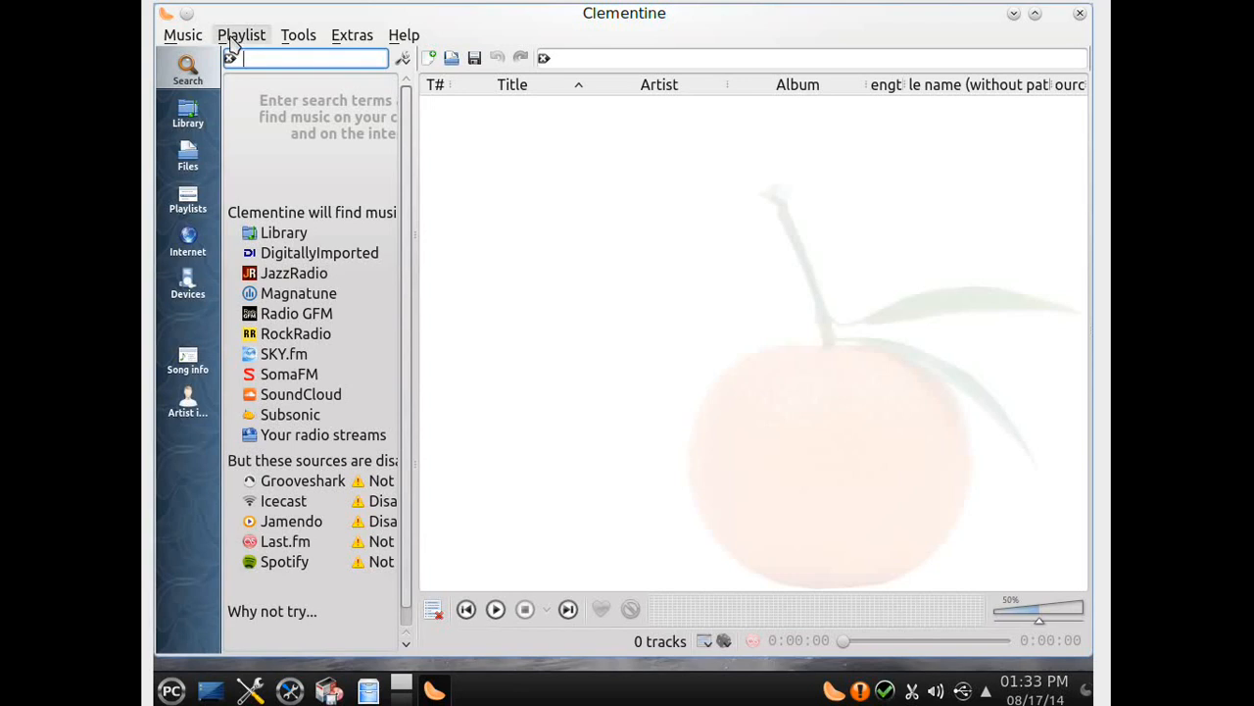
Step: Close the Clementine Music Player window to return to the desktop
{"action": "left_click", "coordinate": [1075, 8]}
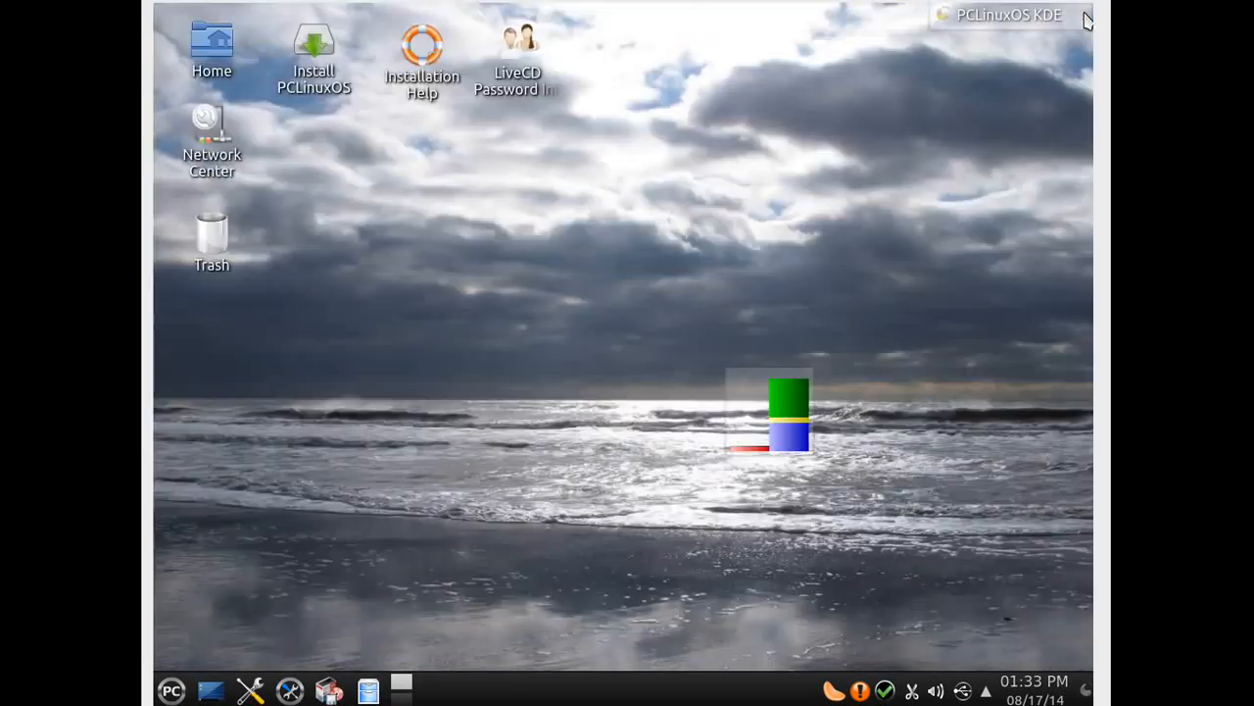
Step: Open the PC menu to browse the Sound programs JuK, KMix and Great Little Radio Player
{"action": "left_click", "coordinate": [174, 690]}
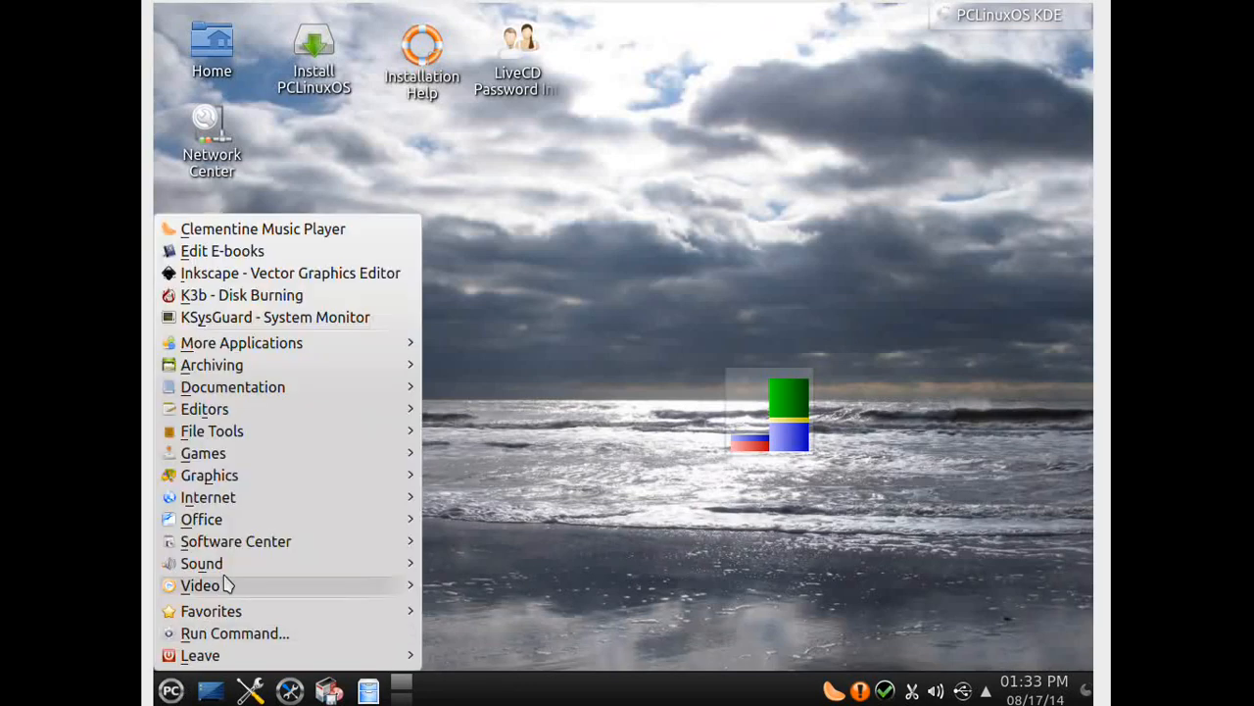
{"action": "mouse_move", "coordinate": [201, 562]}
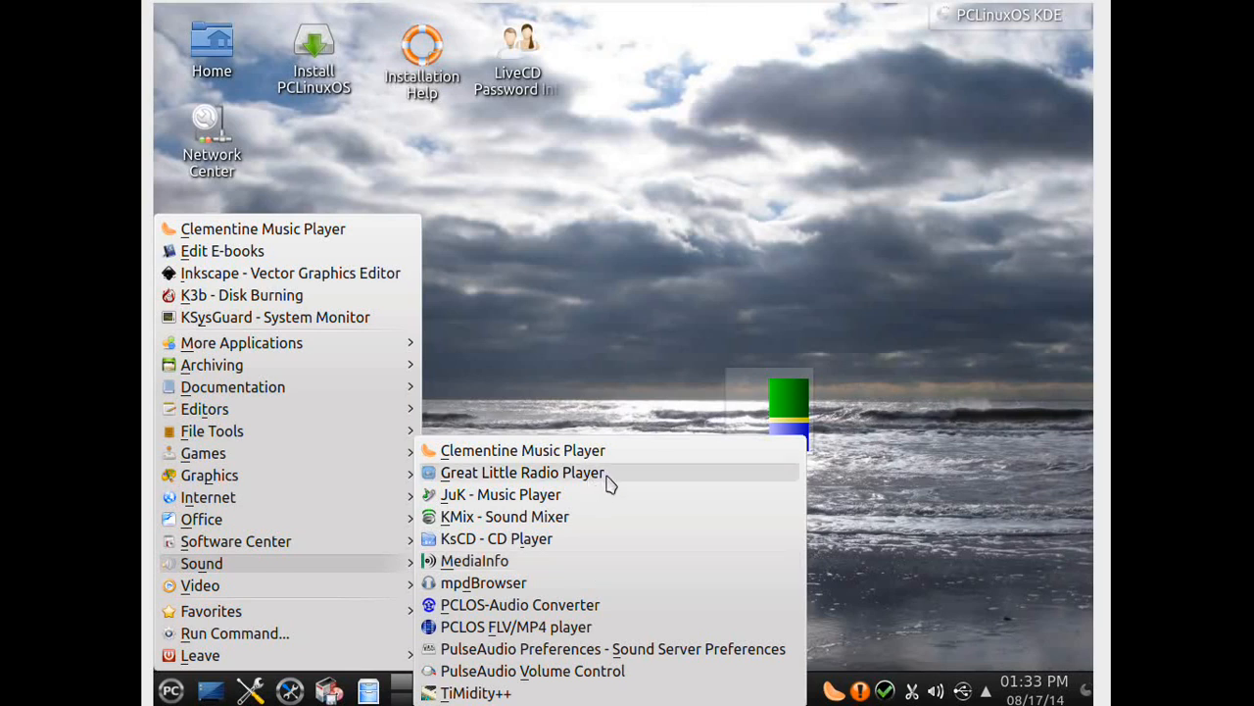
{"action": "mouse_move", "coordinate": [611, 493]}
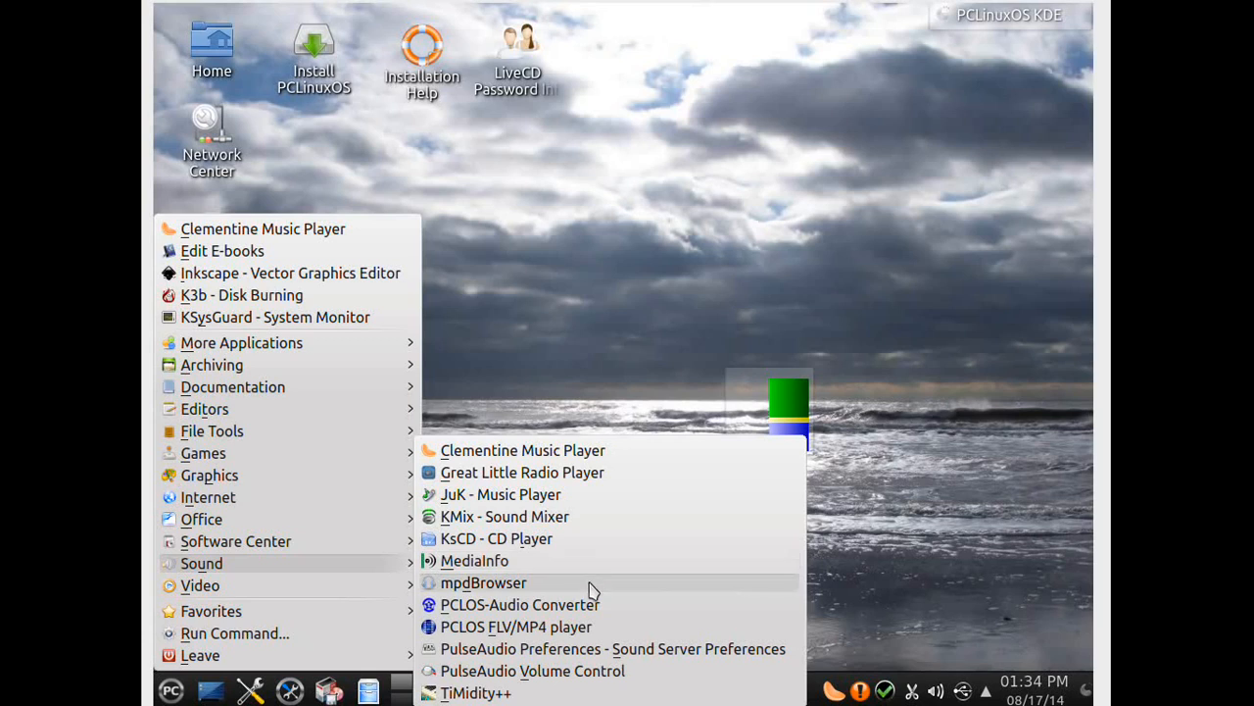
{"action": "mouse_move", "coordinate": [590, 627]}
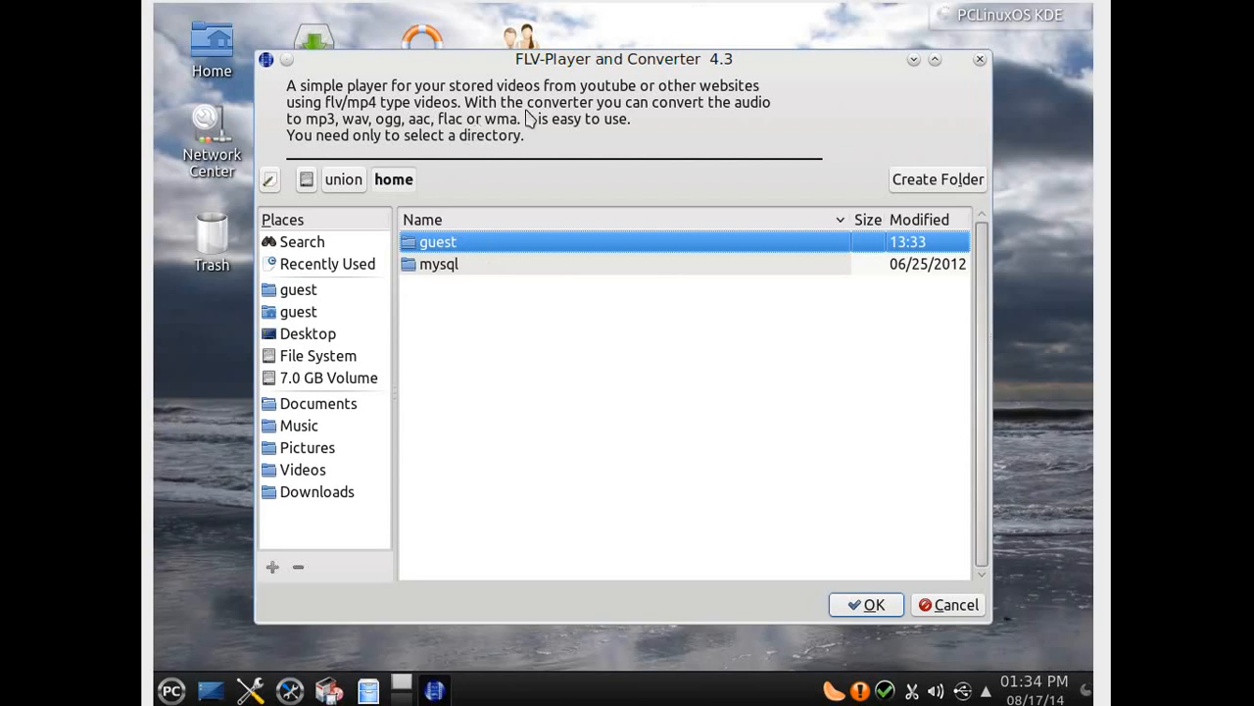
{"action": "mouse_move", "coordinate": [697, 159]}
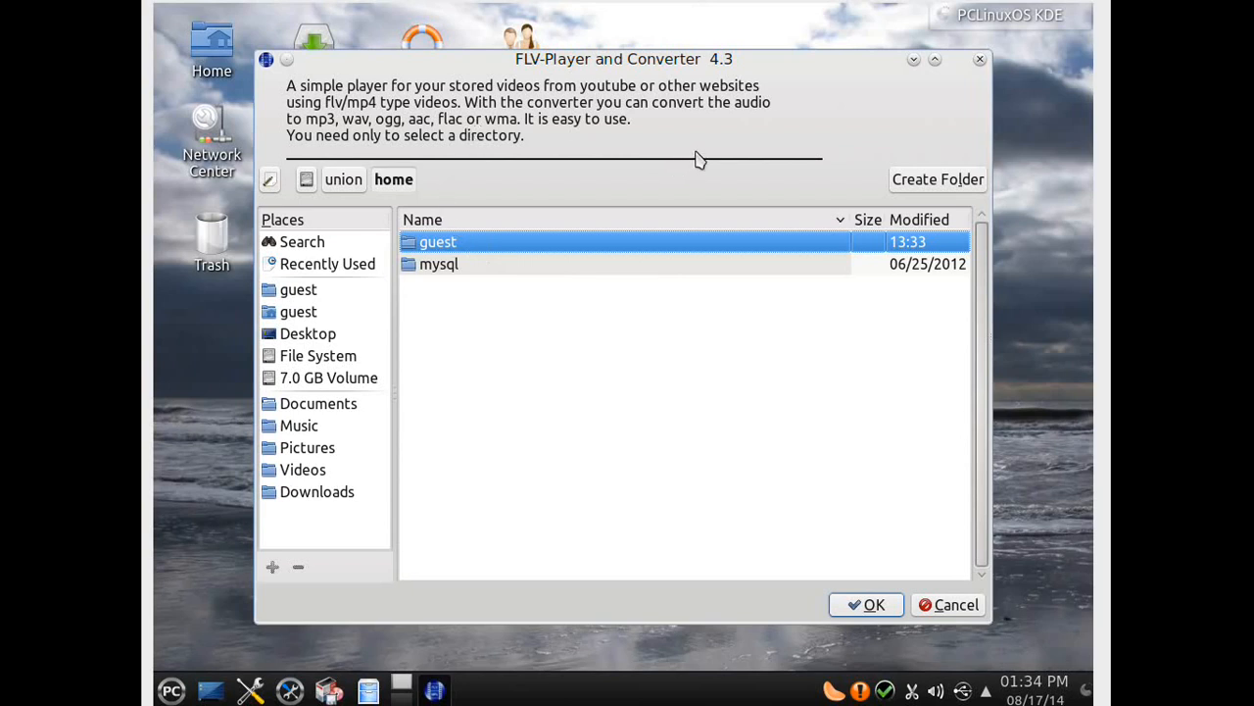
{"action": "mouse_move", "coordinate": [702, 145]}
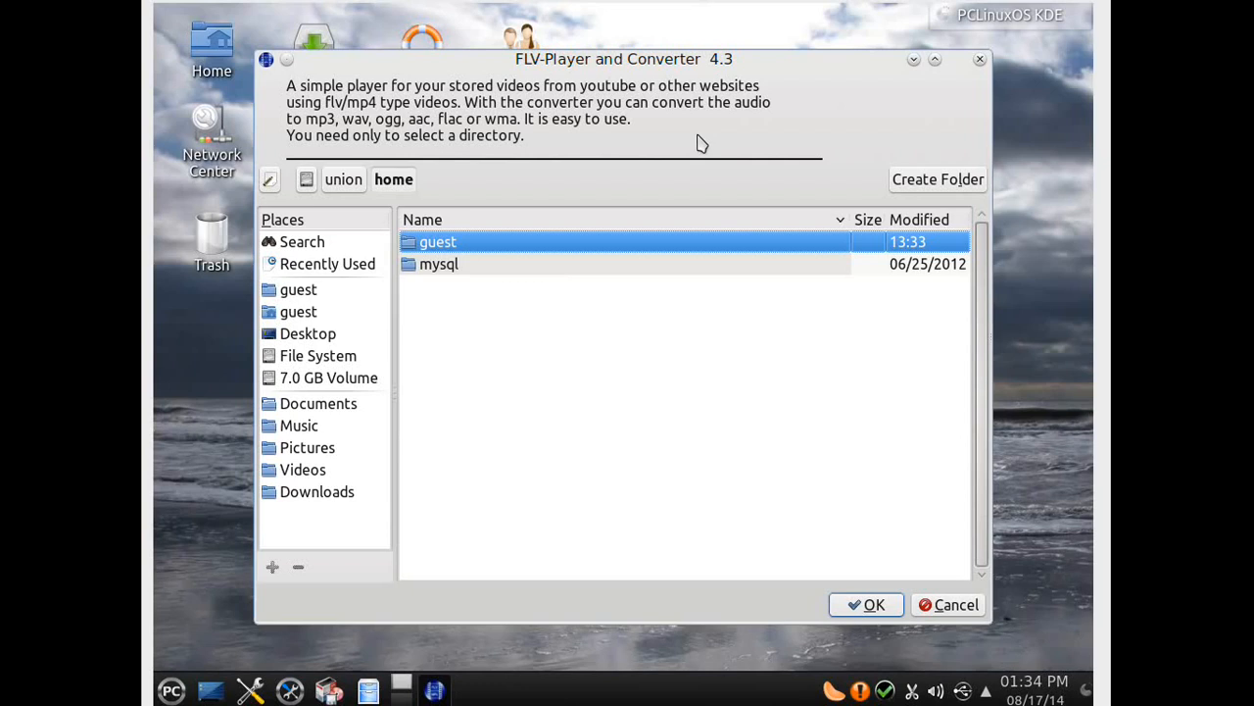
{"action": "mouse_move", "coordinate": [856, 536]}
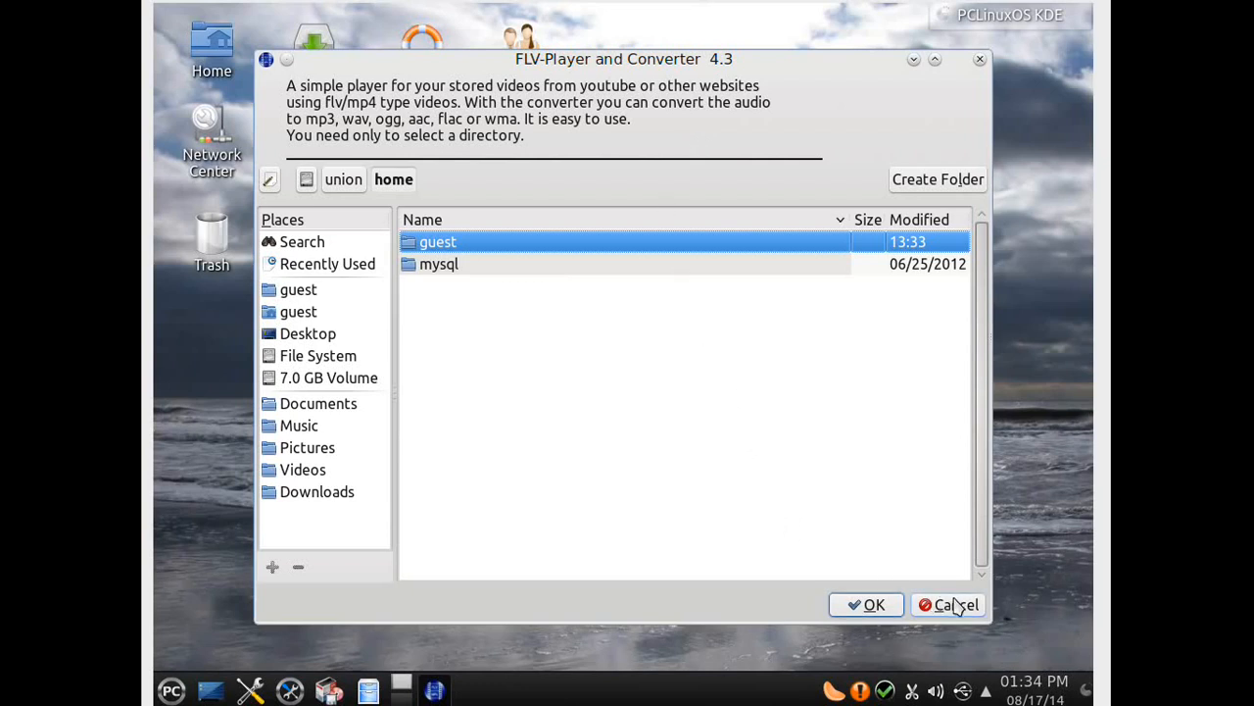
Step: Cancel FLV-Player's directory prompt without selecting a directory
{"action": "left_click", "coordinate": [955, 605]}
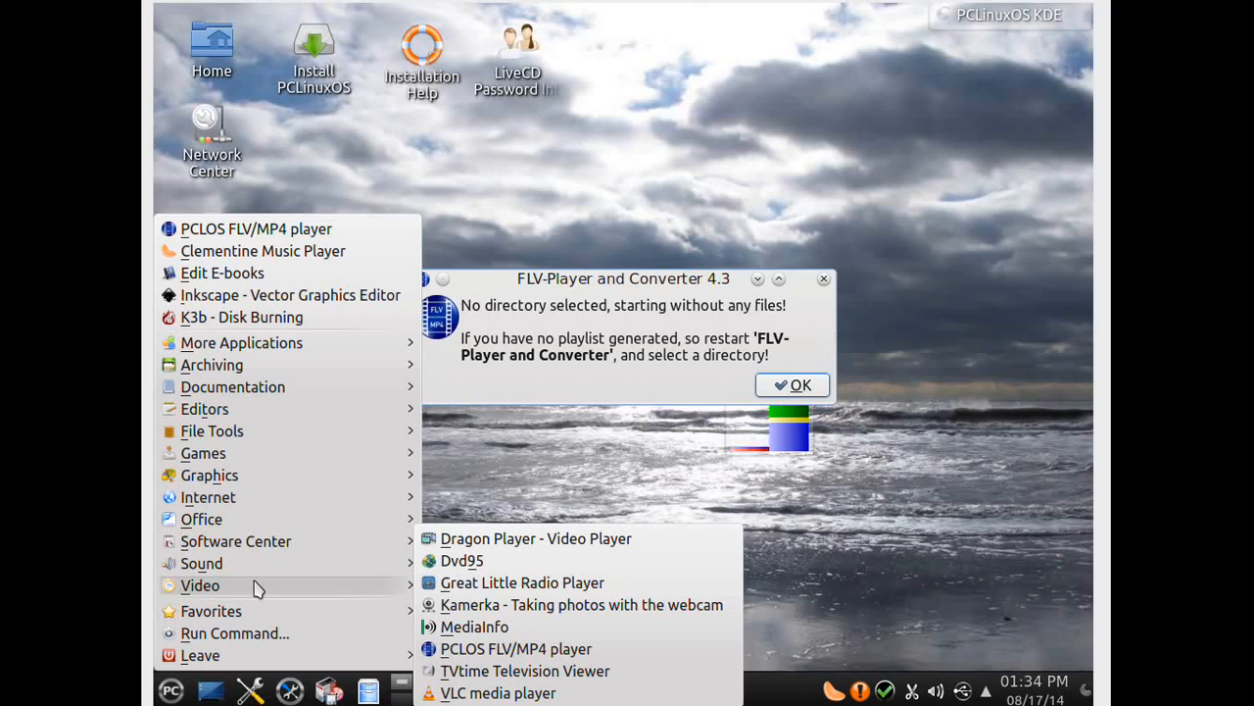
{"action": "mouse_move", "coordinate": [335, 588]}
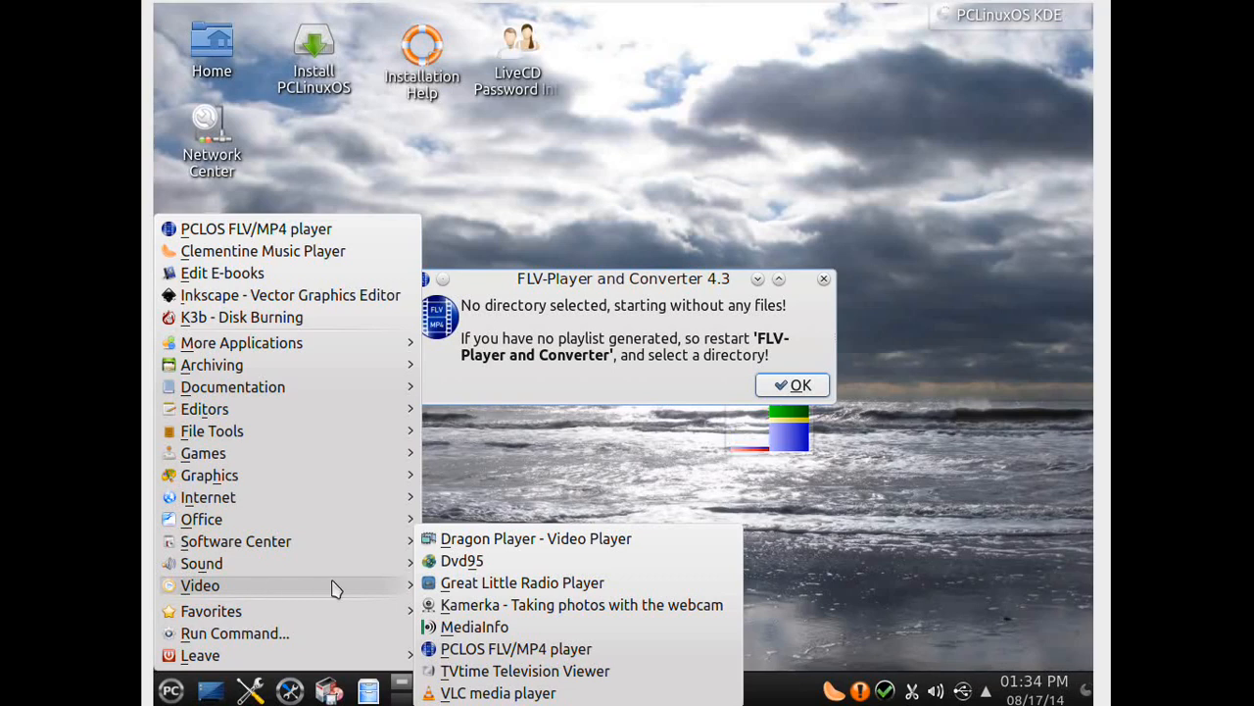
{"action": "mouse_move", "coordinate": [509, 673]}
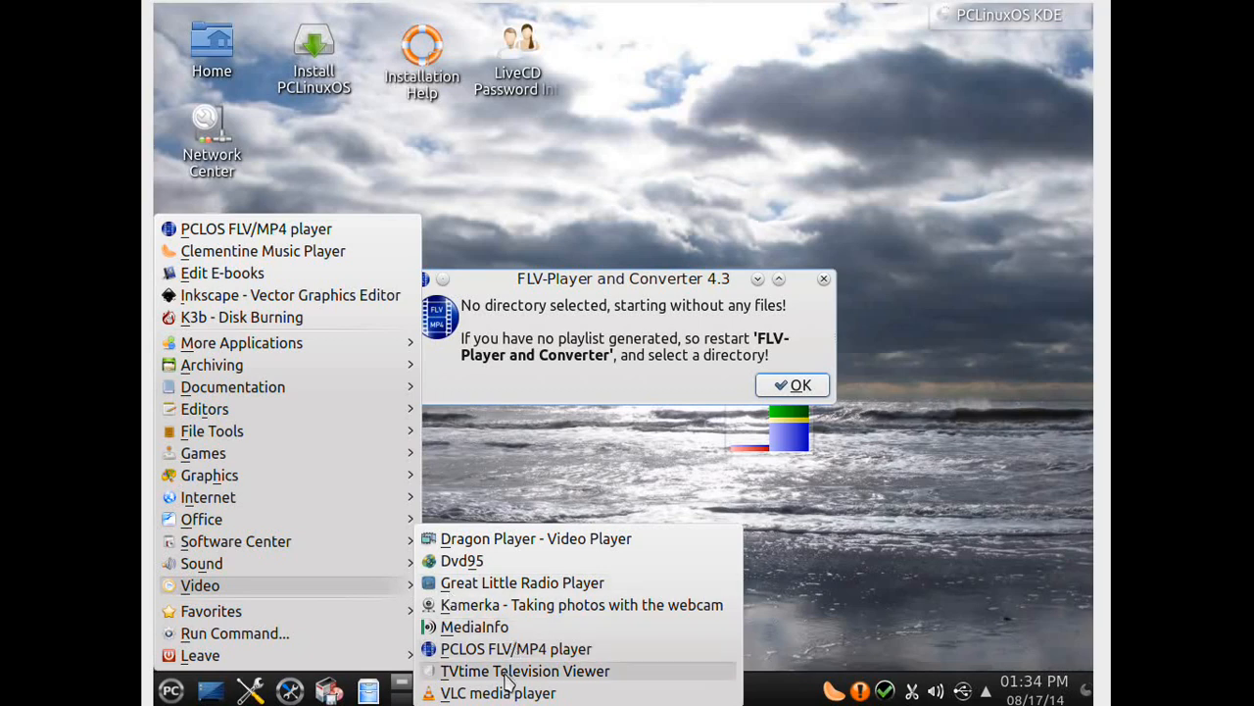
{"action": "mouse_move", "coordinate": [521, 693]}
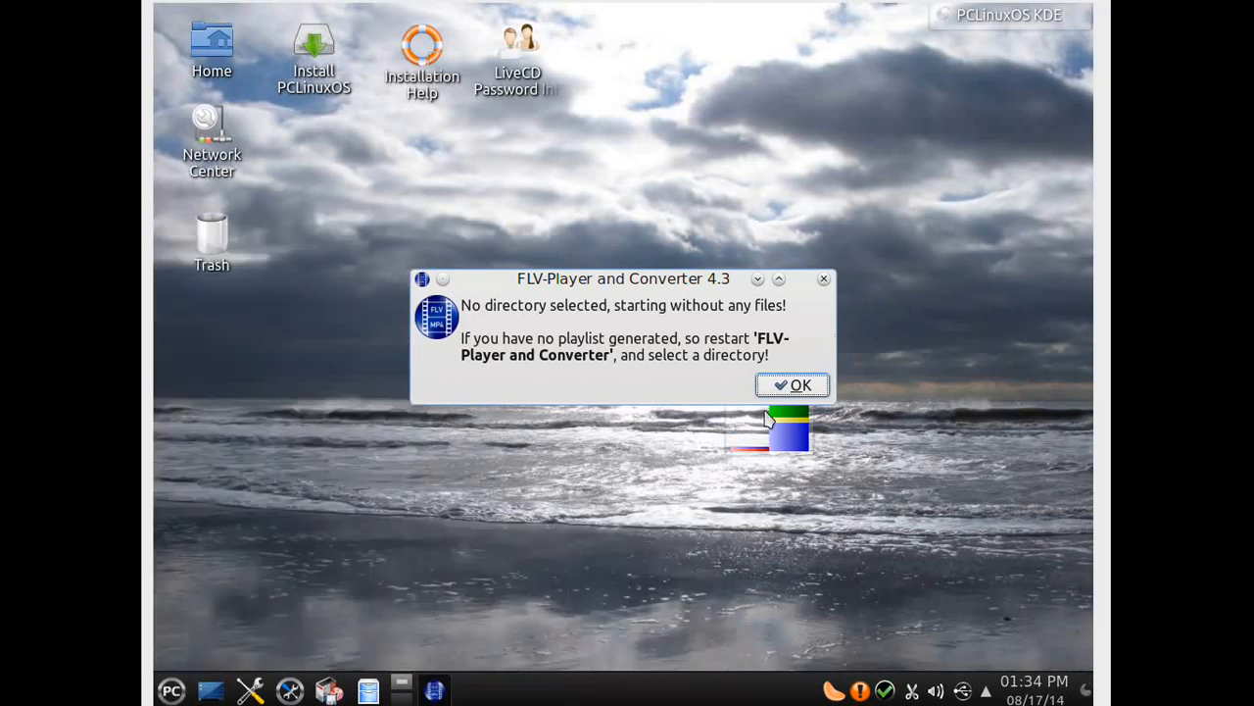
Step: Dismiss the no-directory notice, close the FLV converter and VLC, and reopen the menu
{"action": "left_click", "coordinate": [792, 385]}
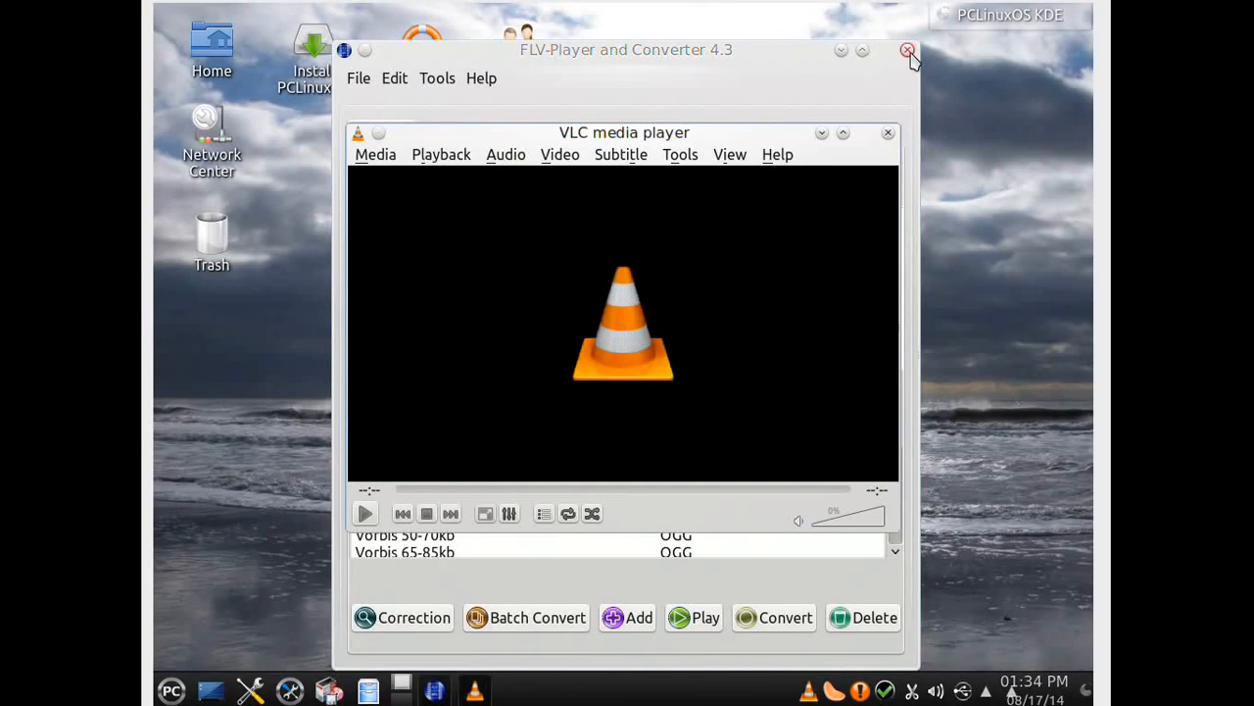
{"action": "left_click", "coordinate": [908, 50]}
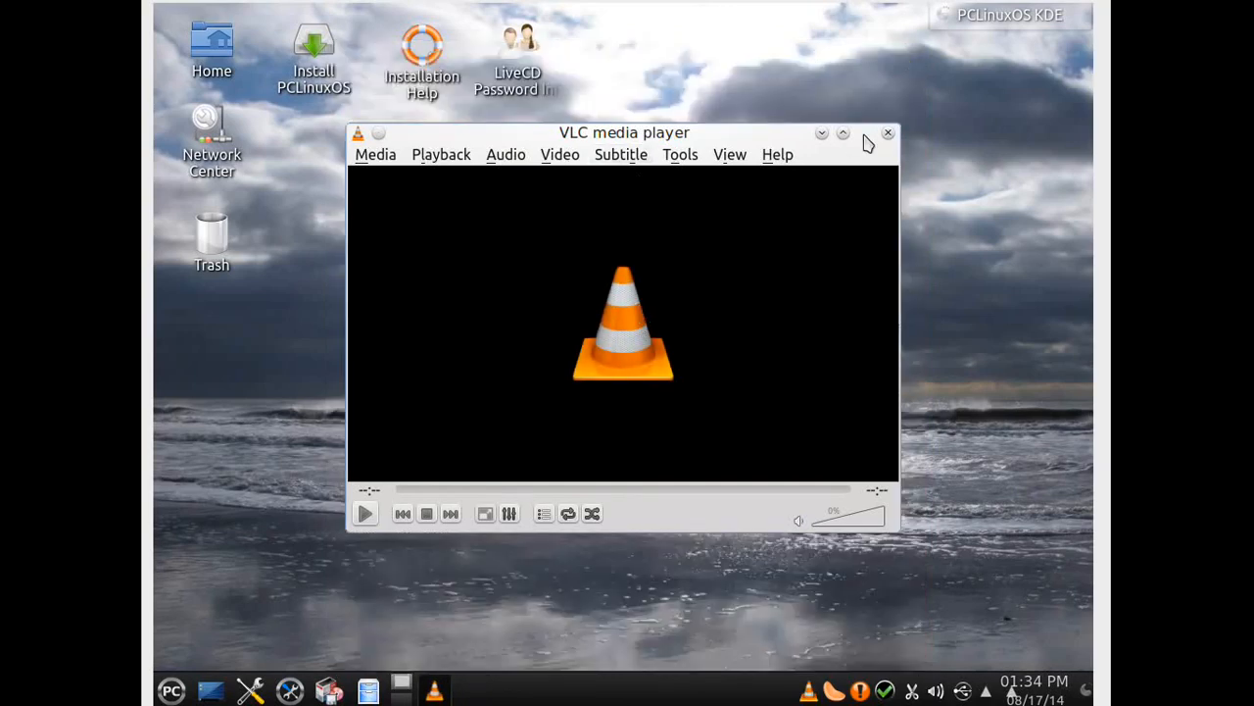
{"action": "left_click", "coordinate": [175, 691]}
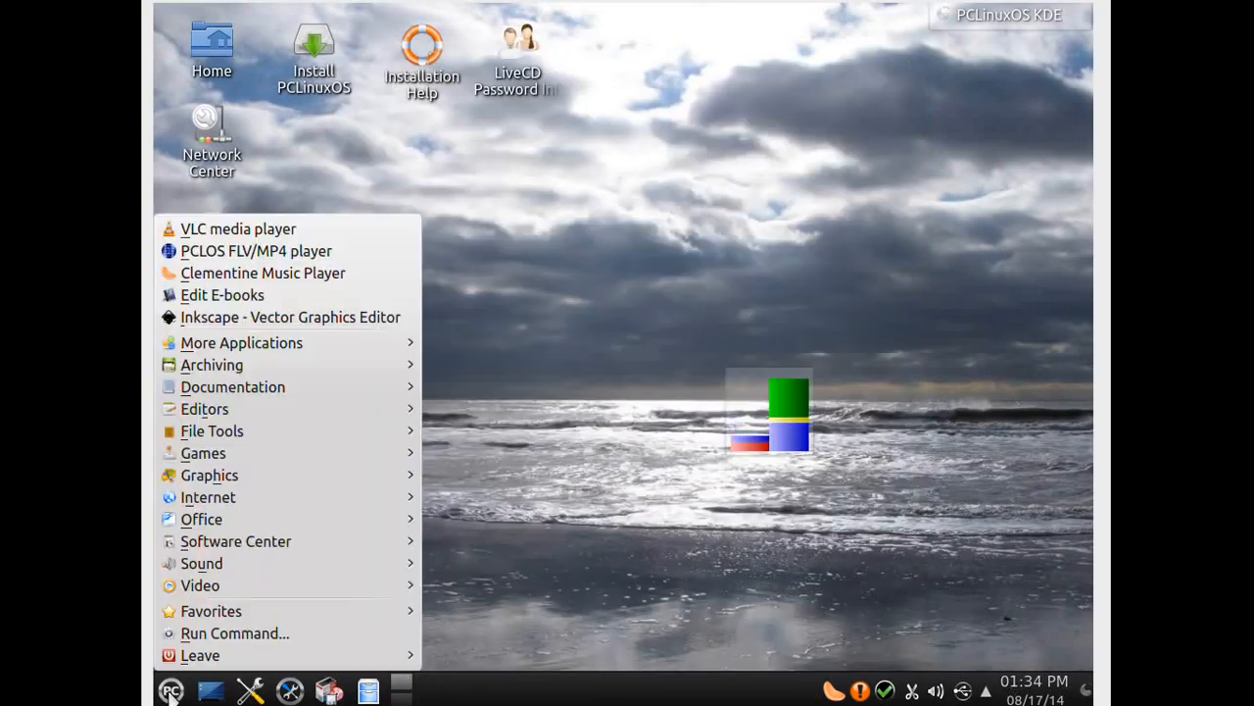
{"action": "mouse_move", "coordinate": [200, 585]}
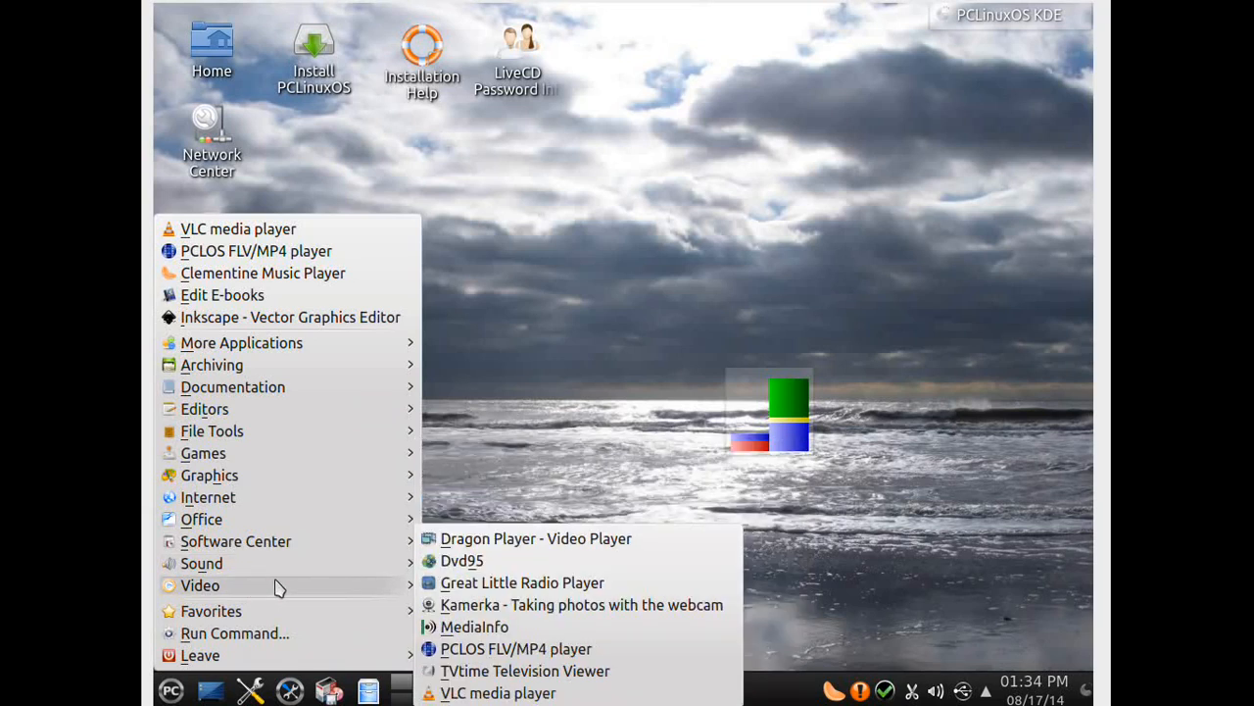
{"action": "mouse_move", "coordinate": [462, 559]}
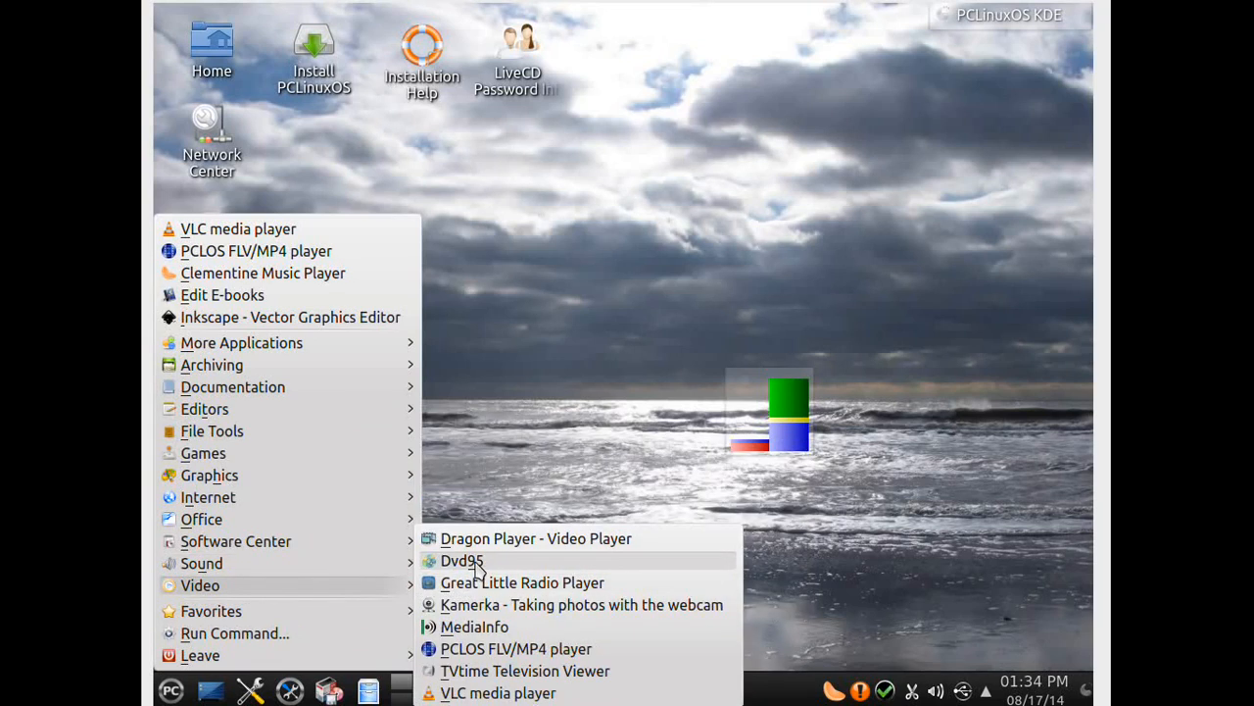
{"action": "mouse_move", "coordinate": [486, 538]}
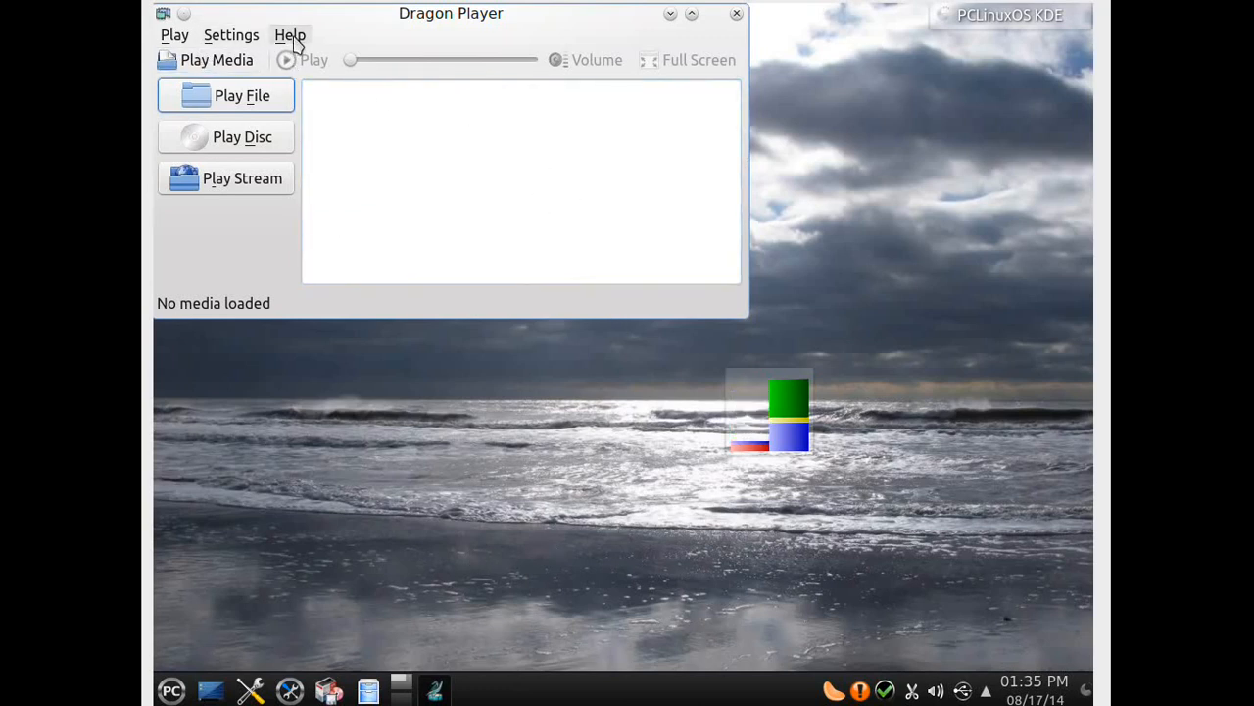
Step: View Dragon Player's About dialog showing version 2.0, then close the player
{"action": "left_click", "coordinate": [291, 36]}
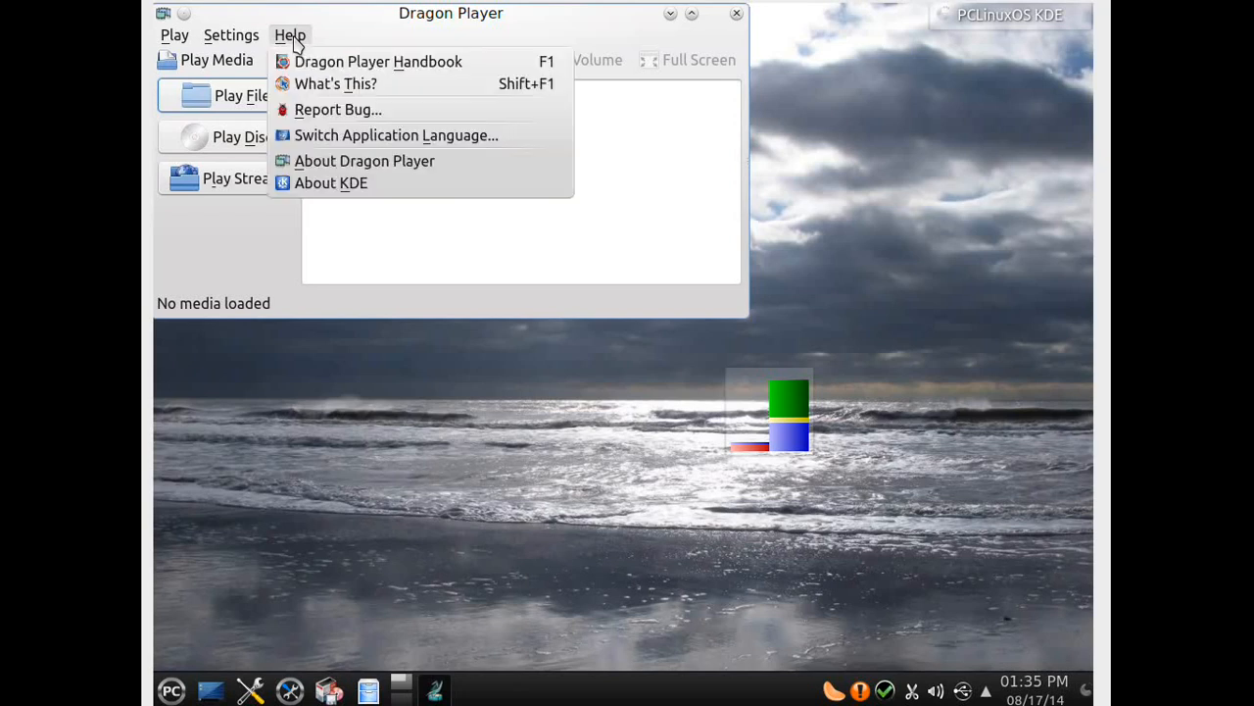
{"action": "mouse_move", "coordinate": [366, 168]}
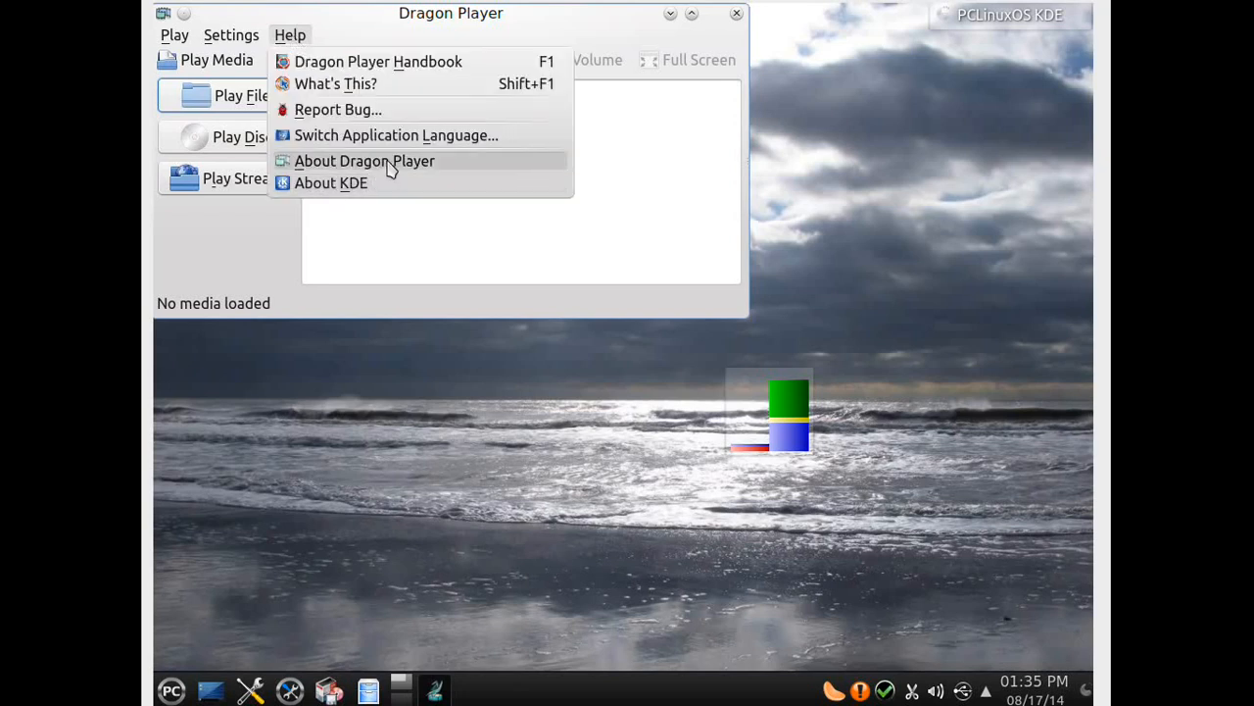
{"action": "left_click", "coordinate": [363, 160]}
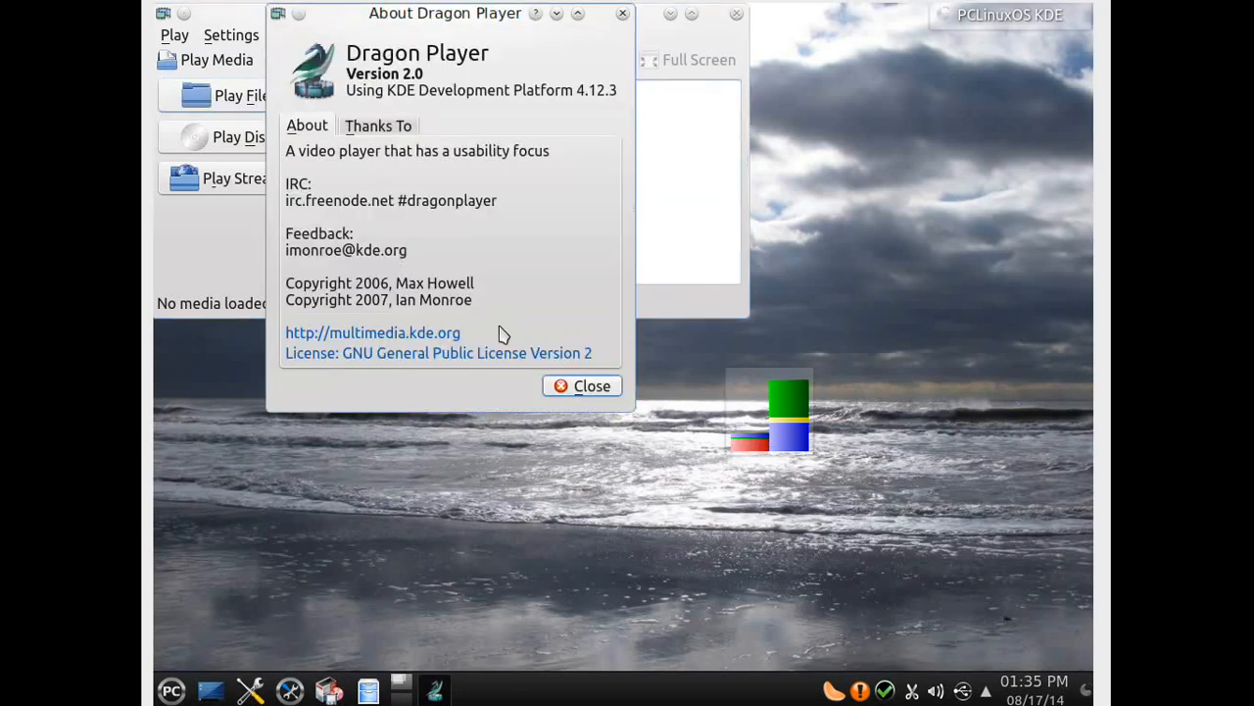
{"action": "left_click_drag", "start_coordinate": [445, 12], "coordinate": [701, 30]}
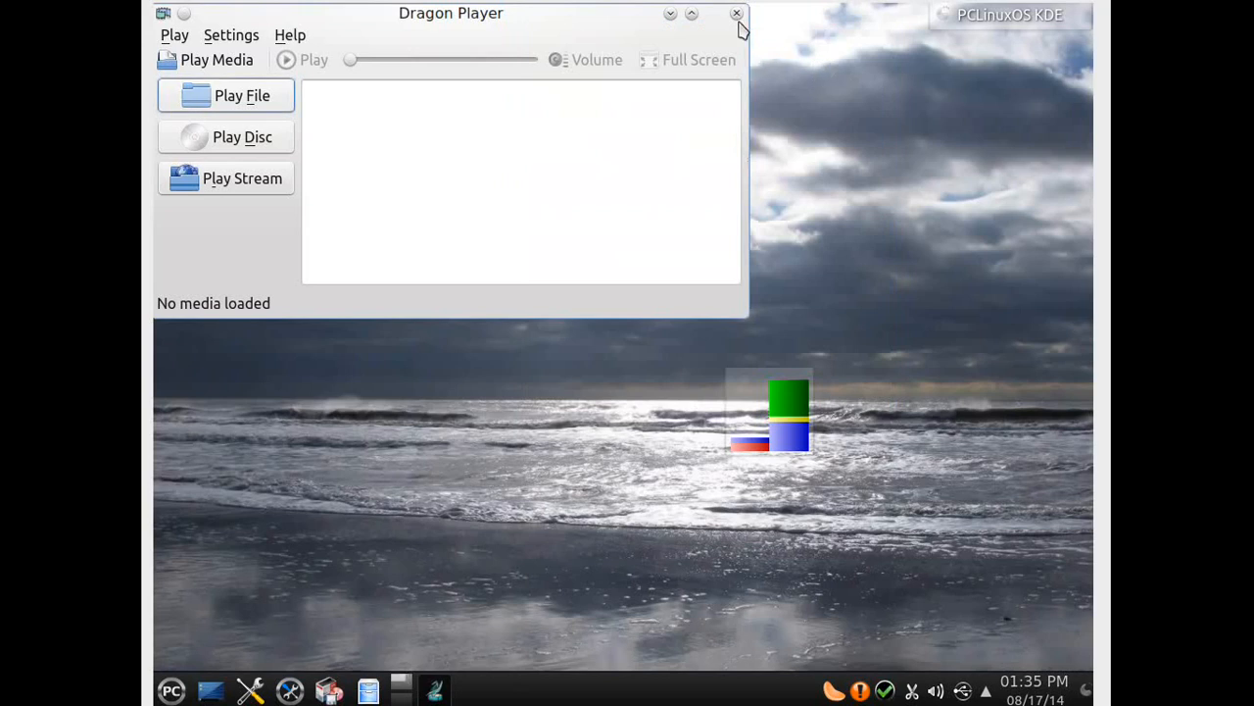
{"action": "left_click", "coordinate": [733, 16]}
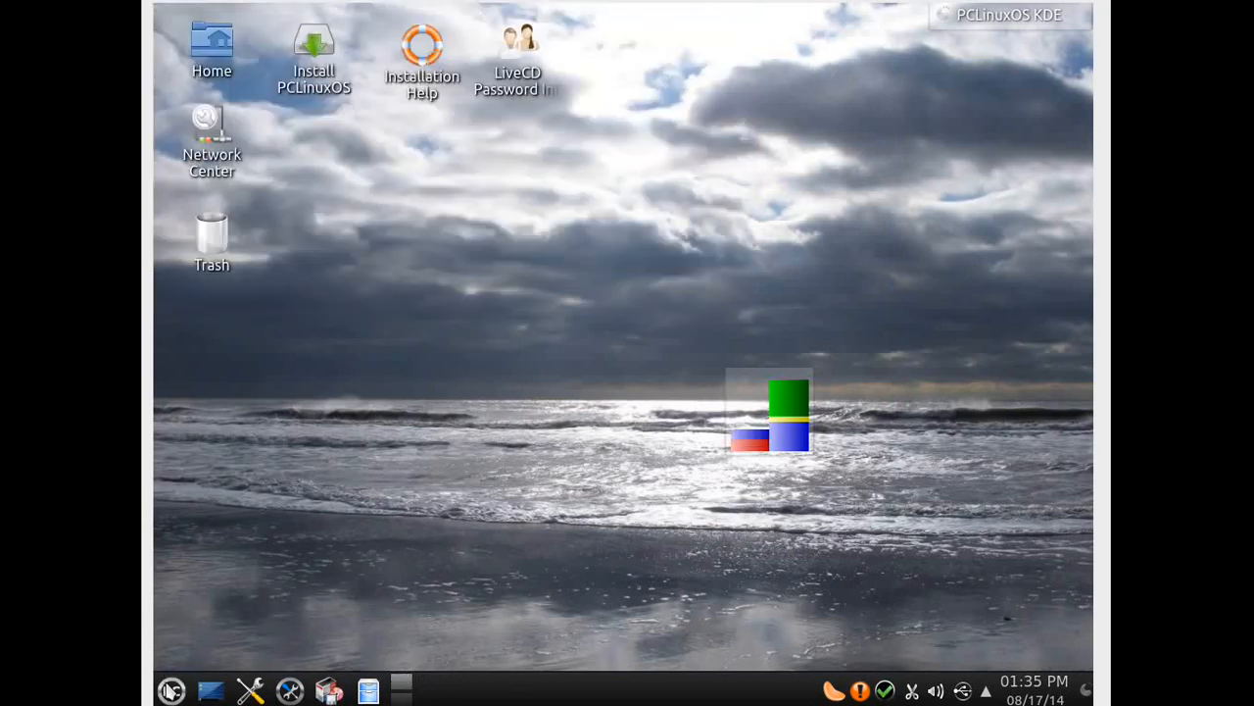
{"action": "left_click", "coordinate": [174, 688]}
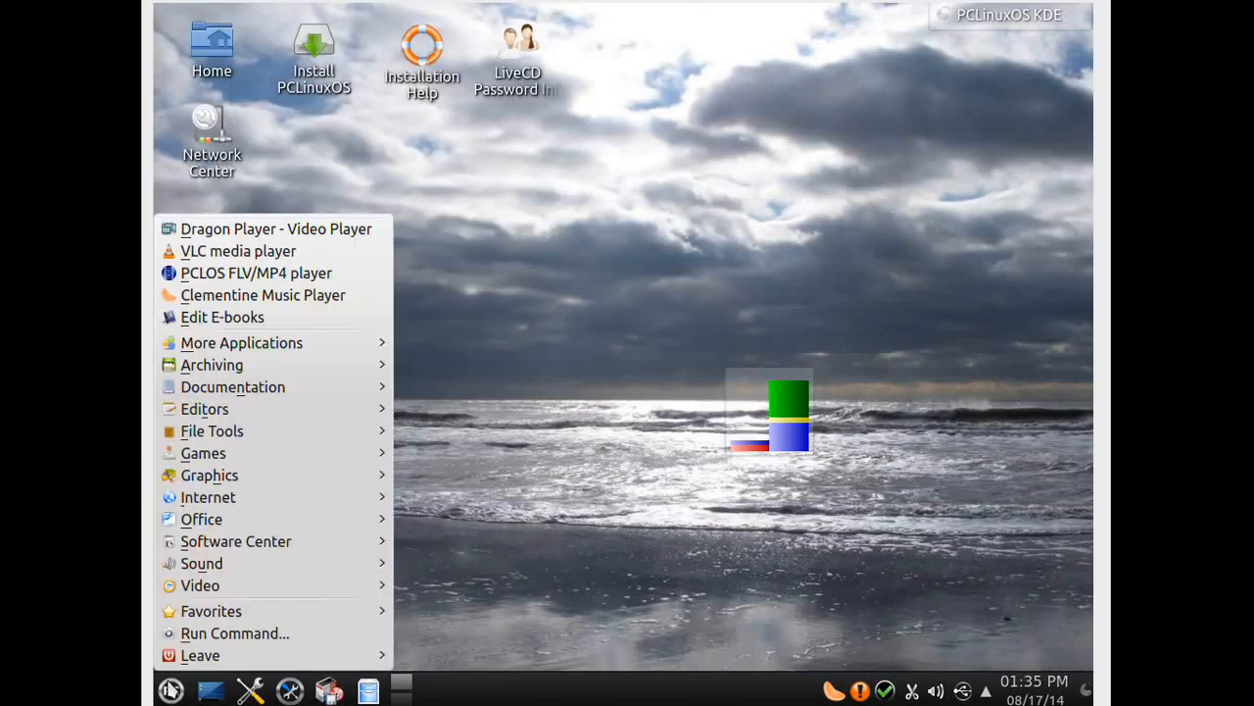
{"action": "mouse_move", "coordinate": [235, 633]}
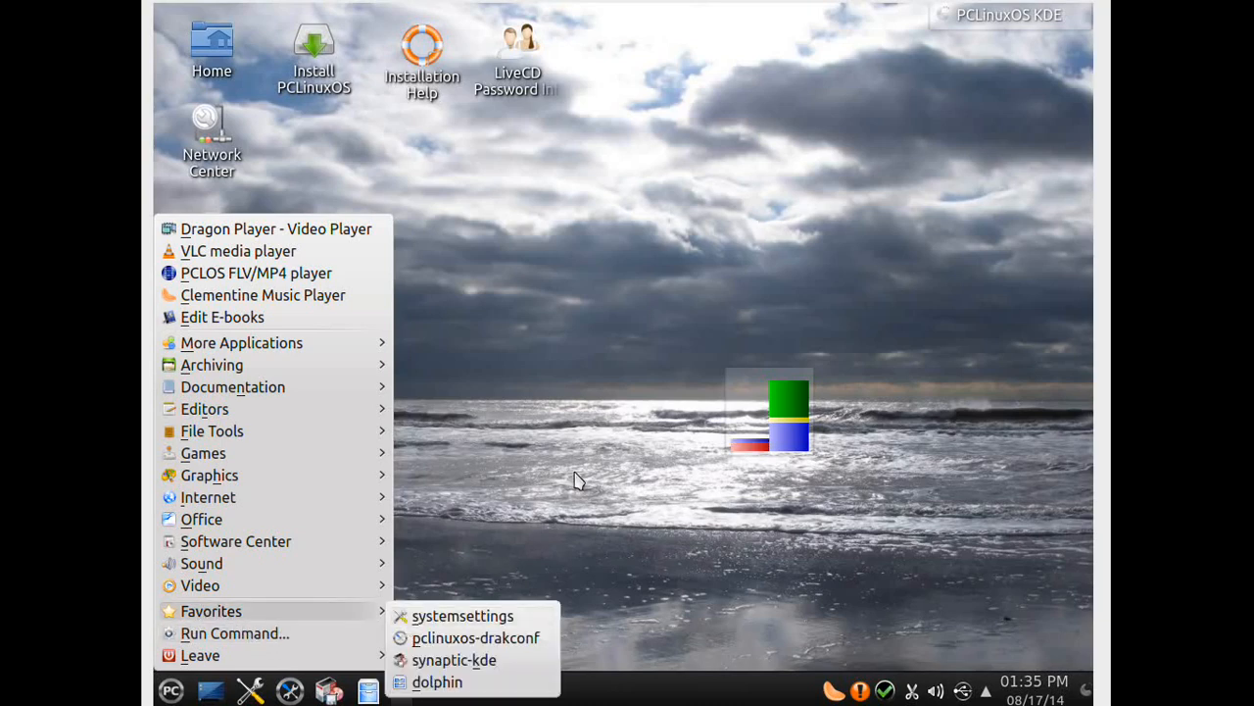
{"action": "left_click", "coordinate": [578, 480]}
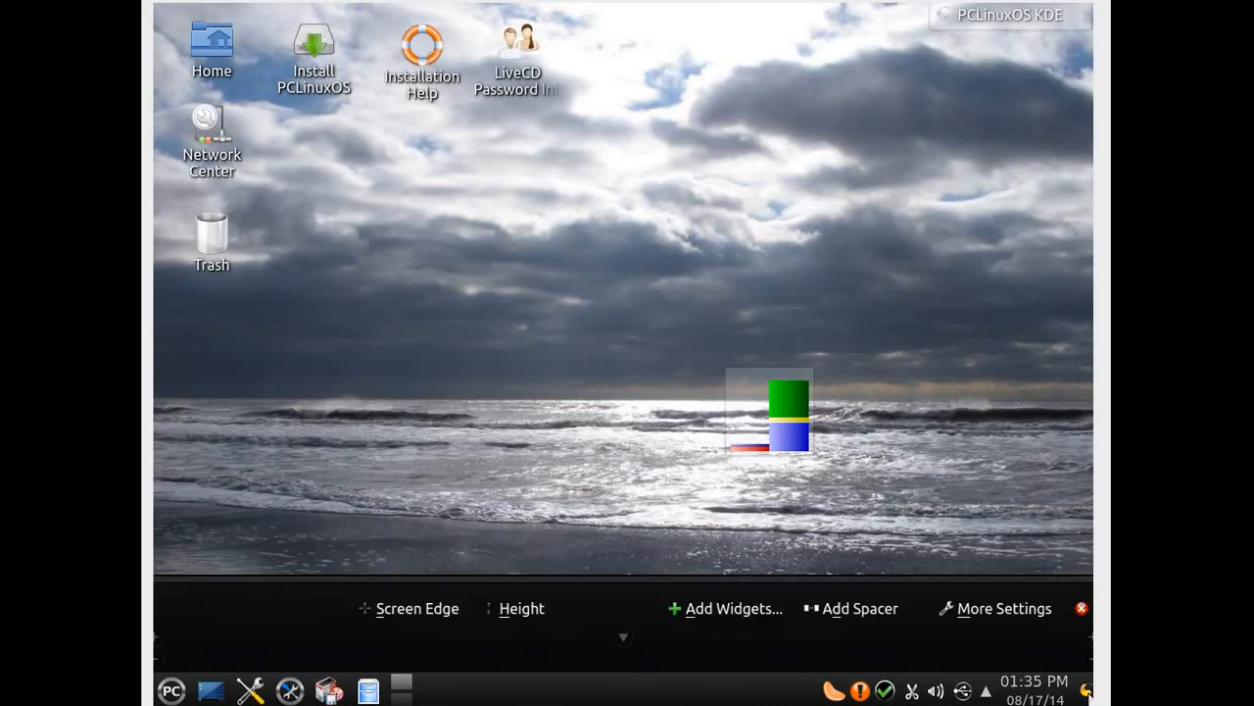
{"action": "left_click", "coordinate": [1005, 608]}
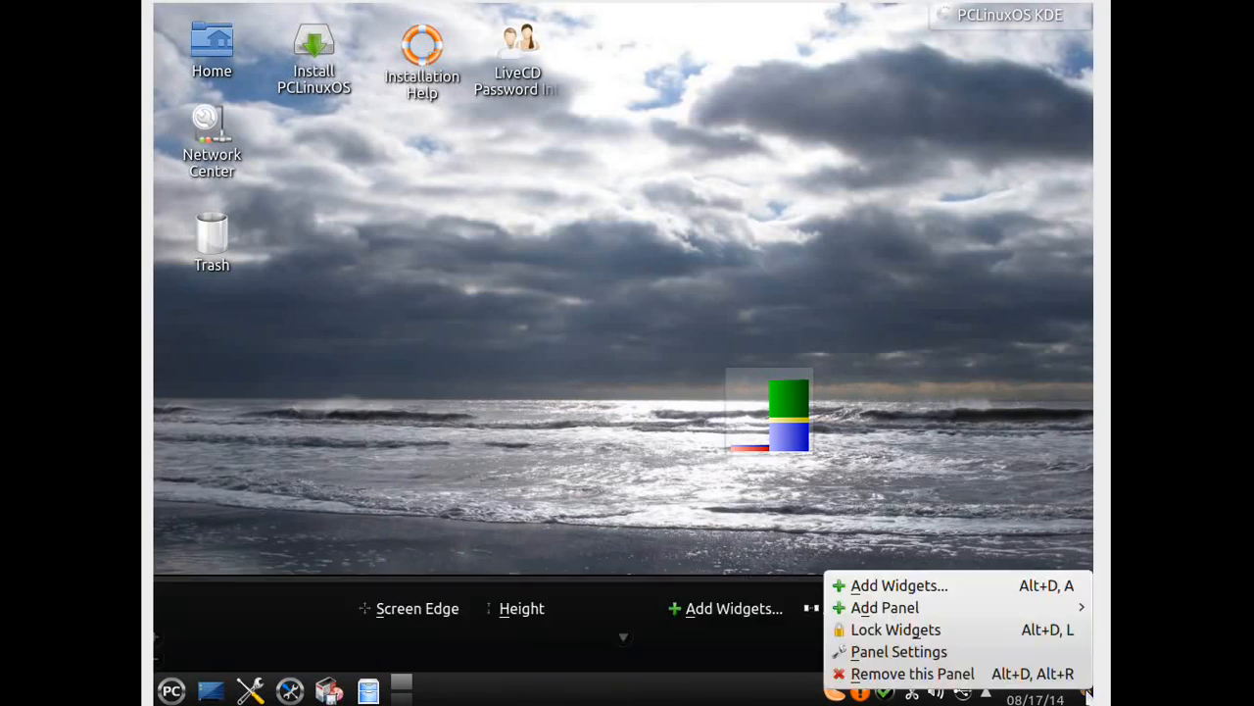
{"action": "left_click", "coordinate": [857, 435]}
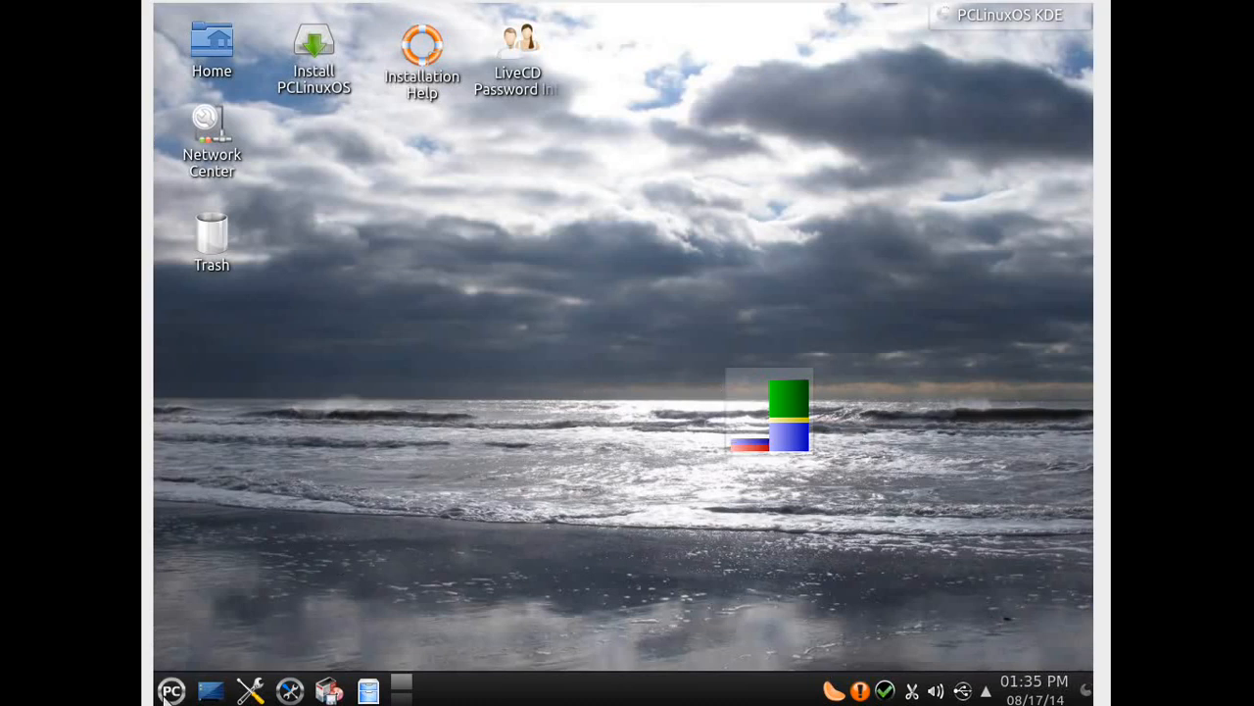
{"action": "mouse_move", "coordinate": [251, 688]}
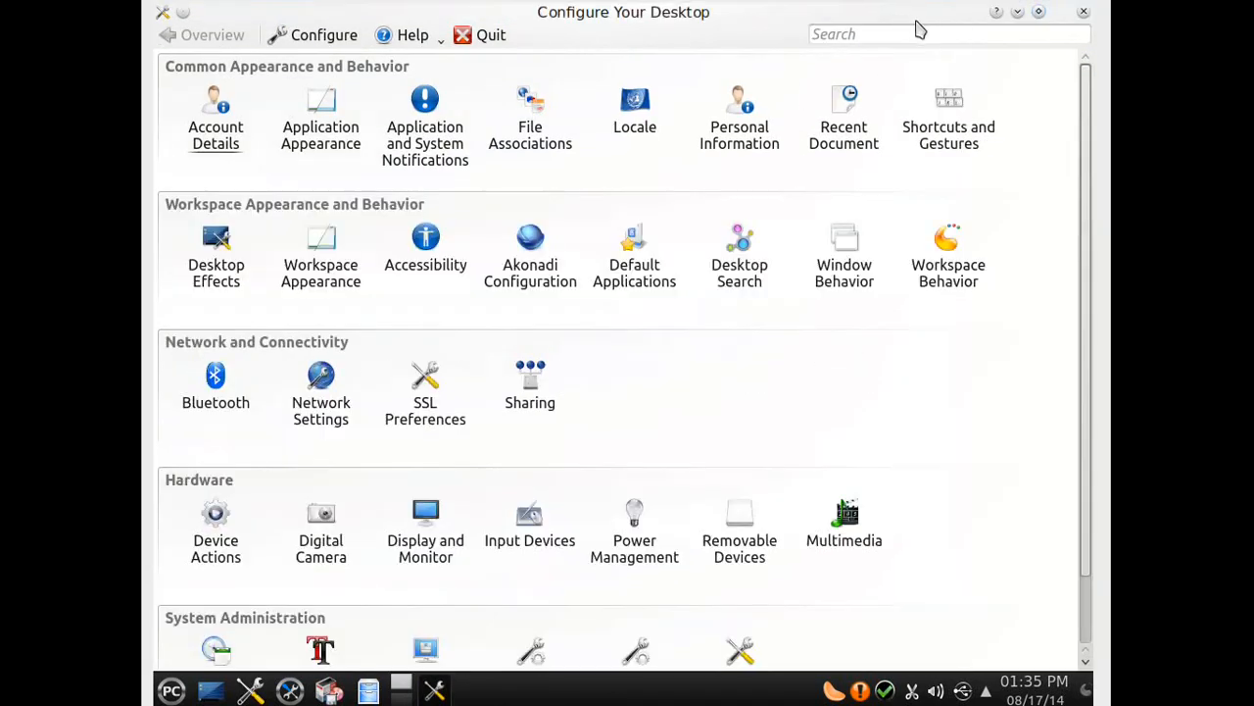
{"action": "mouse_move", "coordinate": [551, 419]}
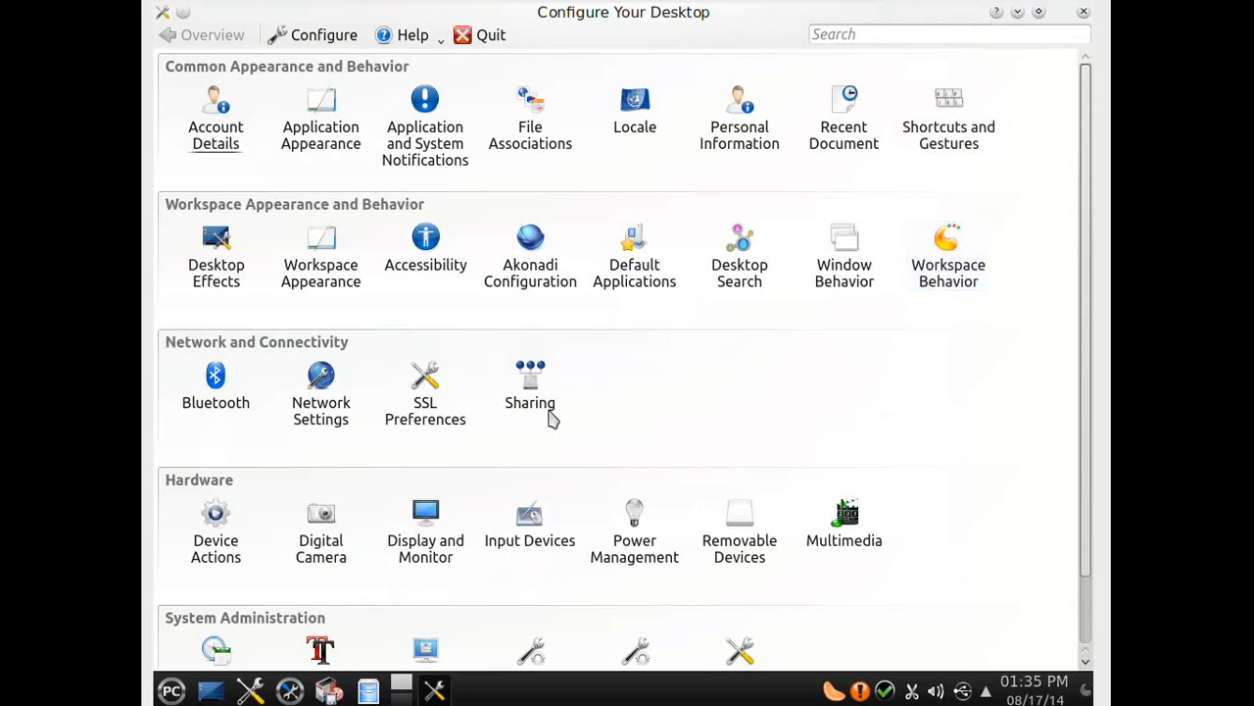
Step: Open the Desktop Effects page under Workspace Appearance and Behavior
{"action": "left_click", "coordinate": [216, 250]}
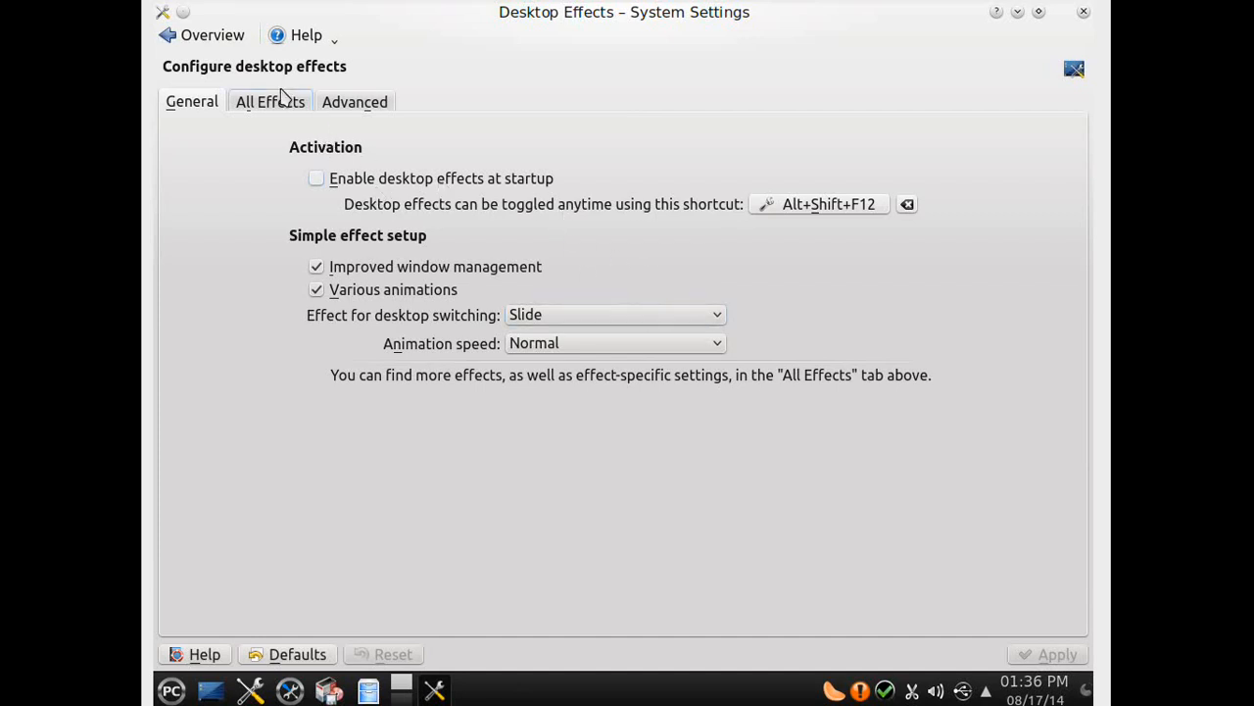
Step: Scroll through the All Effects tab's list, then close System Settings
{"action": "left_click", "coordinate": [270, 101]}
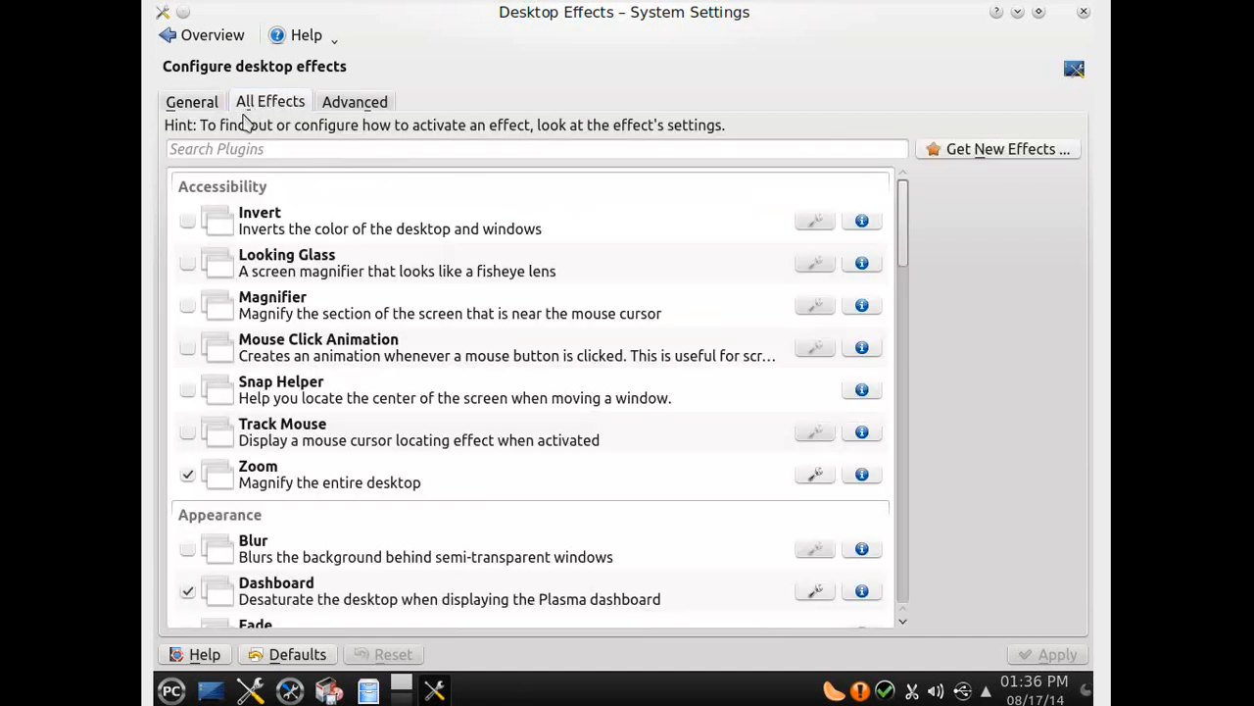
{"action": "mouse_move", "coordinate": [614, 196]}
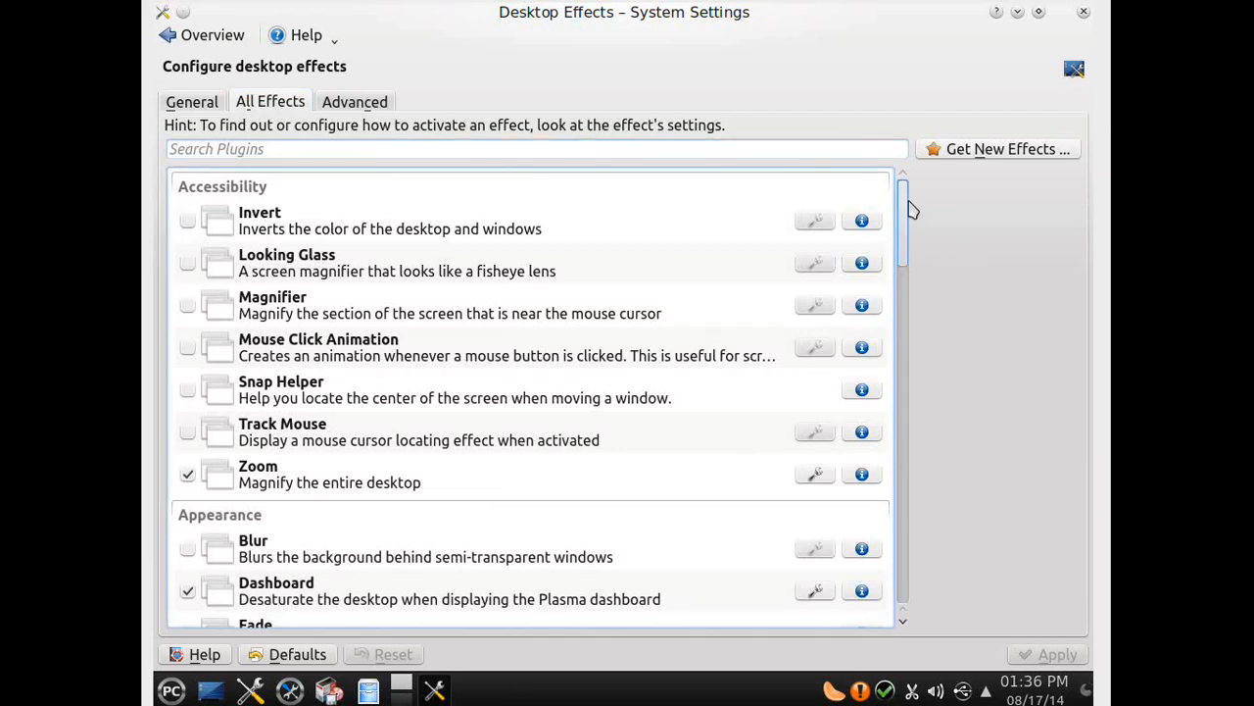
{"action": "scroll", "scroll_direction": "down", "scroll_amount": 3}
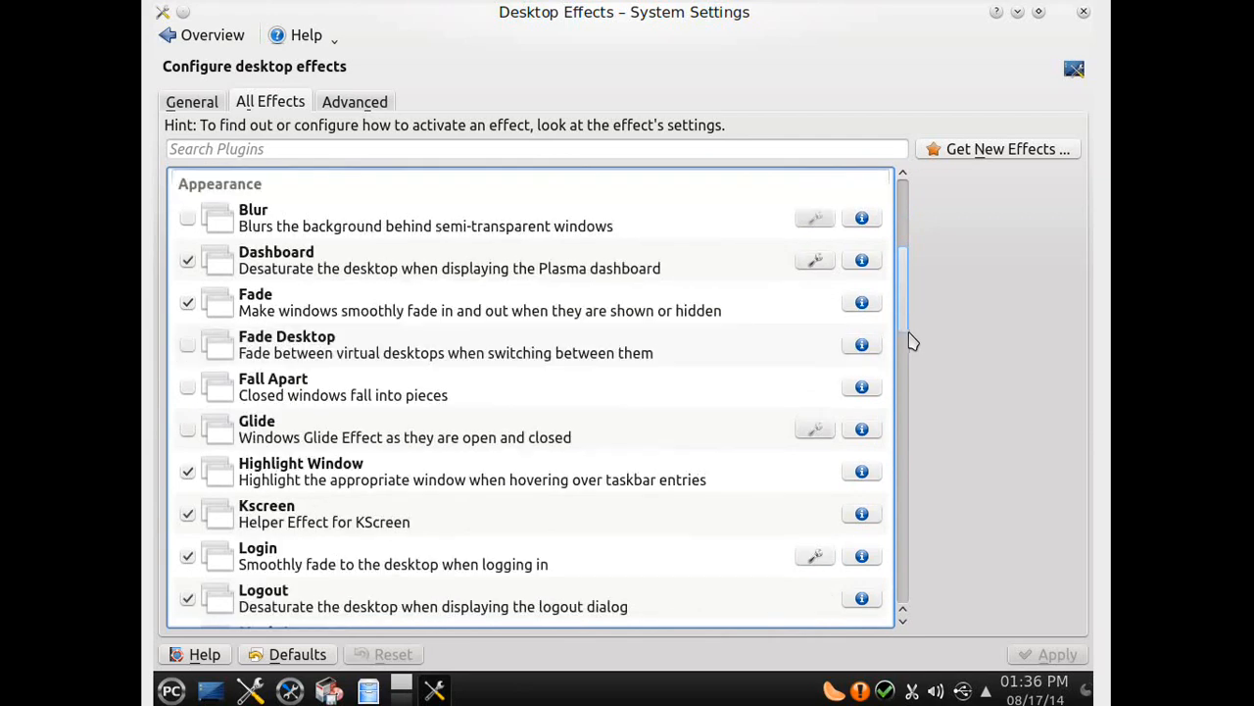
{"action": "scroll", "scroll_direction": "down", "scroll_amount": 3}
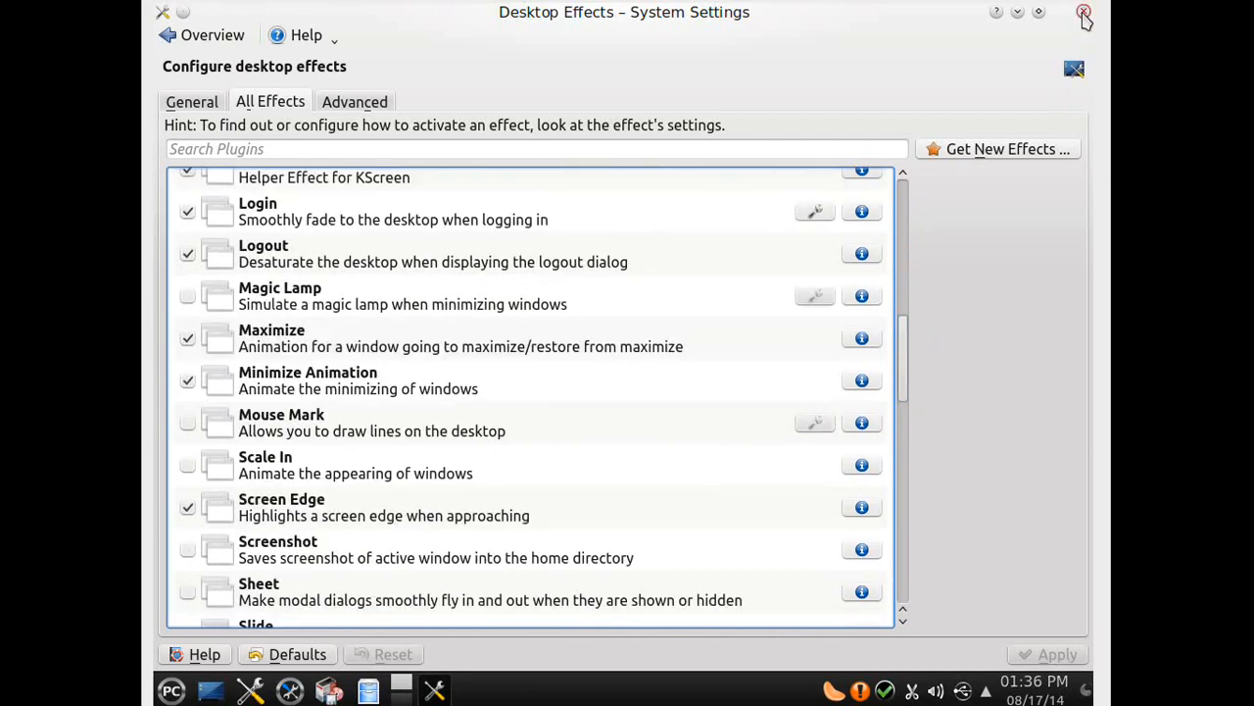
{"action": "left_click", "coordinate": [1080, 12]}
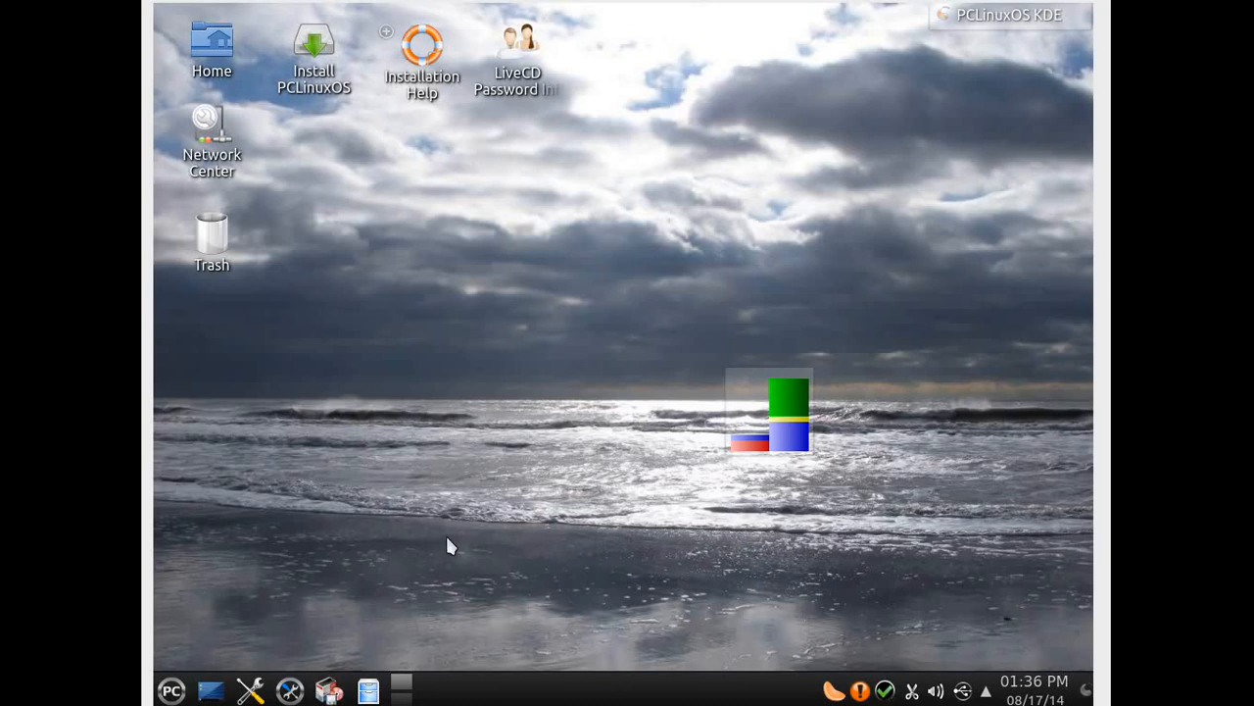